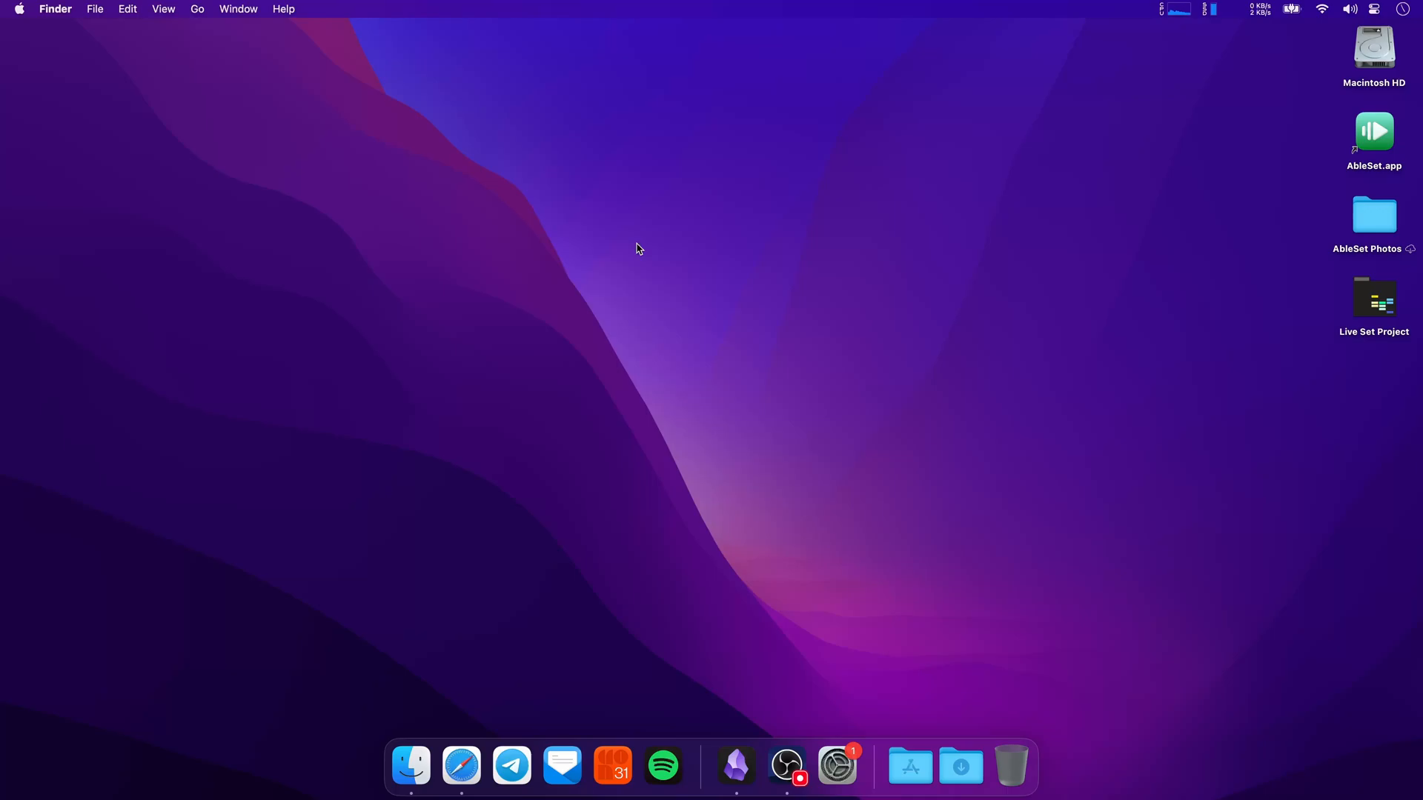
pyautogui.moveTo(876, 250)
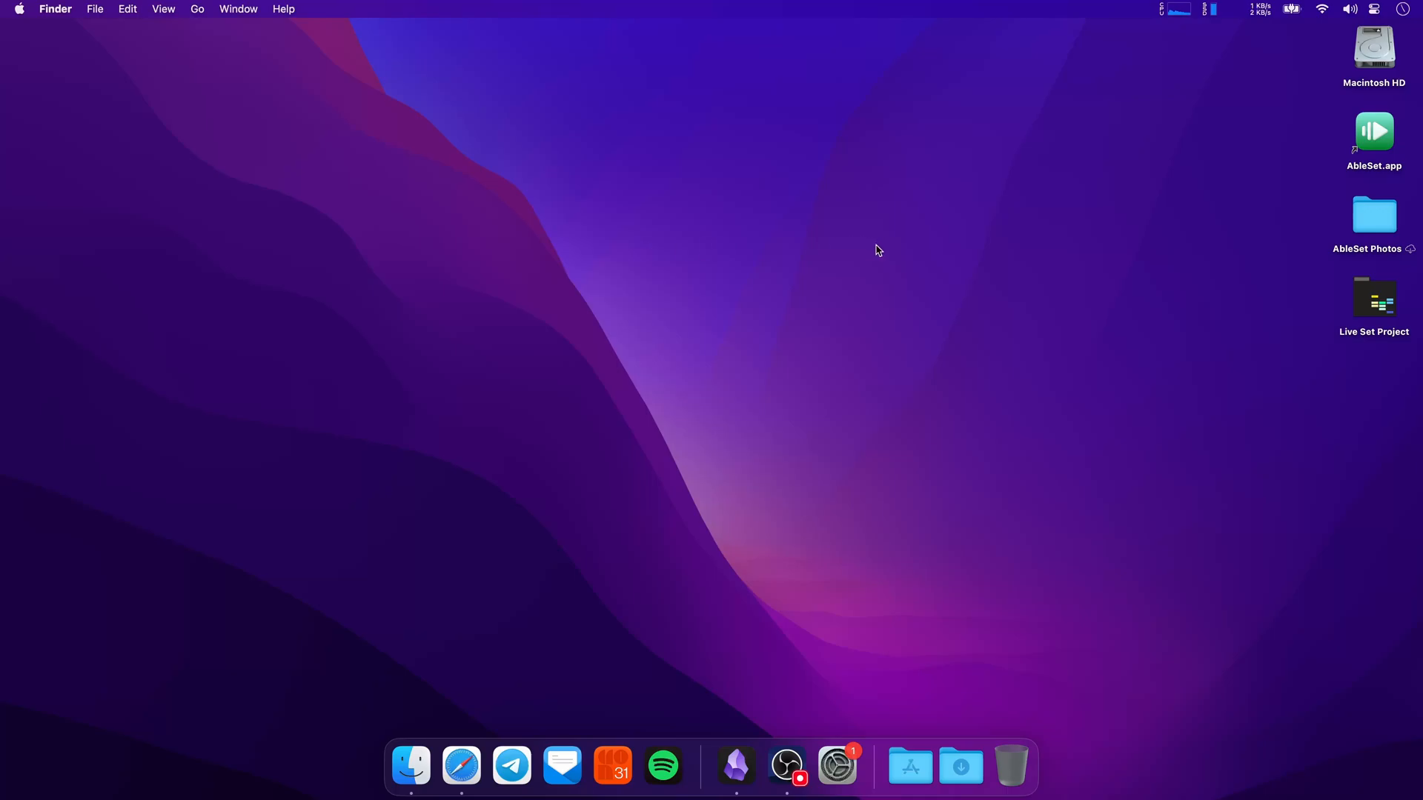
pyautogui.moveTo(1381, 132)
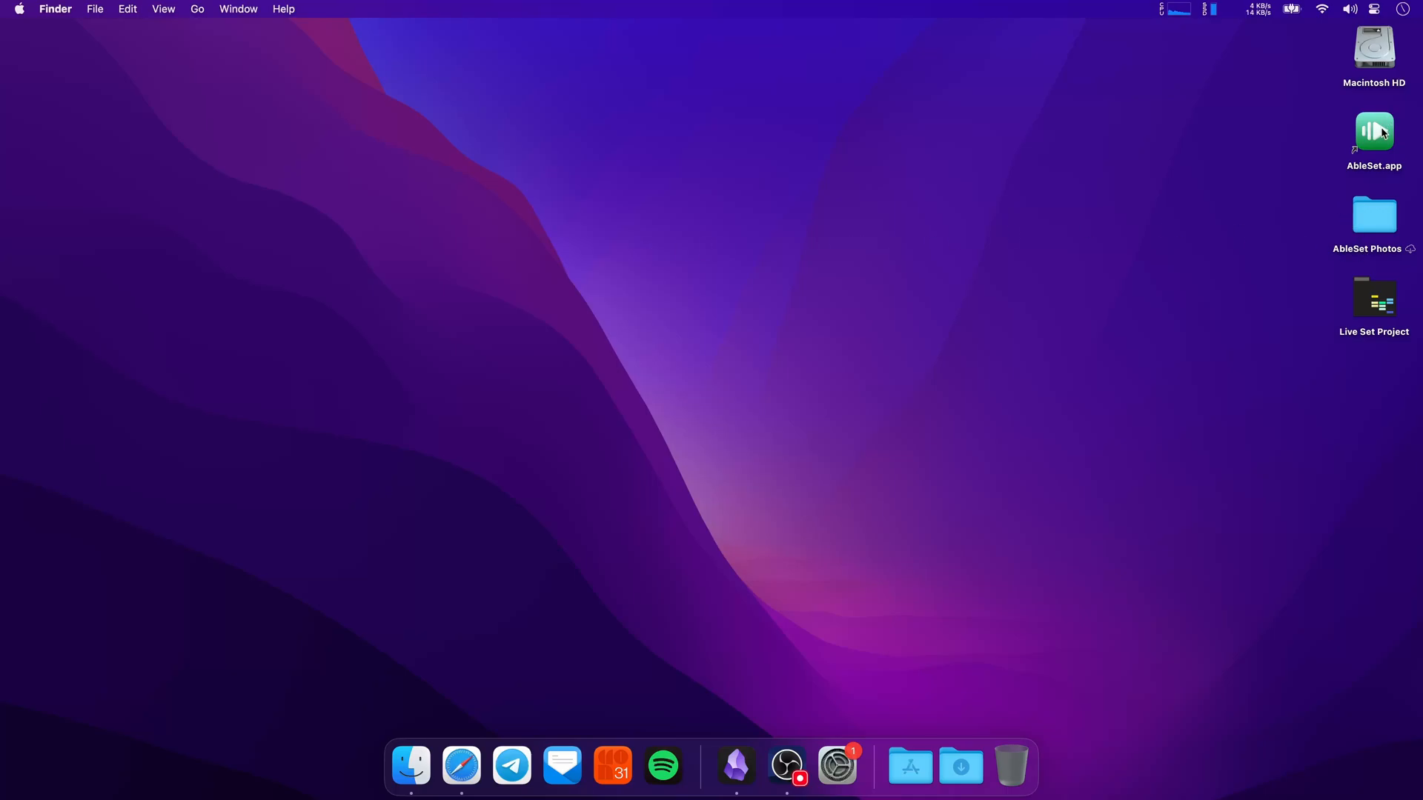
# Step: Launch AbleSet.app from the desktop so the Live Set project loads
pyautogui.doubleClick(1374, 132)
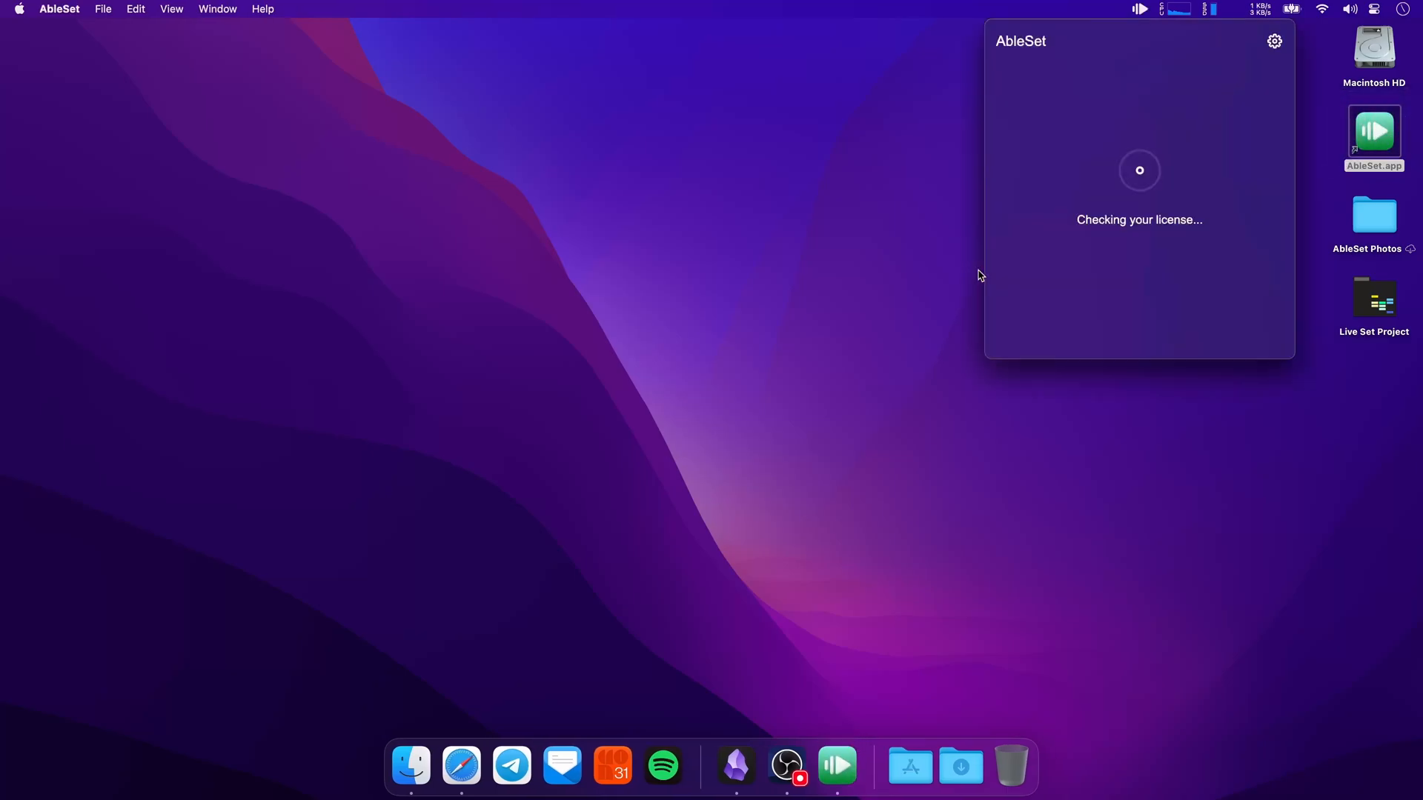
pyautogui.moveTo(789, 711)
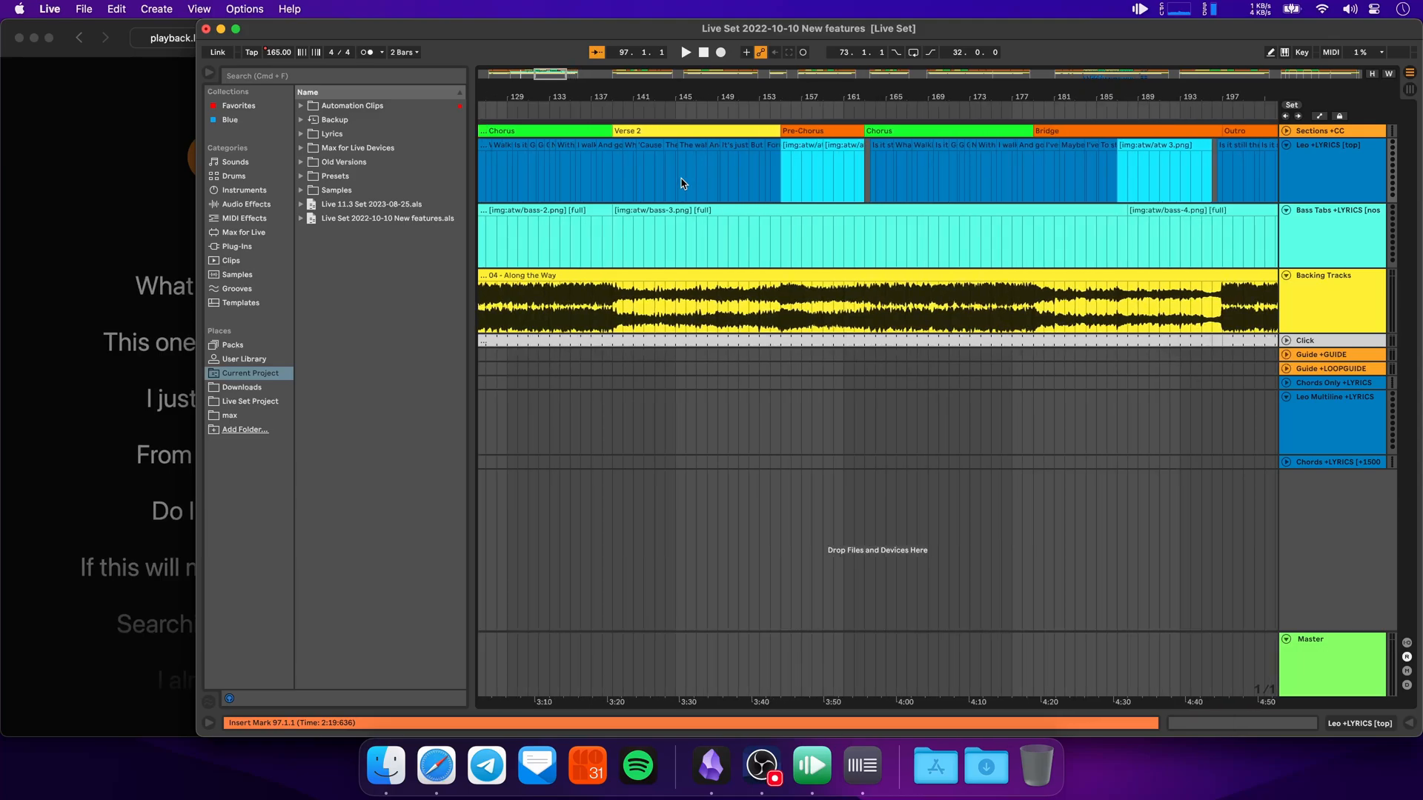
# Step: Expand Lyrics > atw in Current Project to list the page images and select the atw 1.png clip
pyautogui.click(332, 134)
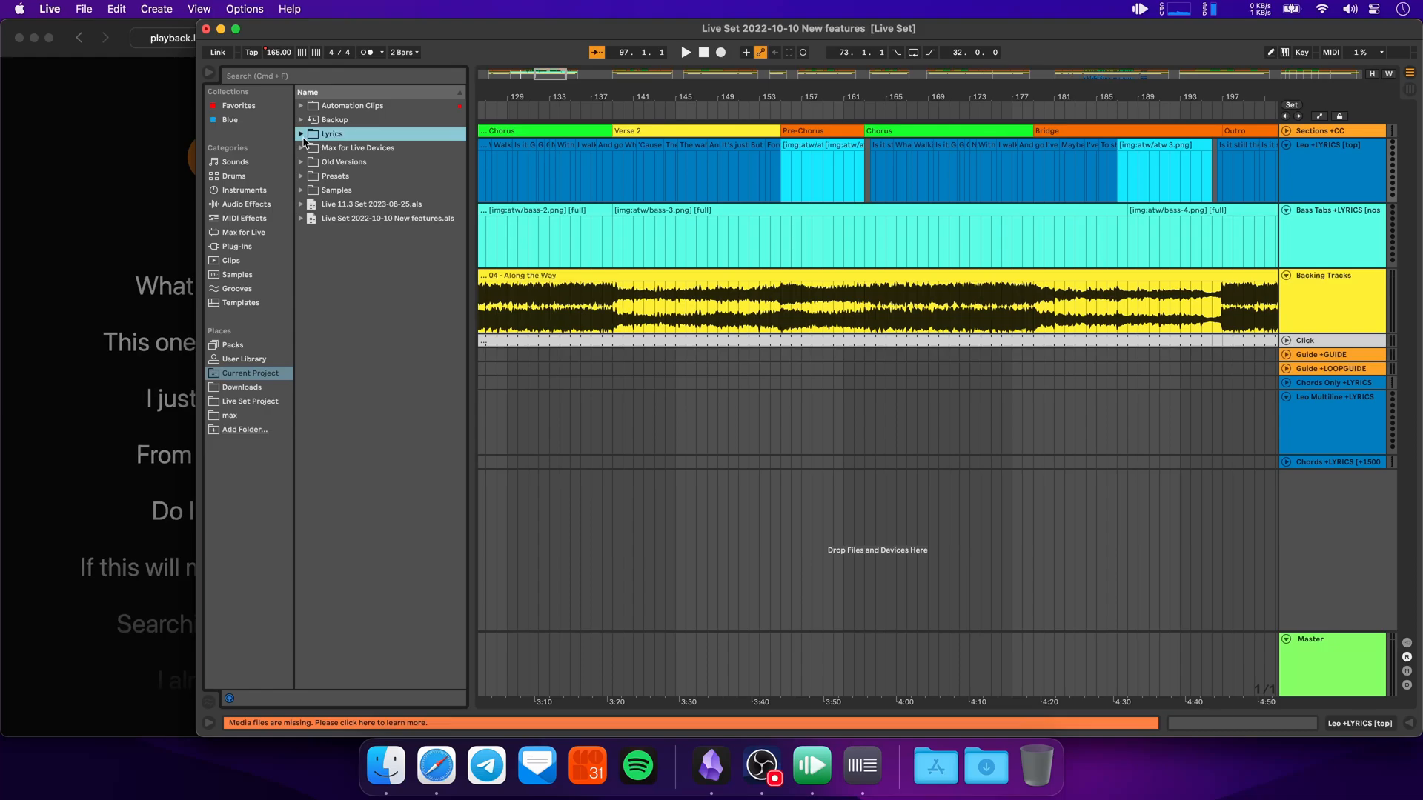
pyautogui.click(301, 133)
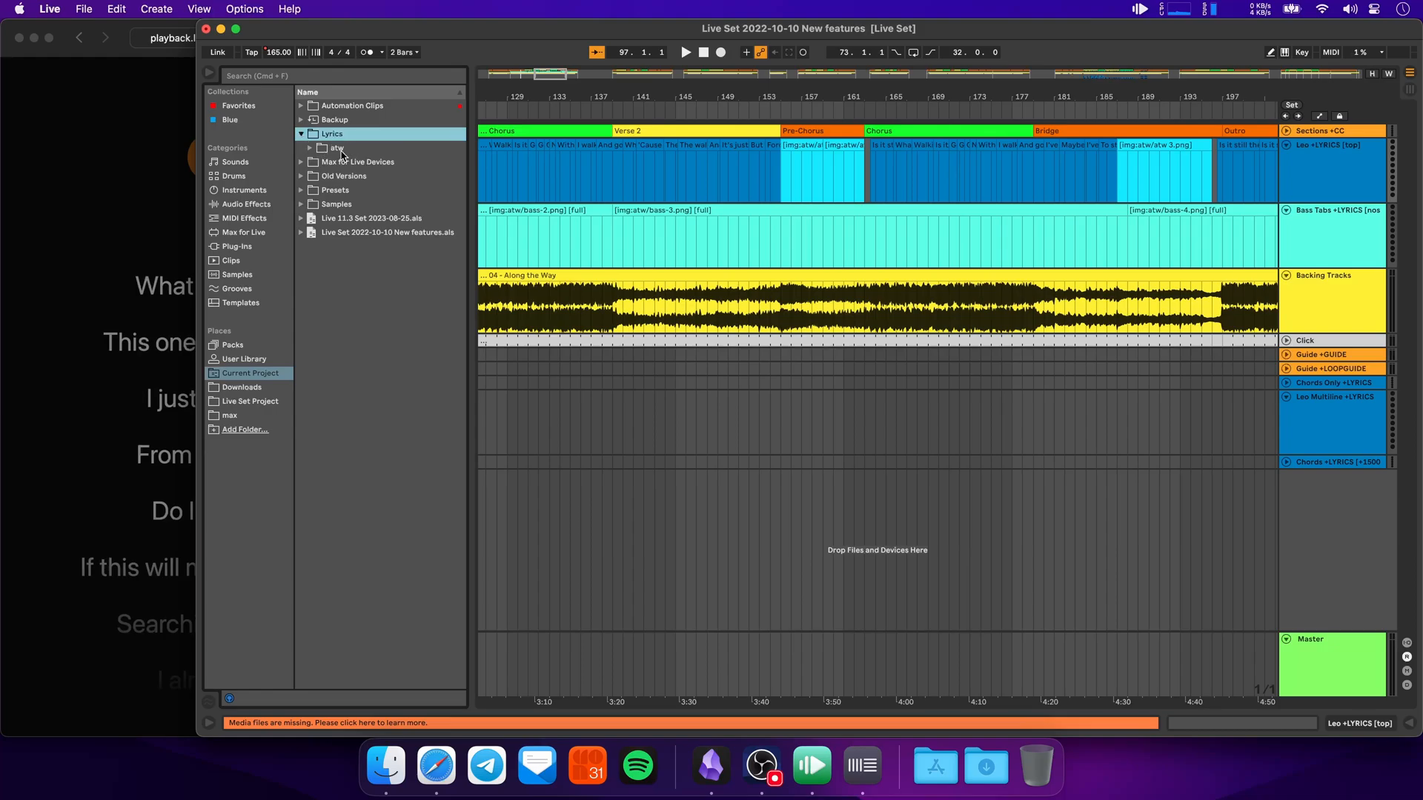
pyautogui.click(312, 148)
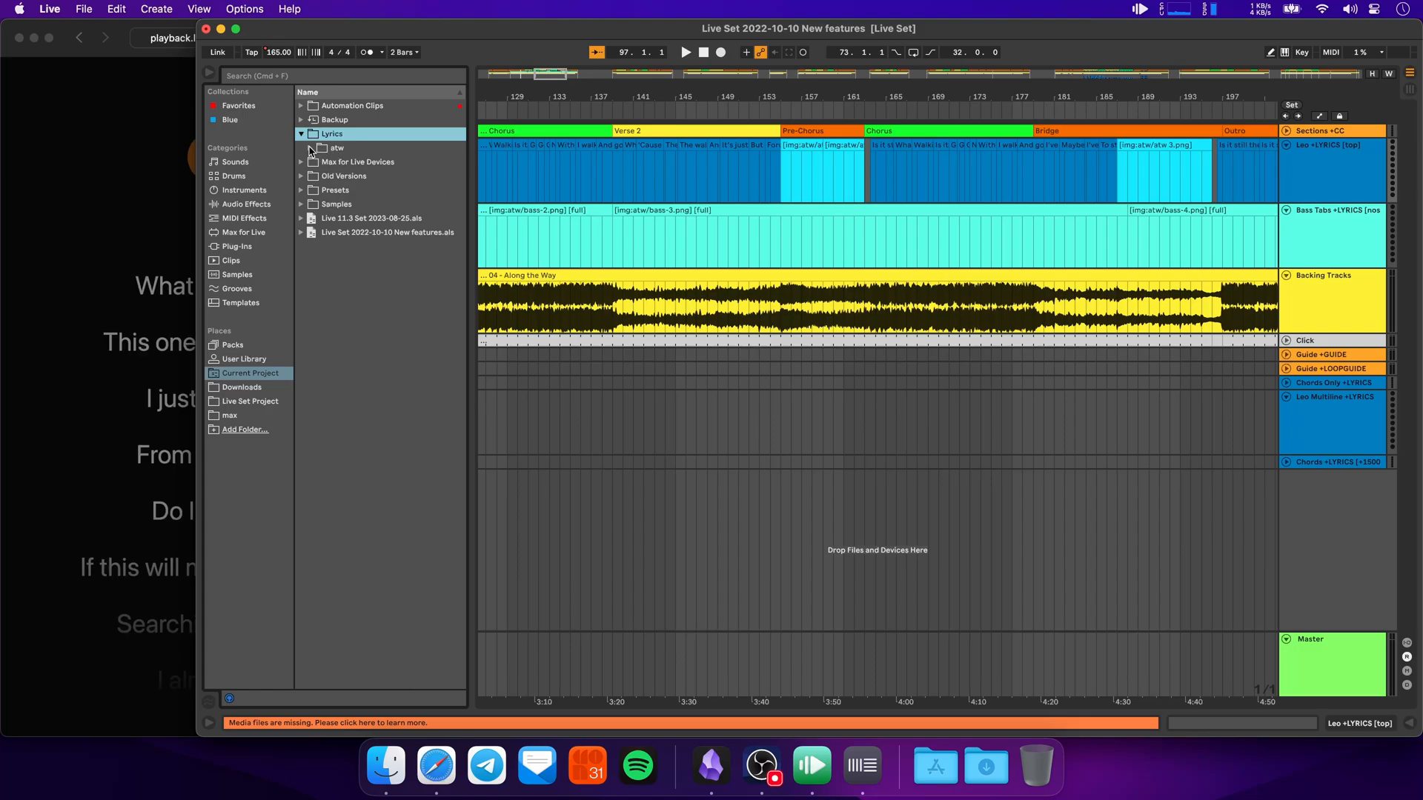
pyautogui.click(310, 148)
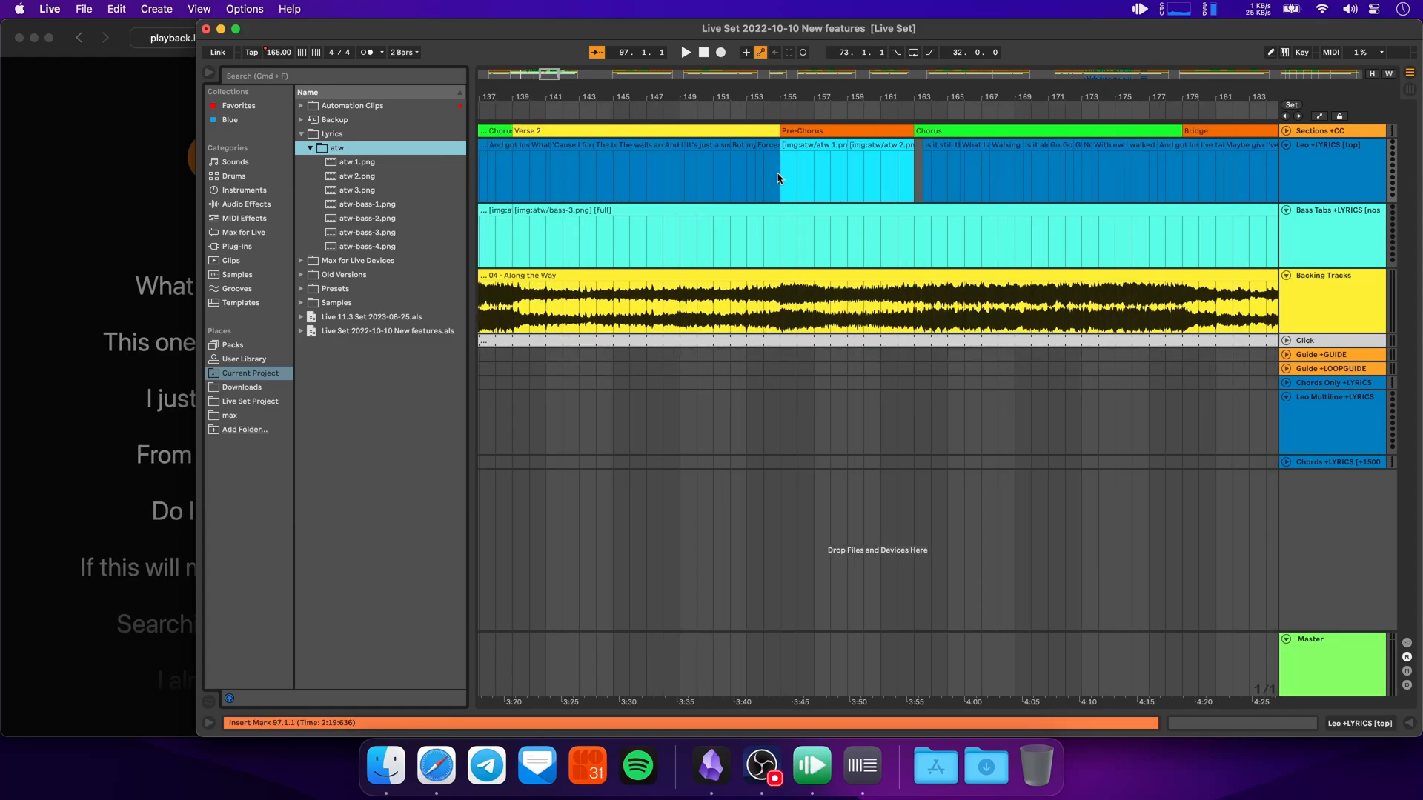
pyautogui.moveTo(787, 174)
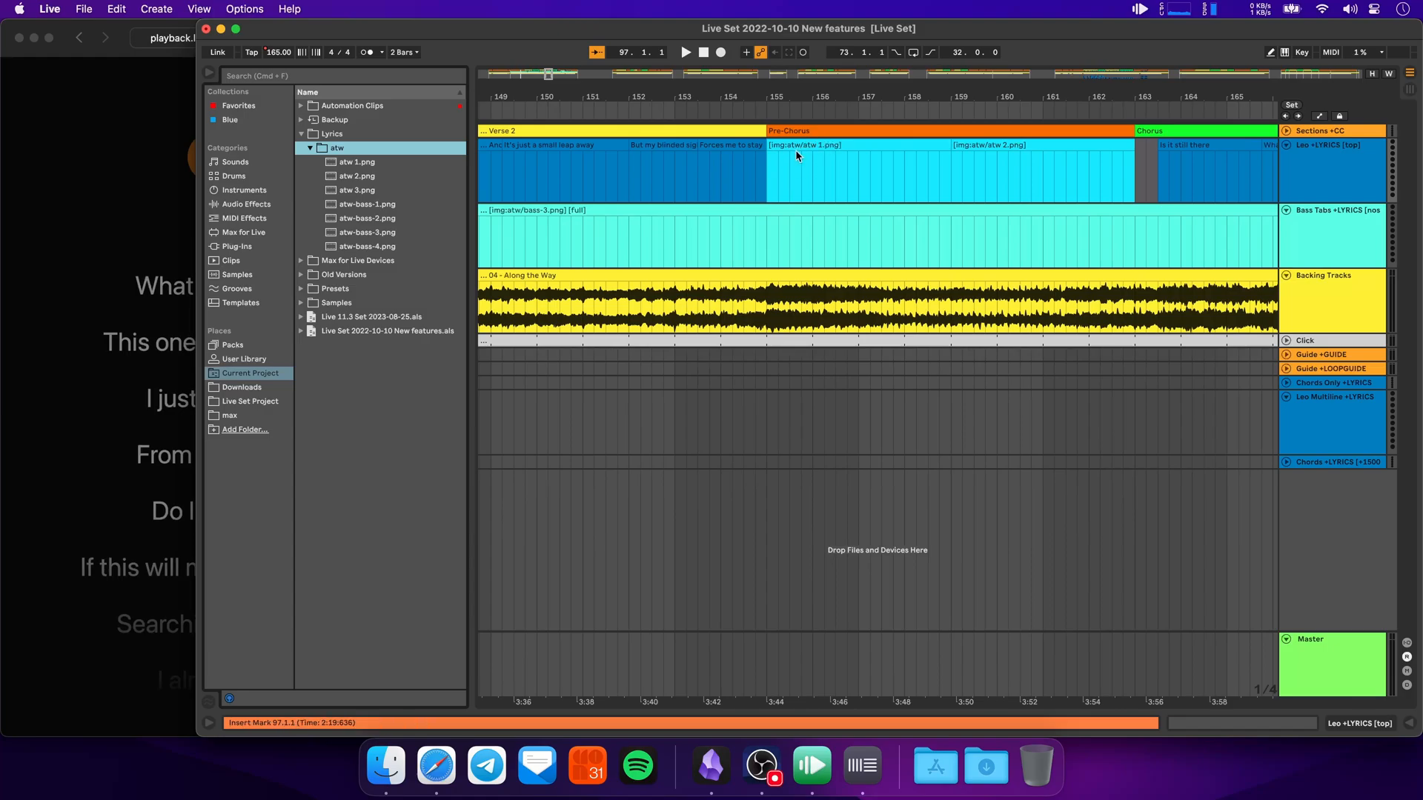
pyautogui.moveTo(791, 190)
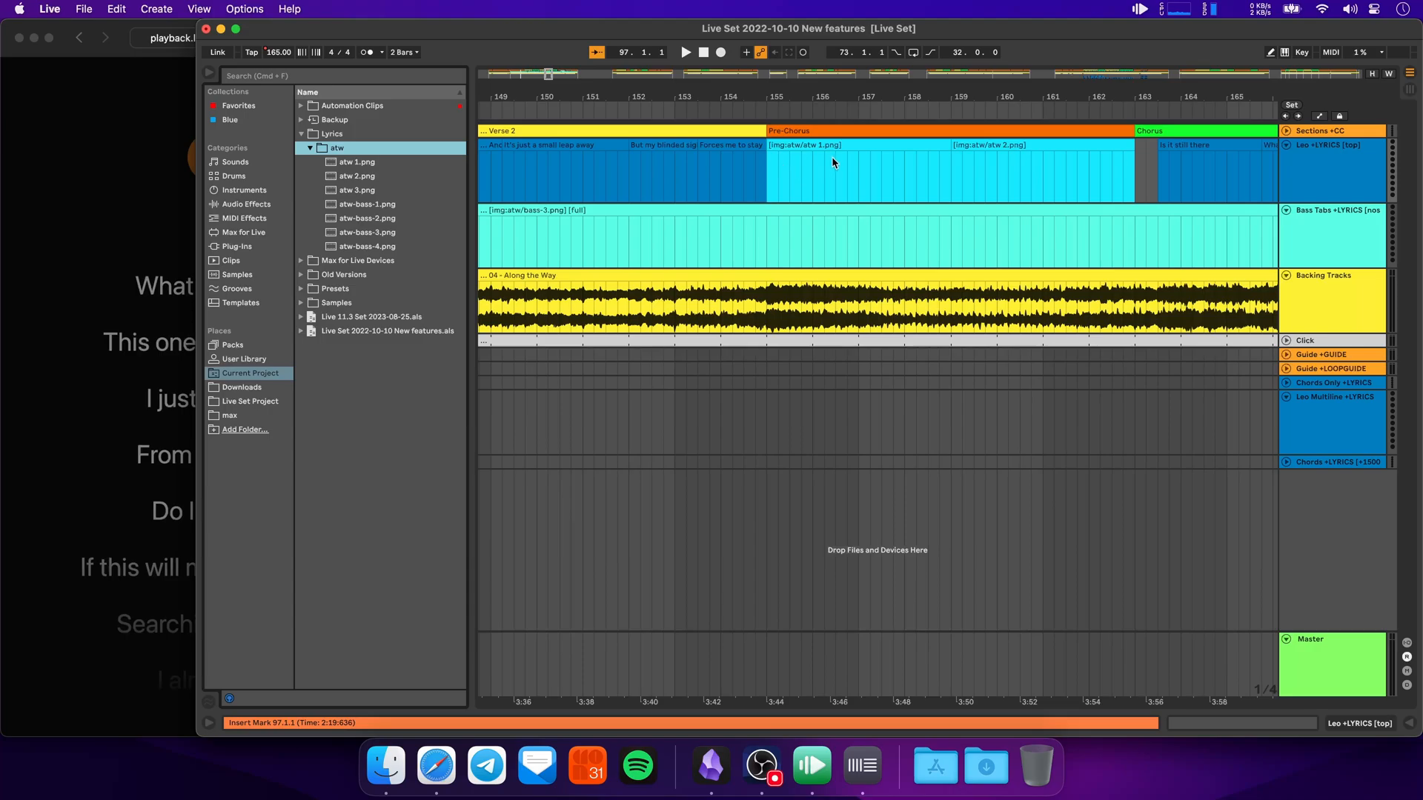
pyautogui.click(790, 150)
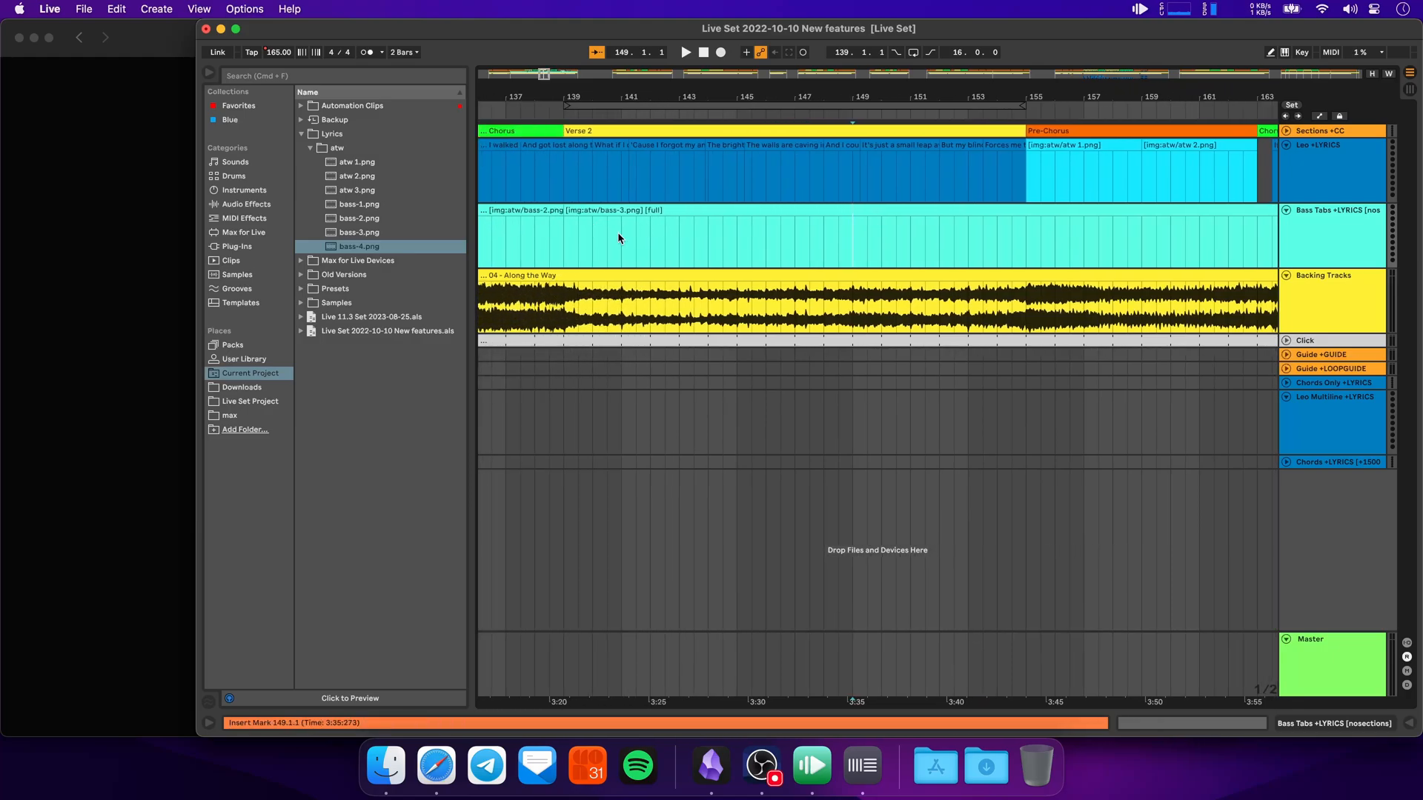
pyautogui.moveTo(649, 224)
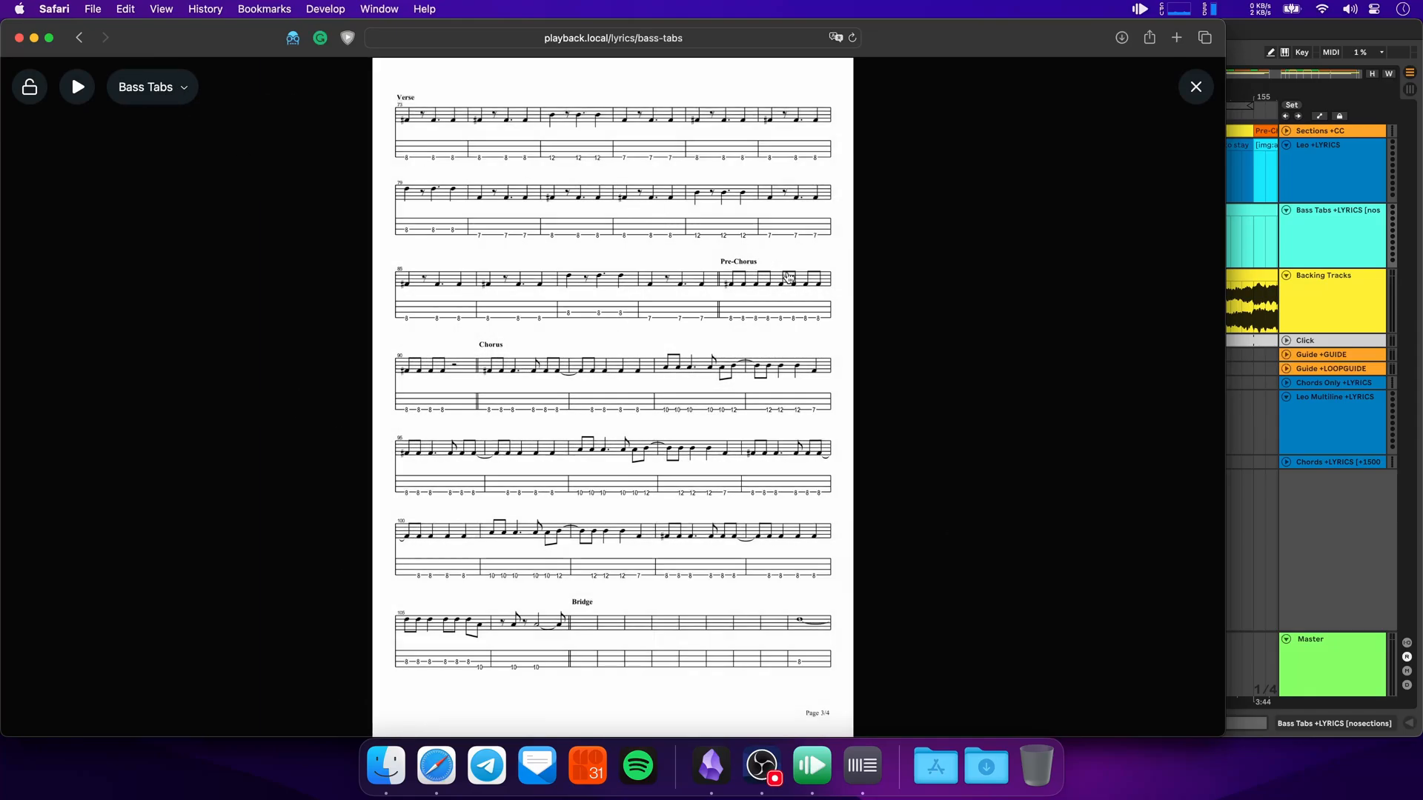
# Step: Scroll through the Bass Tabs track clips of Along The Way in Live's arrangement
pyautogui.scroll(-3)
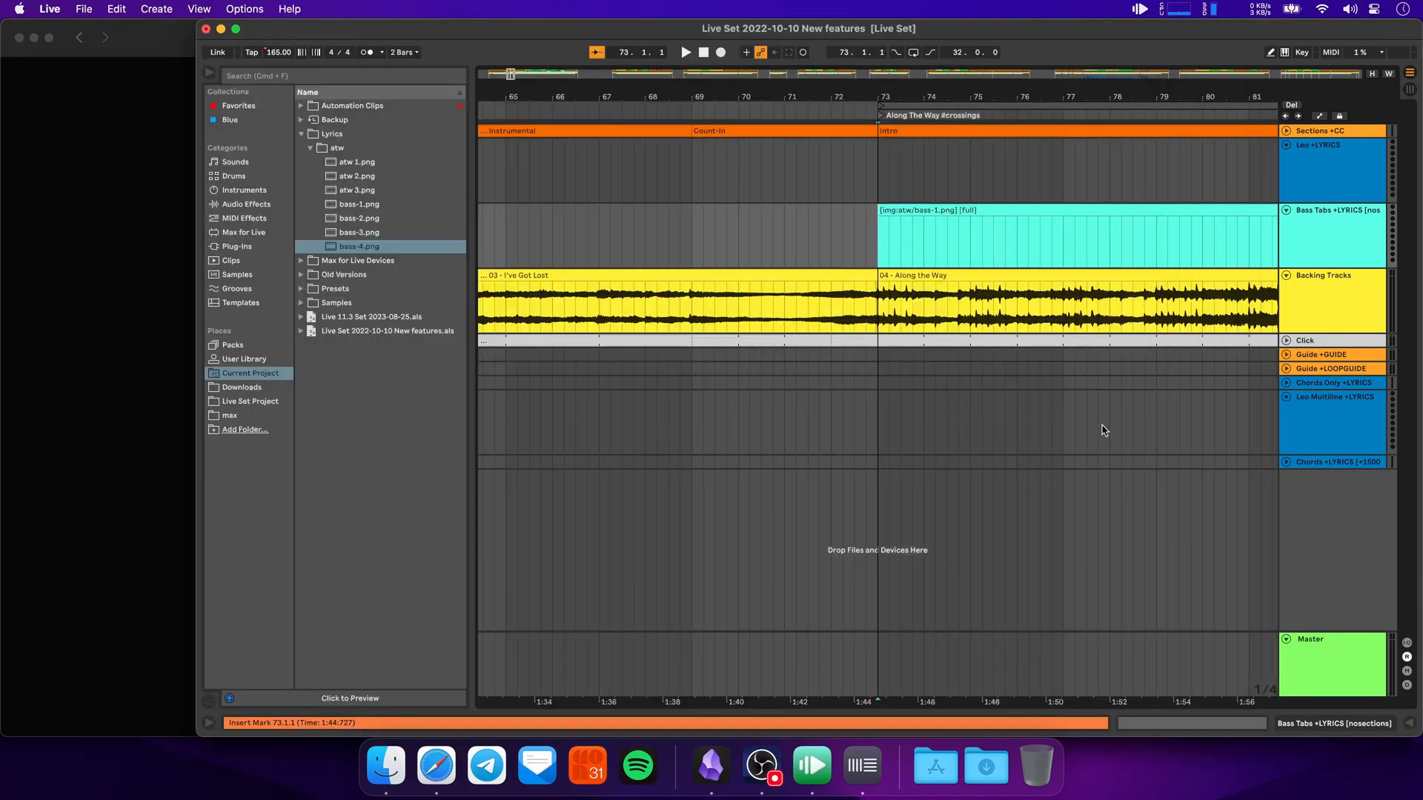
pyautogui.click(649, 289)
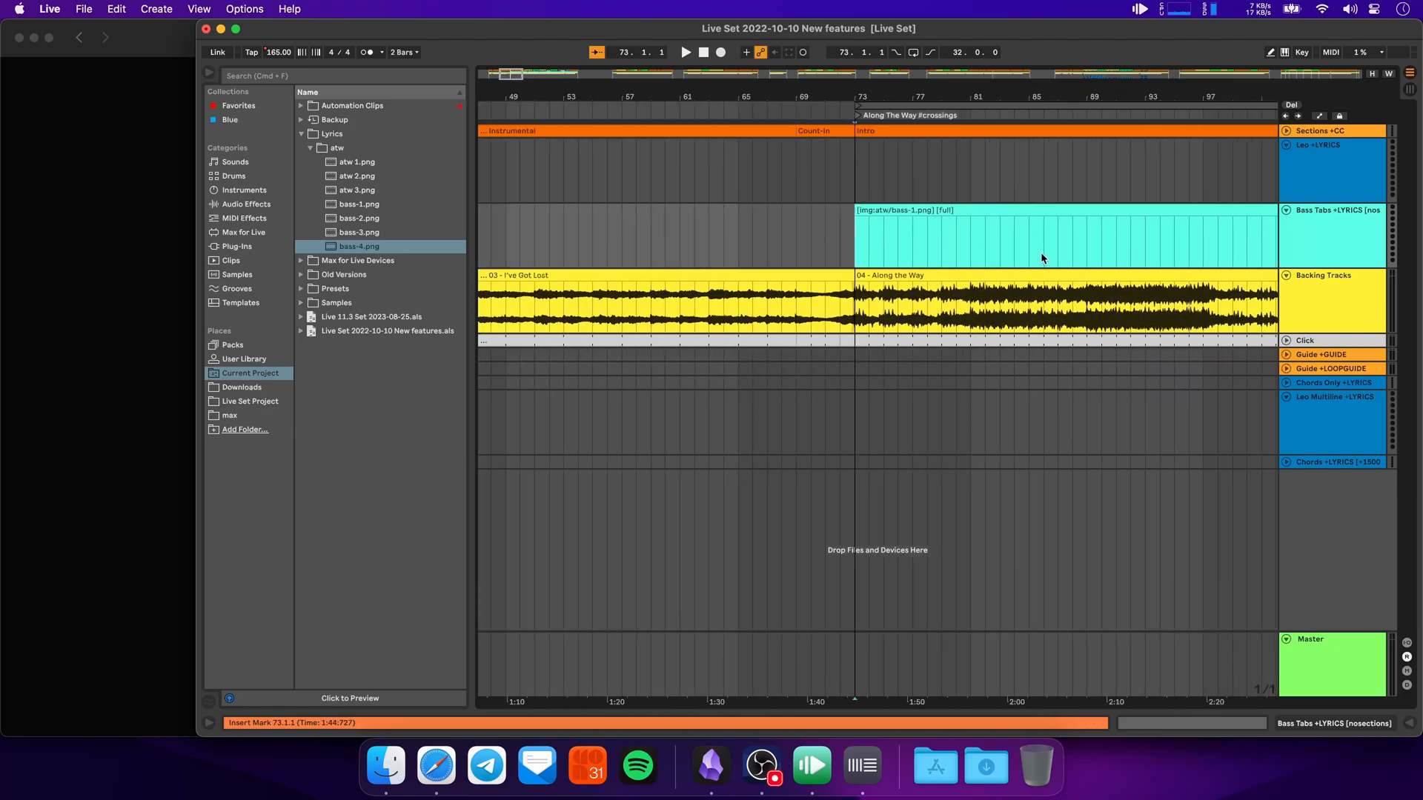
pyautogui.hscroll(3)
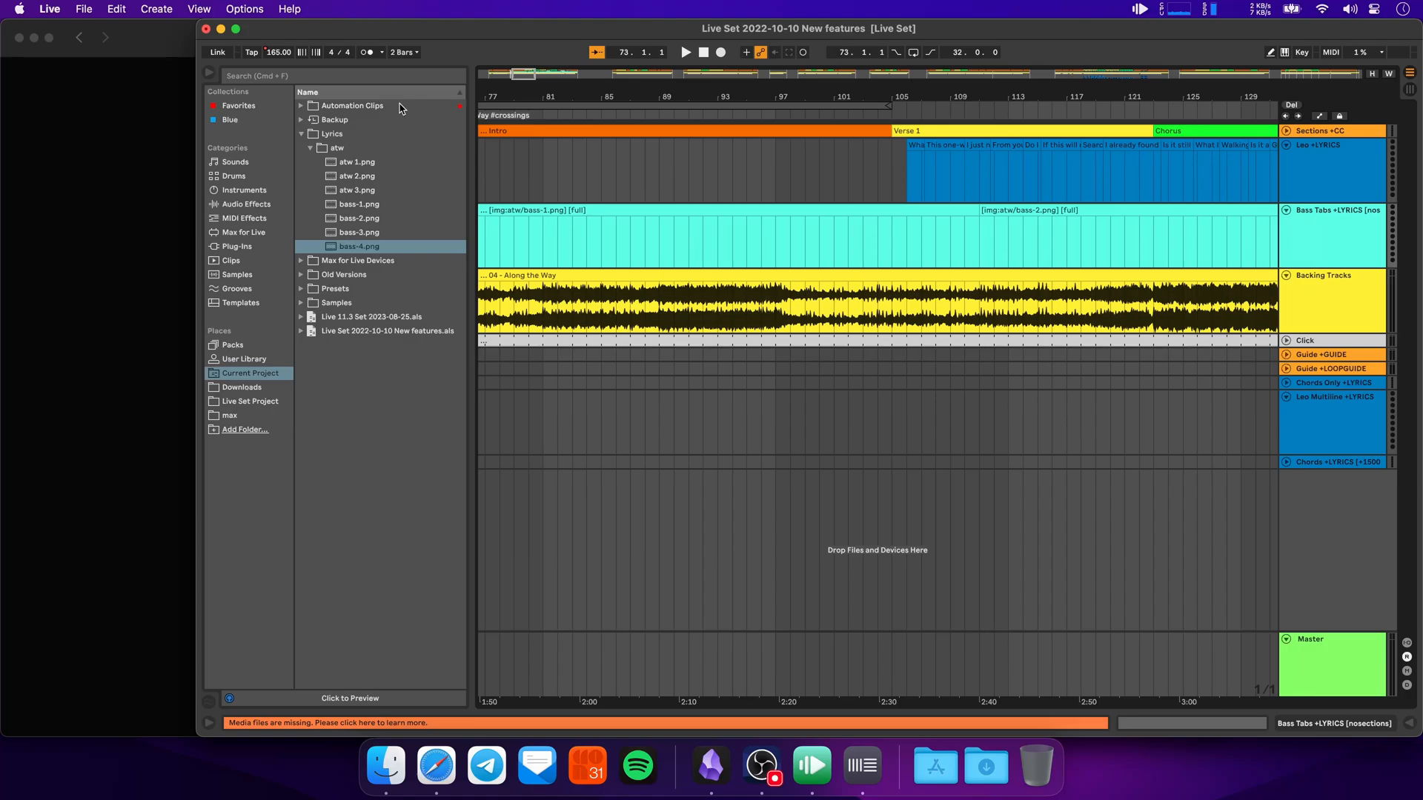
pyautogui.hscroll(3)
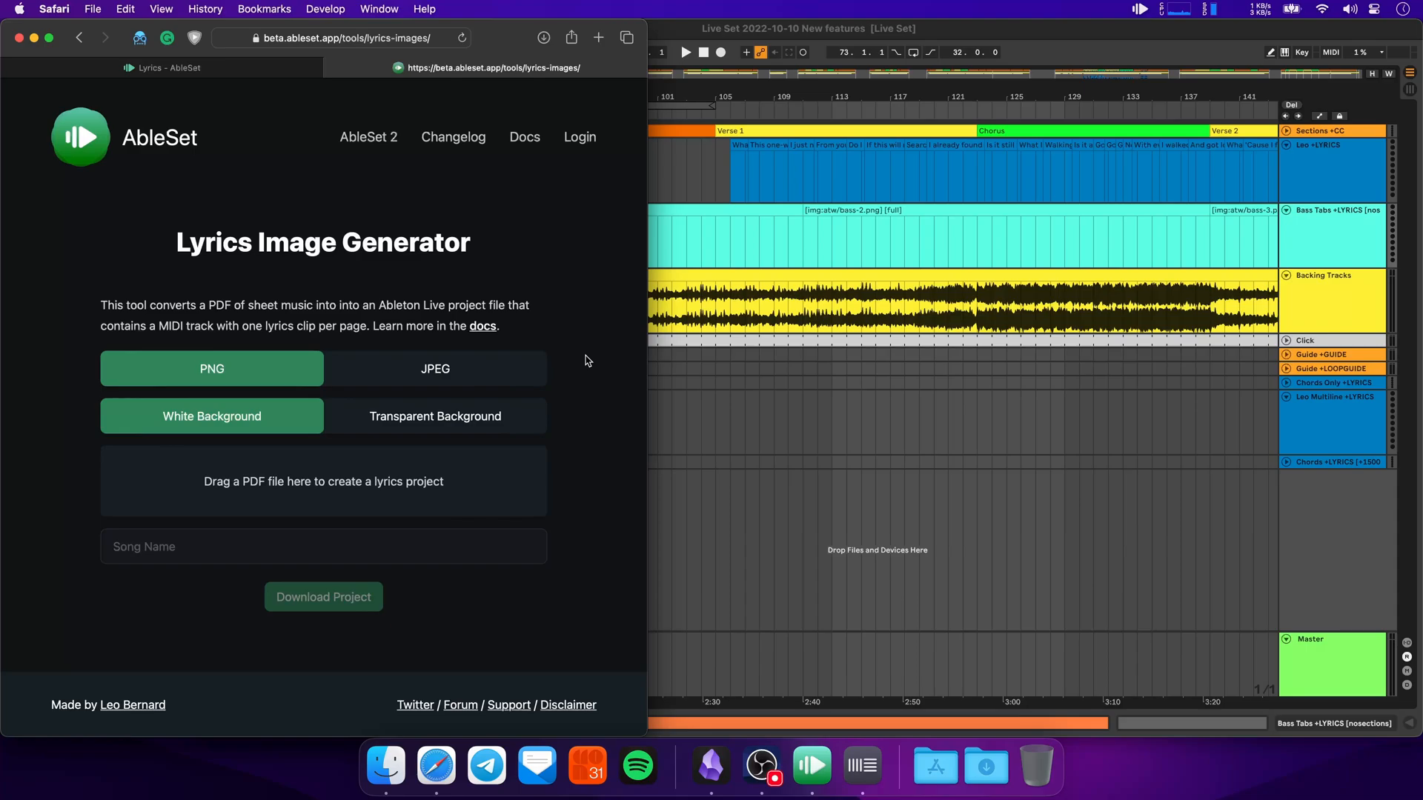
pyautogui.moveTo(986, 765)
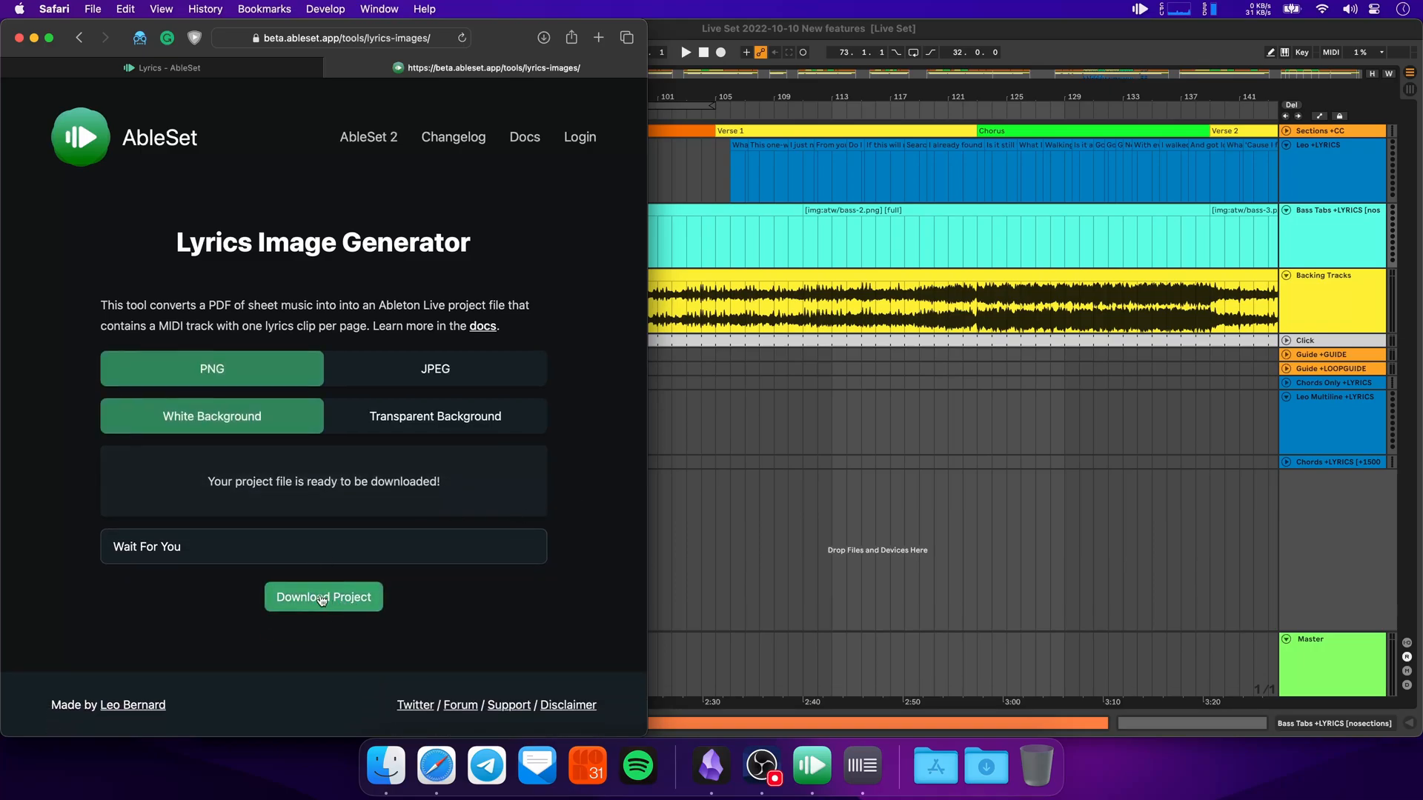
pyautogui.moveTo(986, 765)
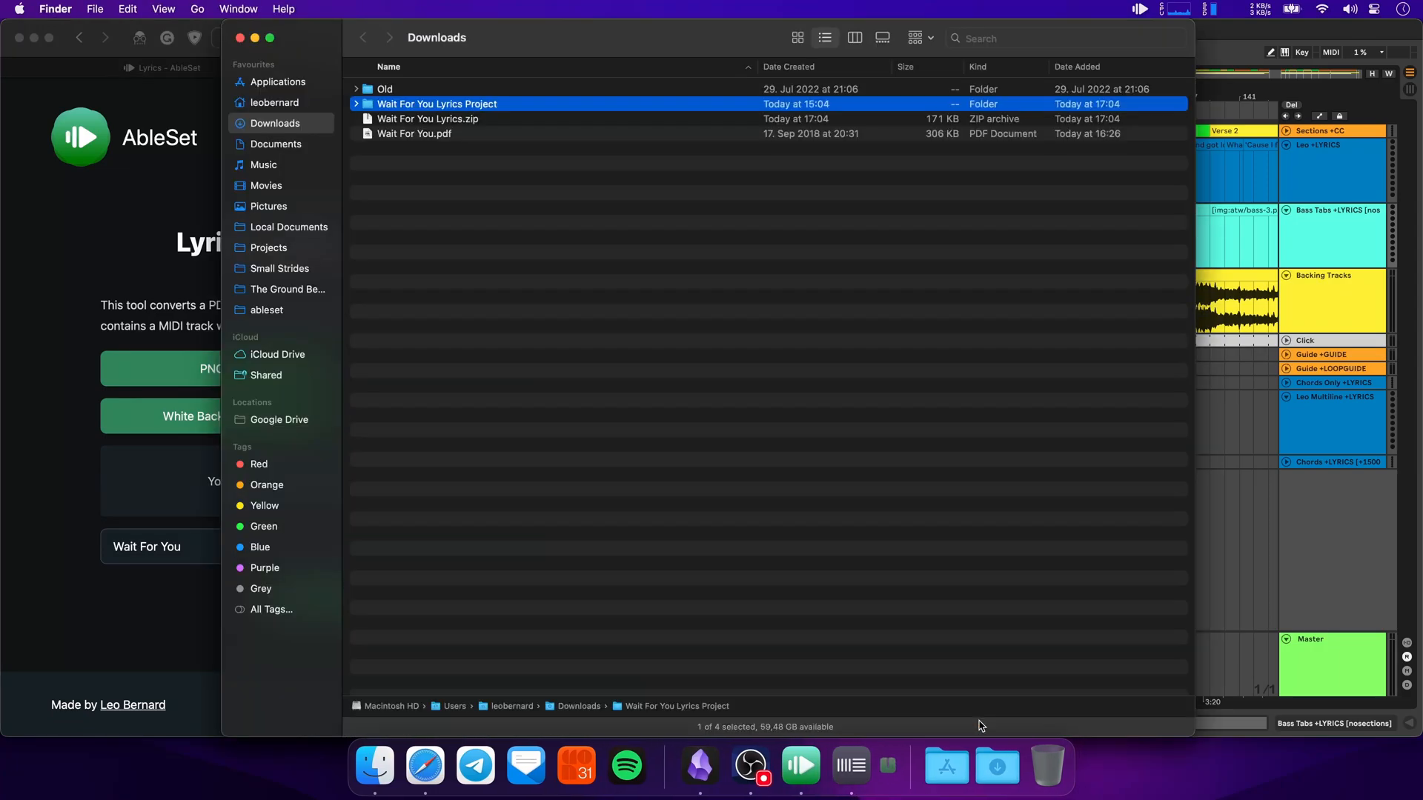
# Step: Open Wait For You Lyrics Project and expand Lyrics > wait-for-you and Clips to show the page images
pyautogui.doubleClick(435, 104)
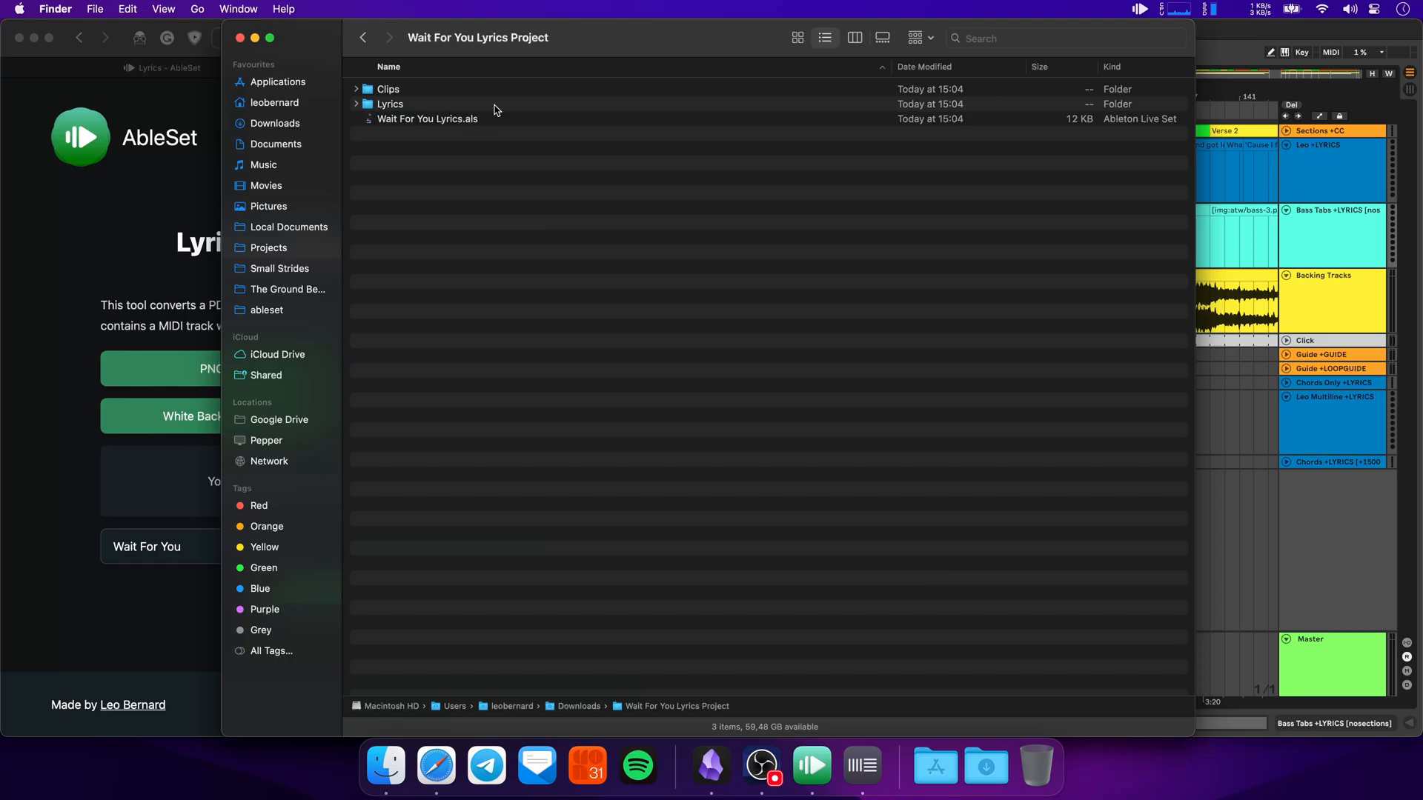
pyautogui.click(427, 118)
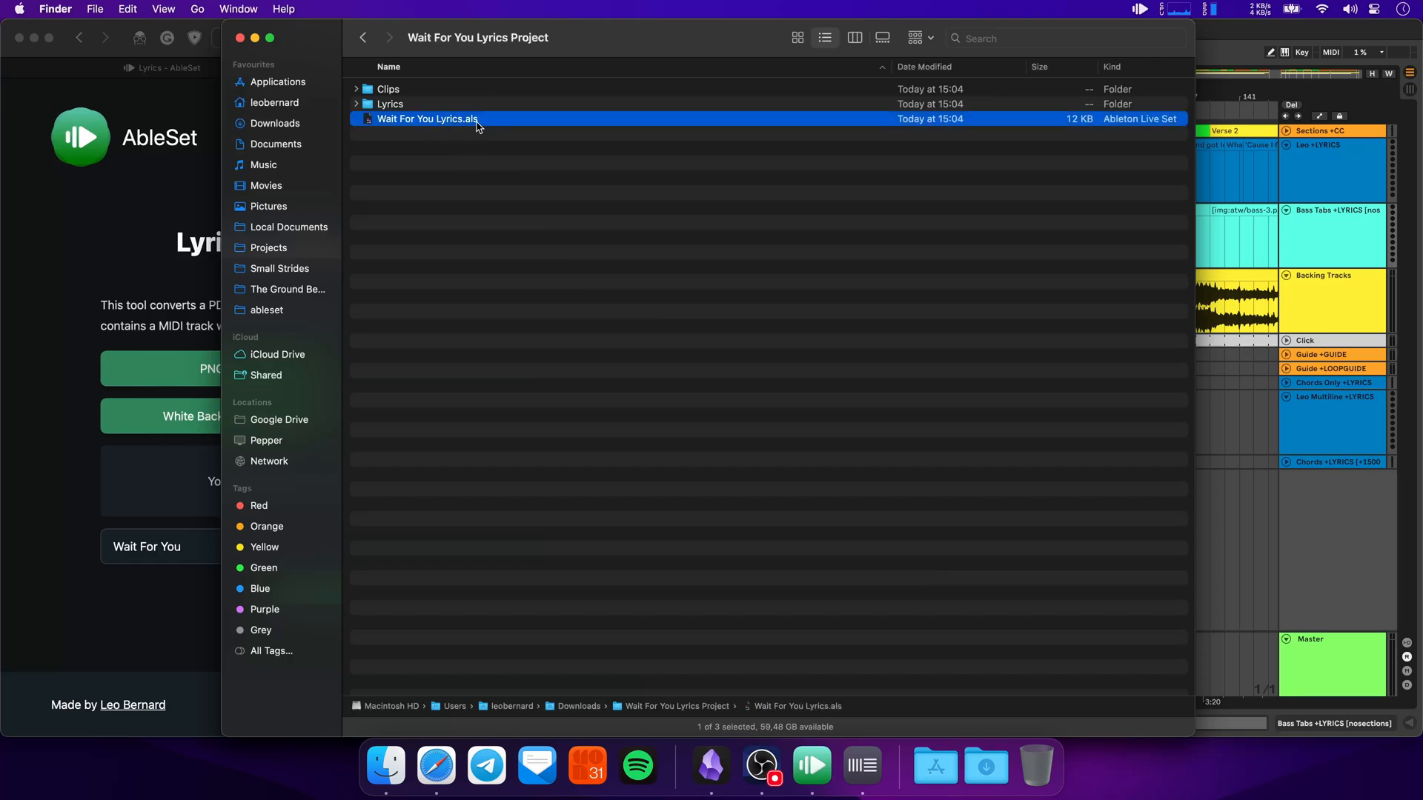
pyautogui.click(357, 103)
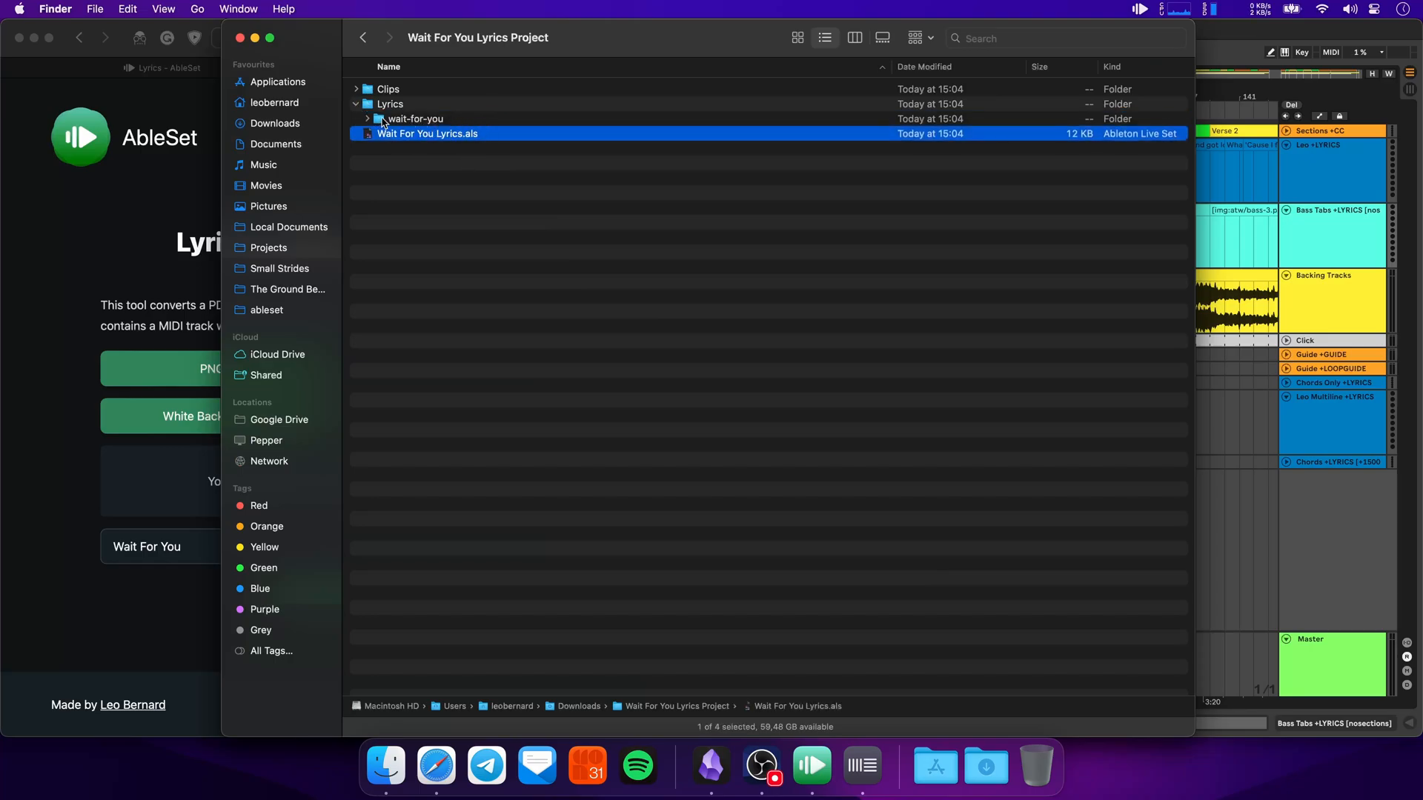
pyautogui.click(367, 119)
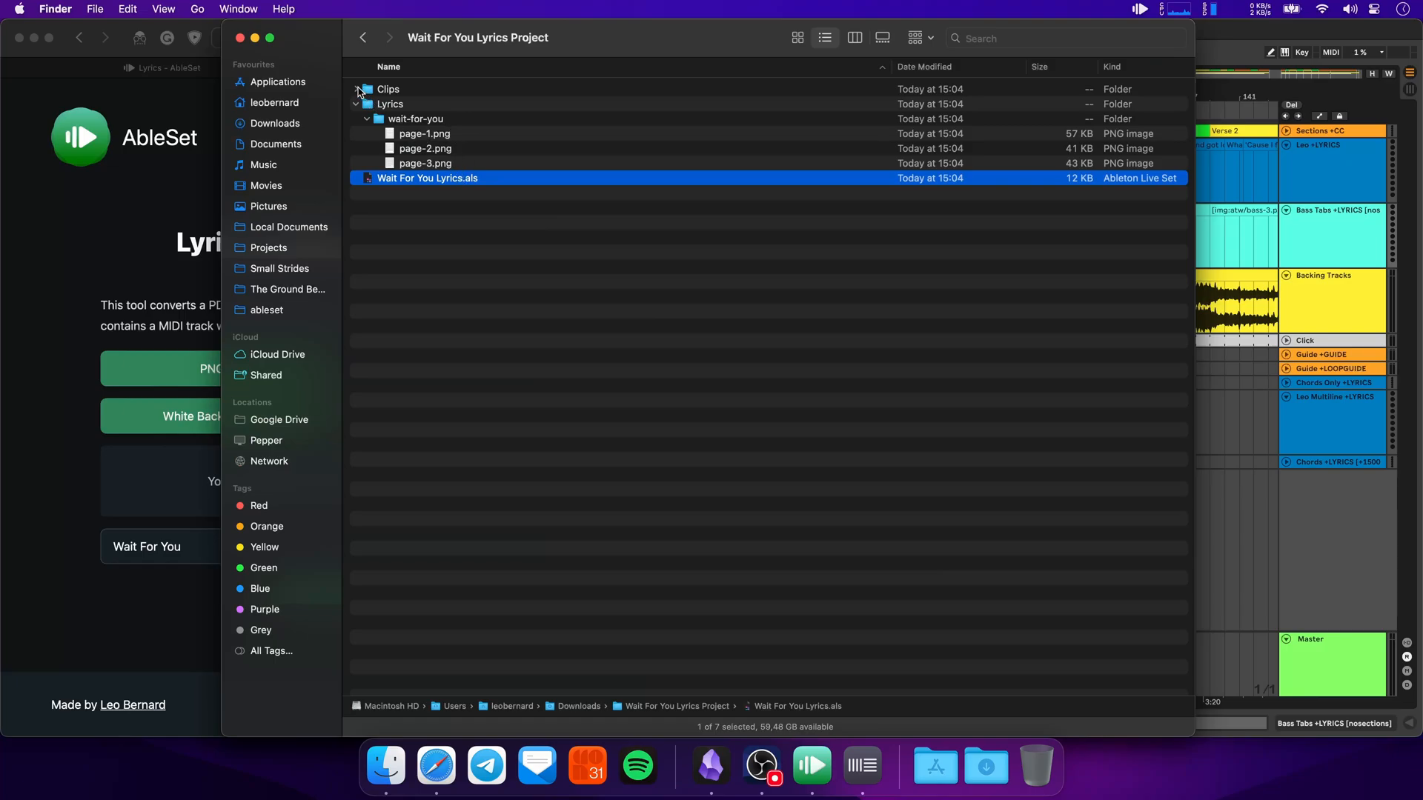
pyautogui.click(356, 89)
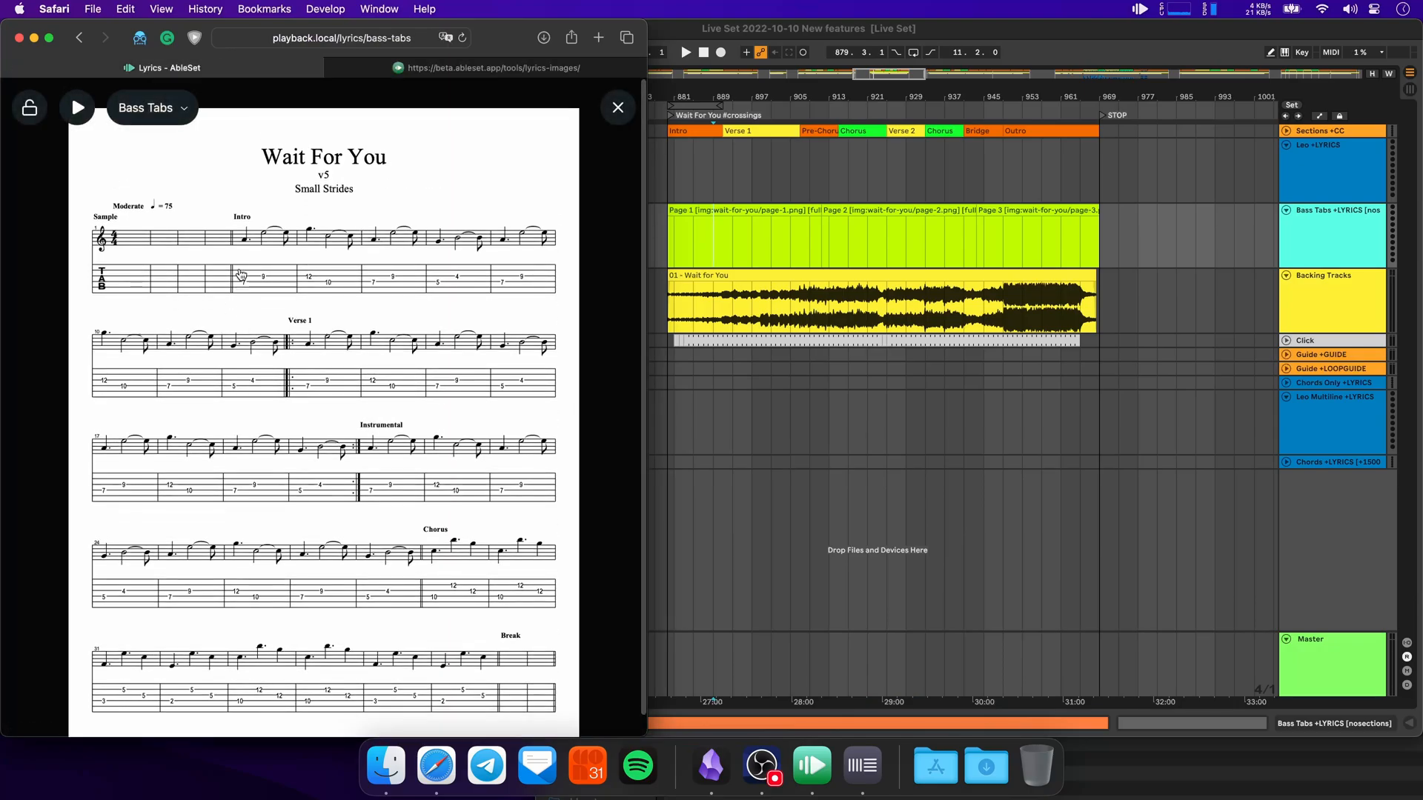
# Step: Scroll the Wait For You bass-tab pages to the end and bring up AbleSet's status panel
pyautogui.scroll(-3)
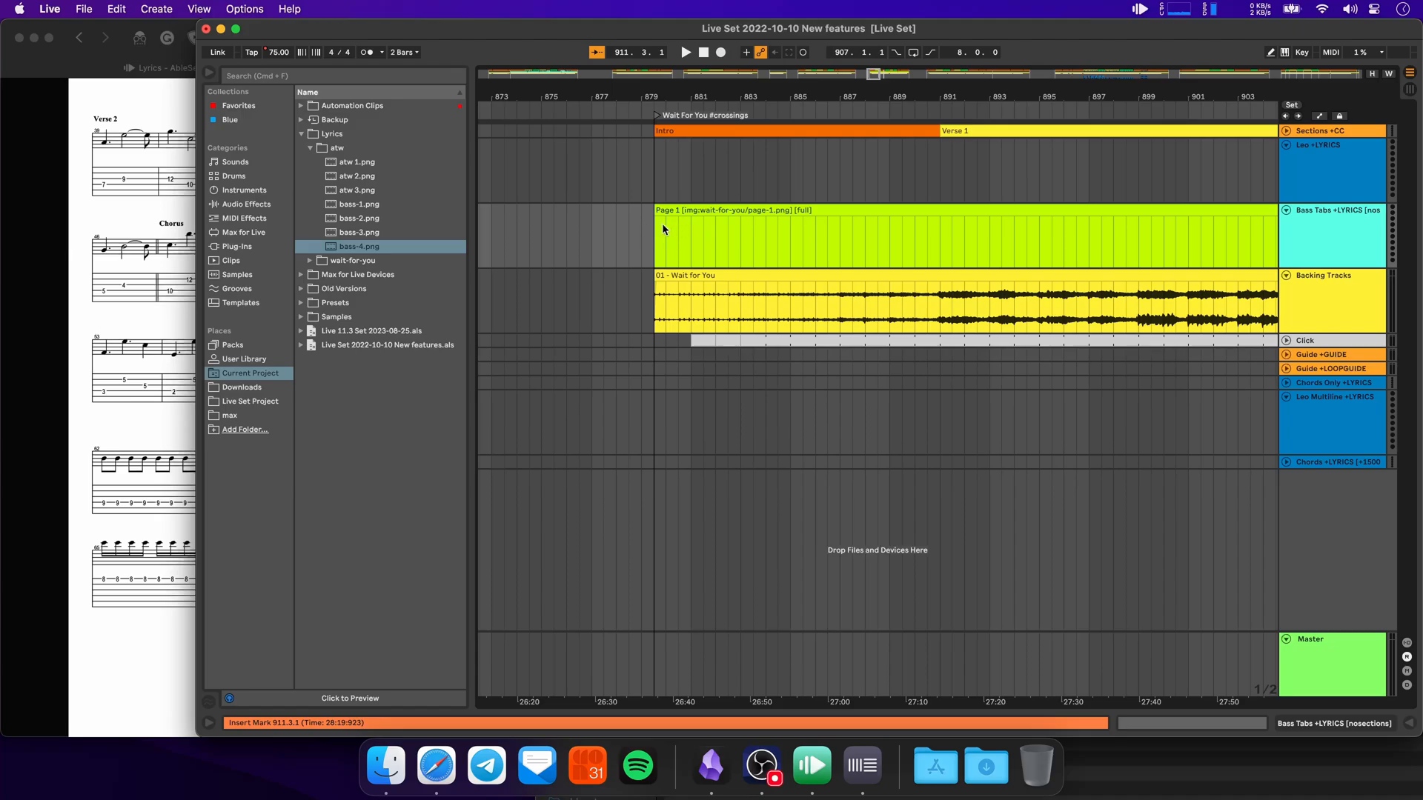
pyautogui.moveTo(771, 239)
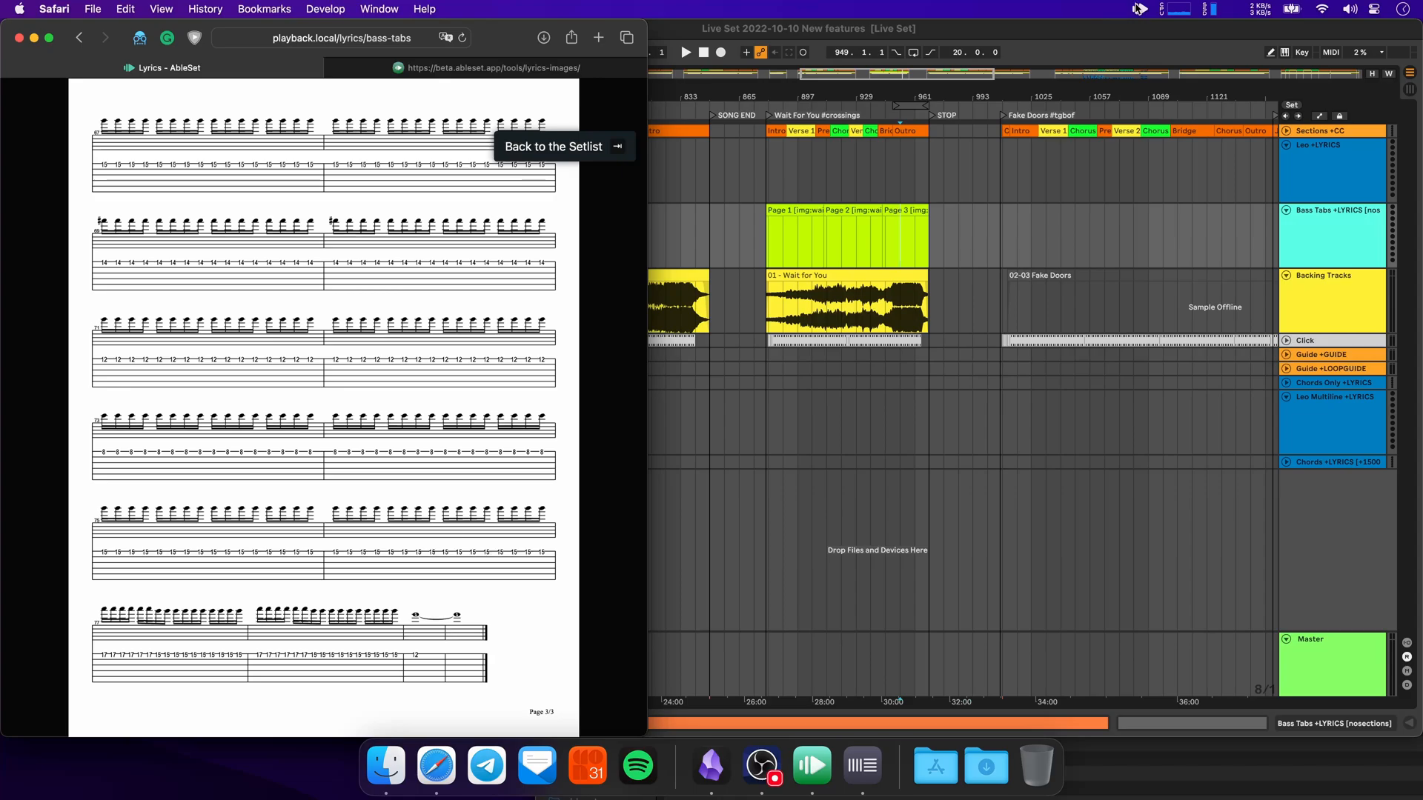
pyautogui.click(1137, 9)
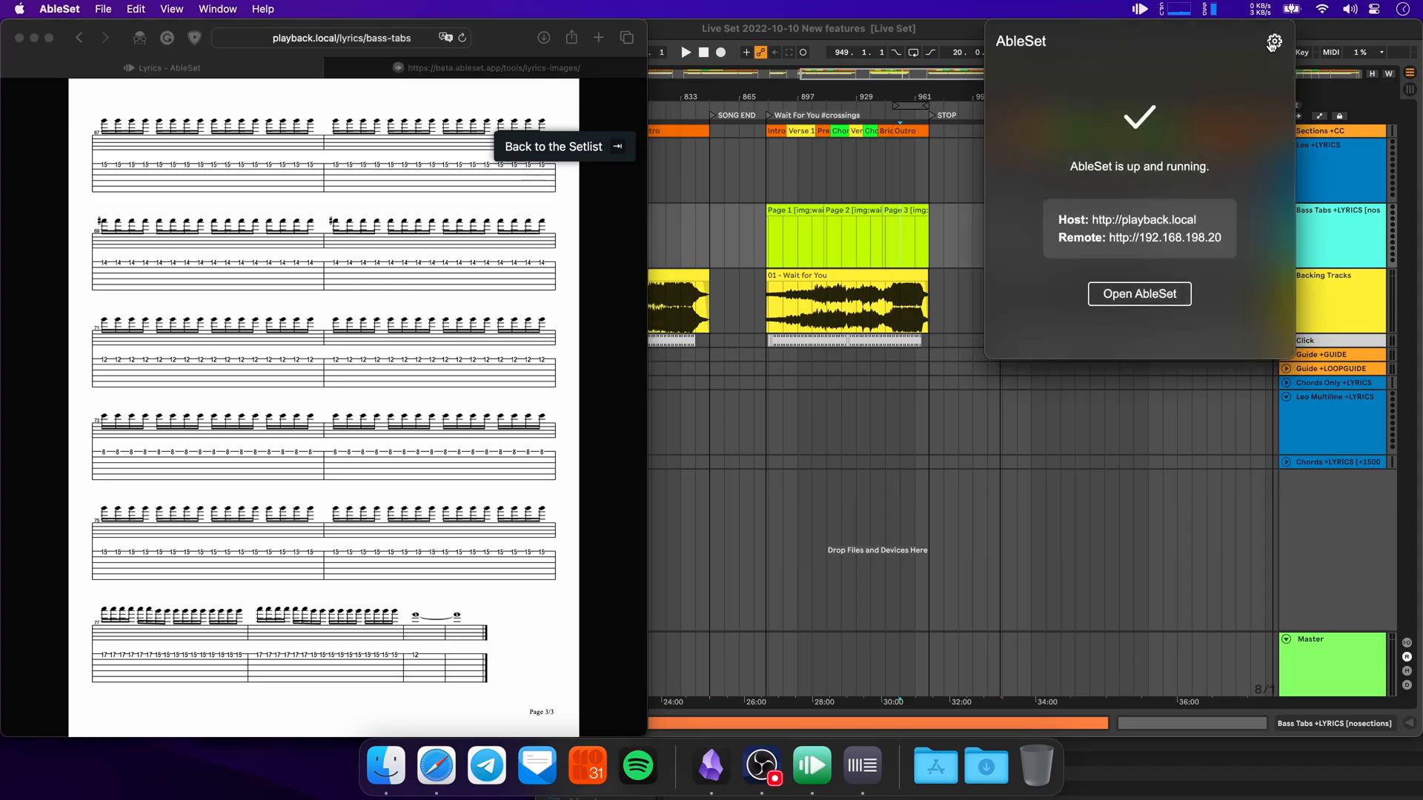
# Step: From AbleSet's options menu go back to the setlist with Wait For You highlighted
pyautogui.click(1275, 42)
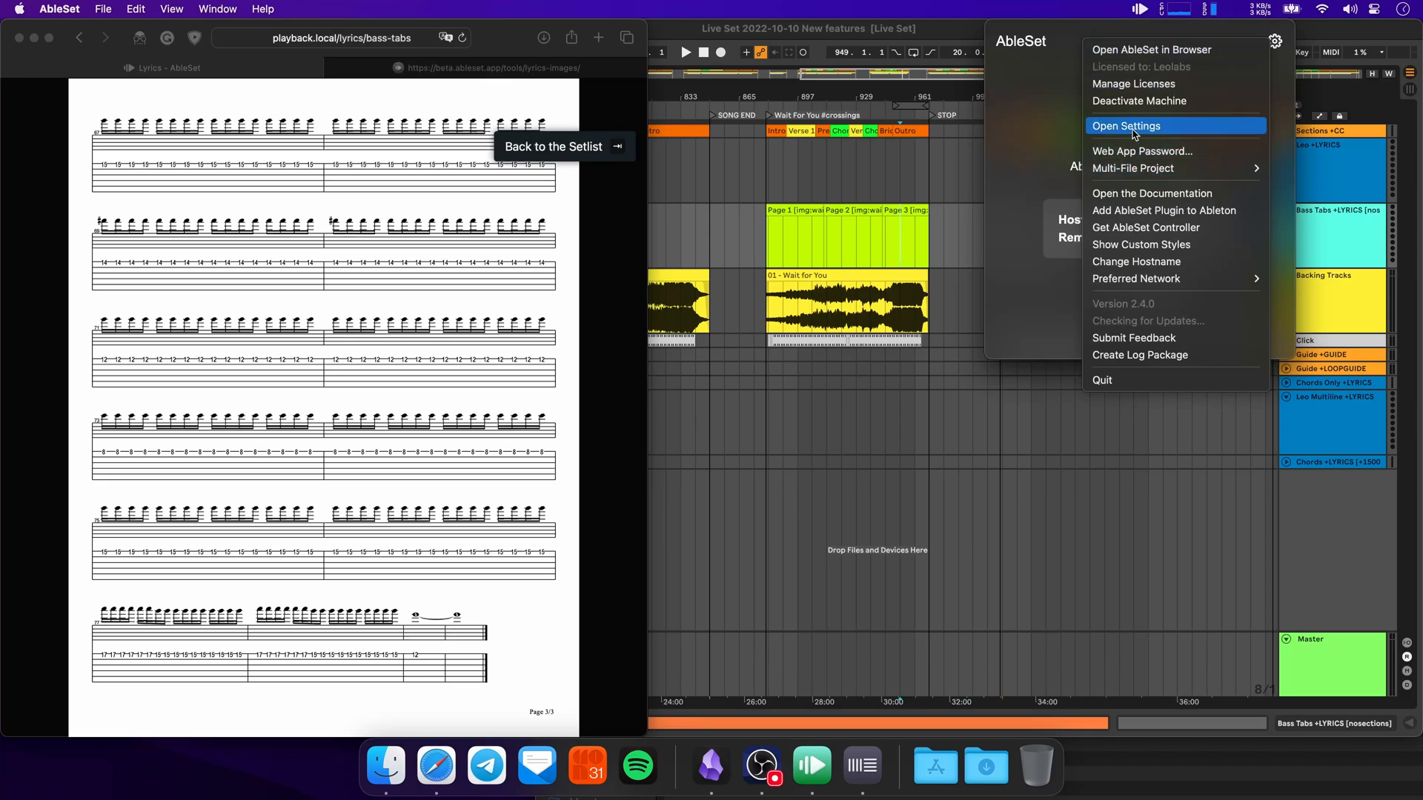
pyautogui.moveTo(1176, 168)
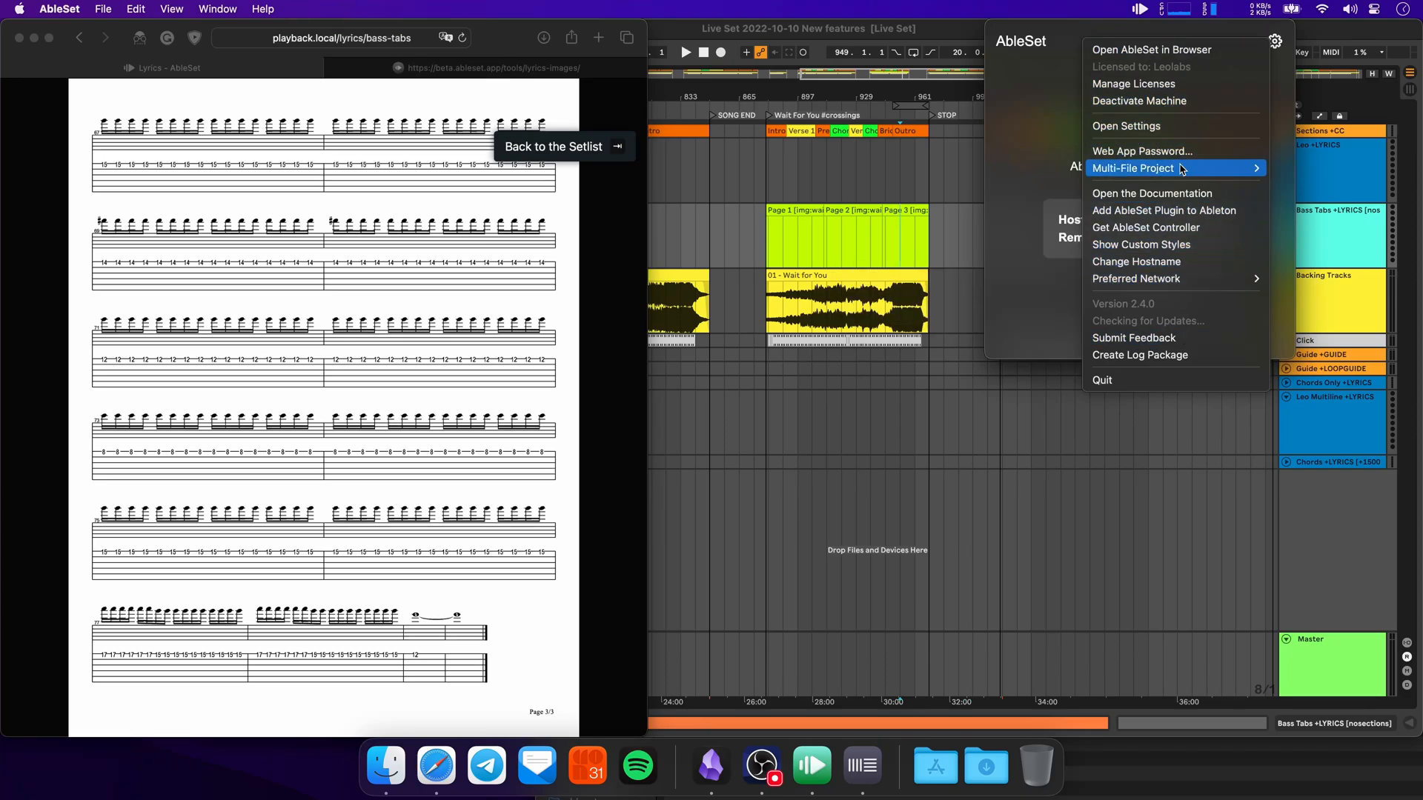
pyautogui.click(552, 147)
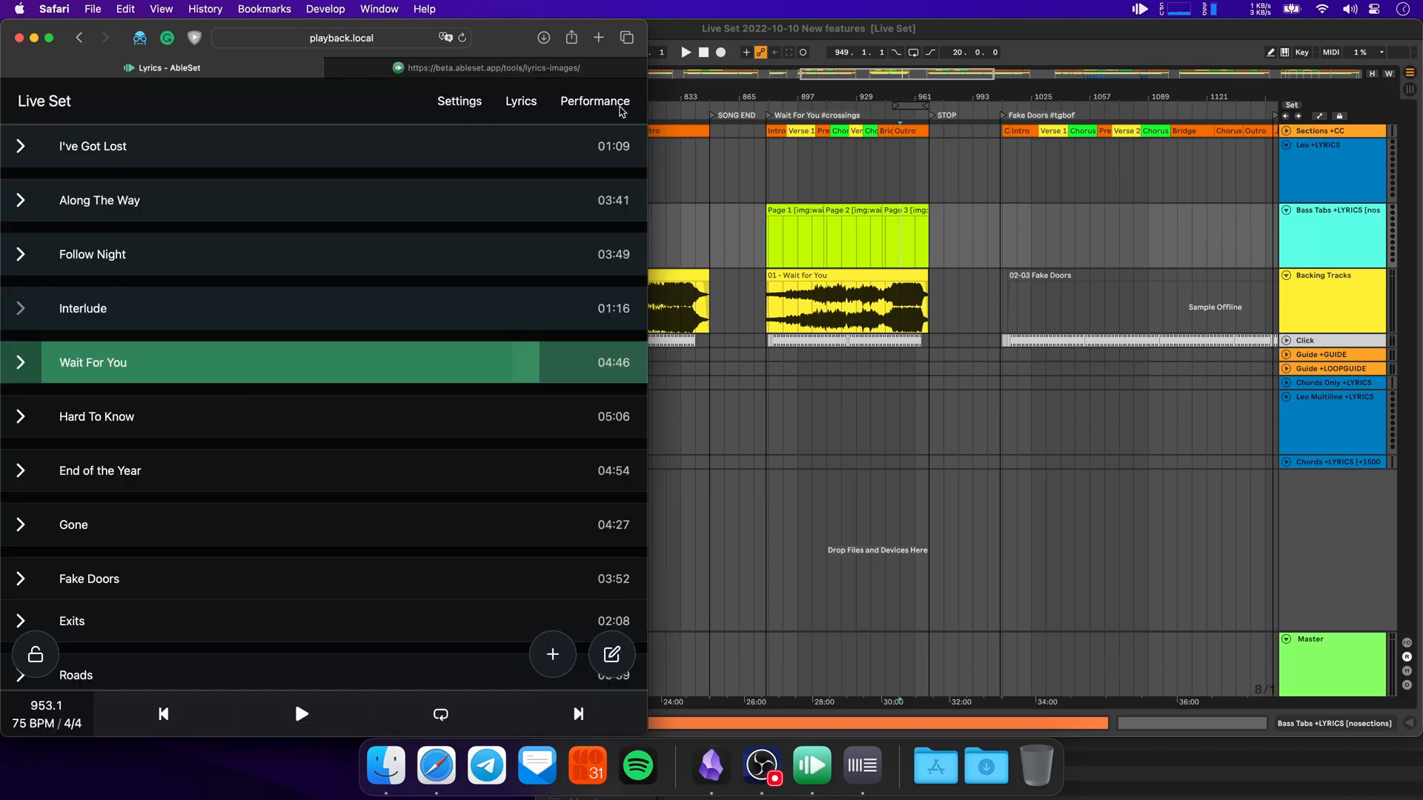
pyautogui.click(459, 101)
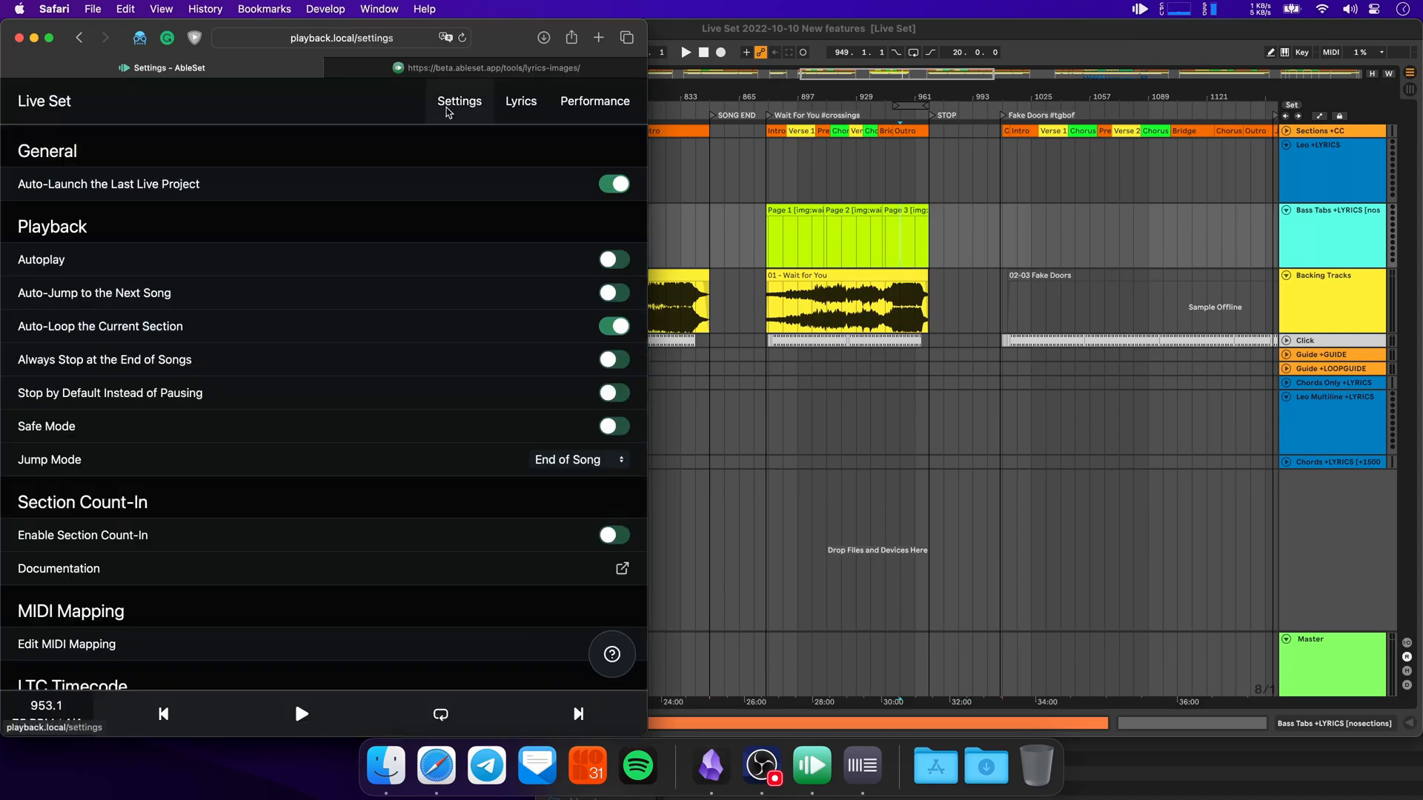
pyautogui.scroll(-3)
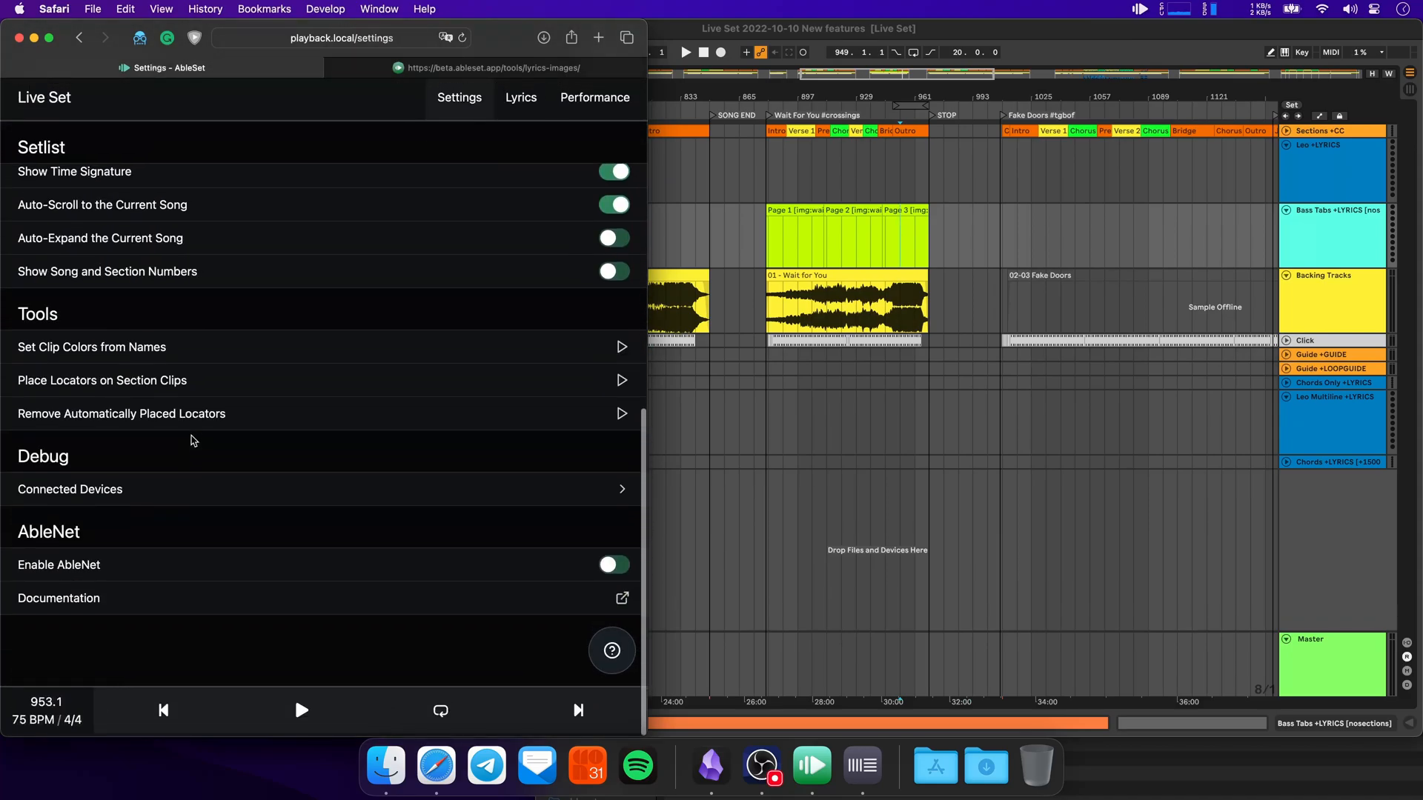
pyautogui.scroll(3)
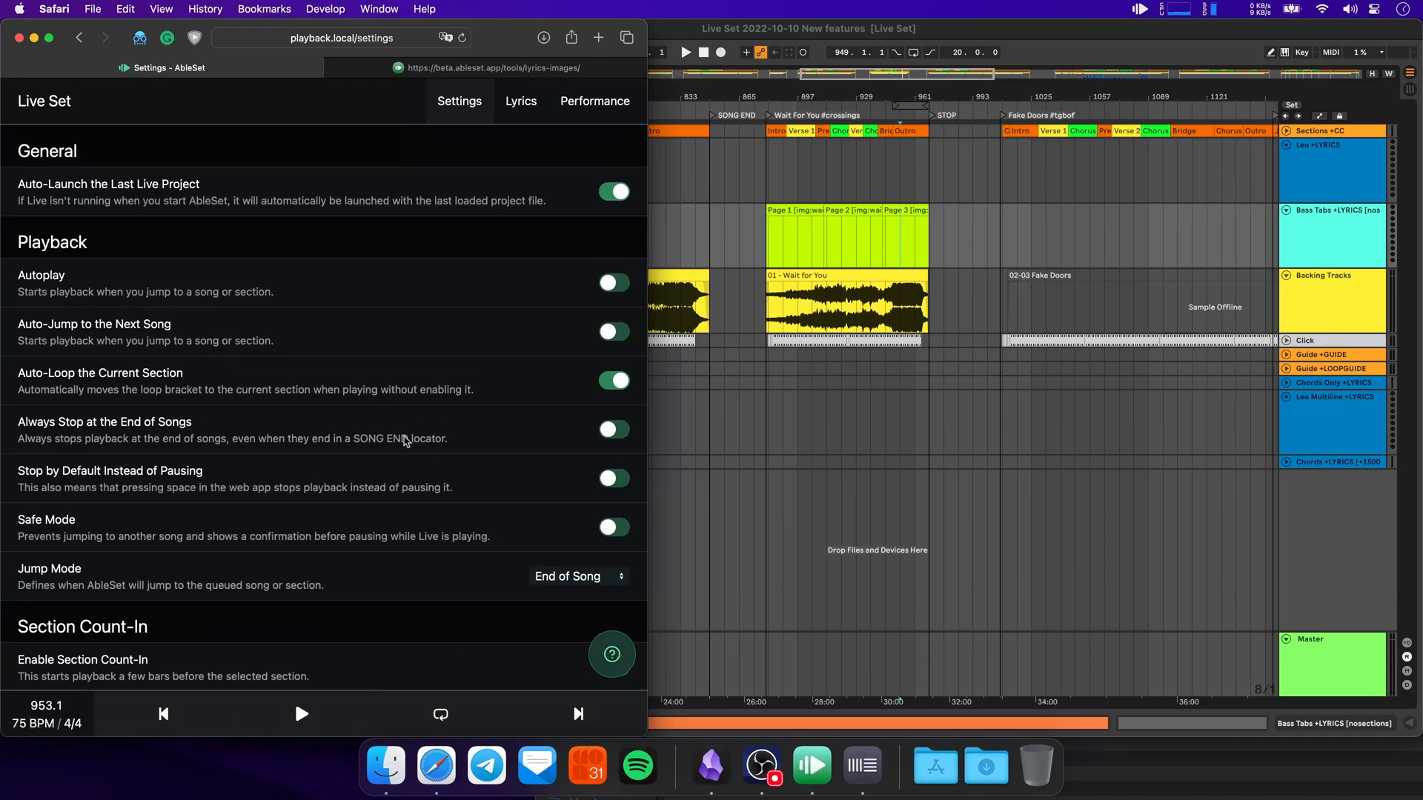
pyautogui.moveTo(311, 375)
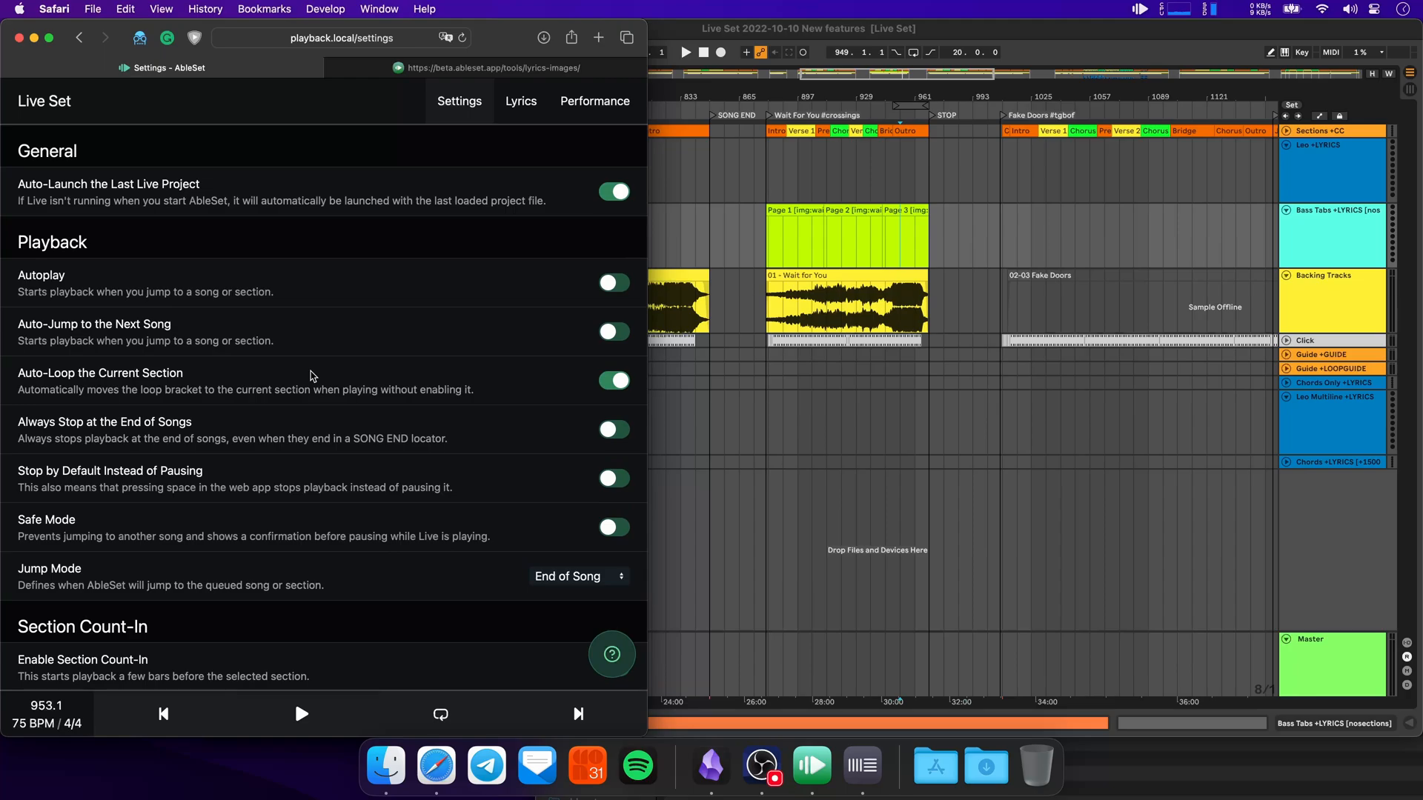
pyautogui.scroll(-3)
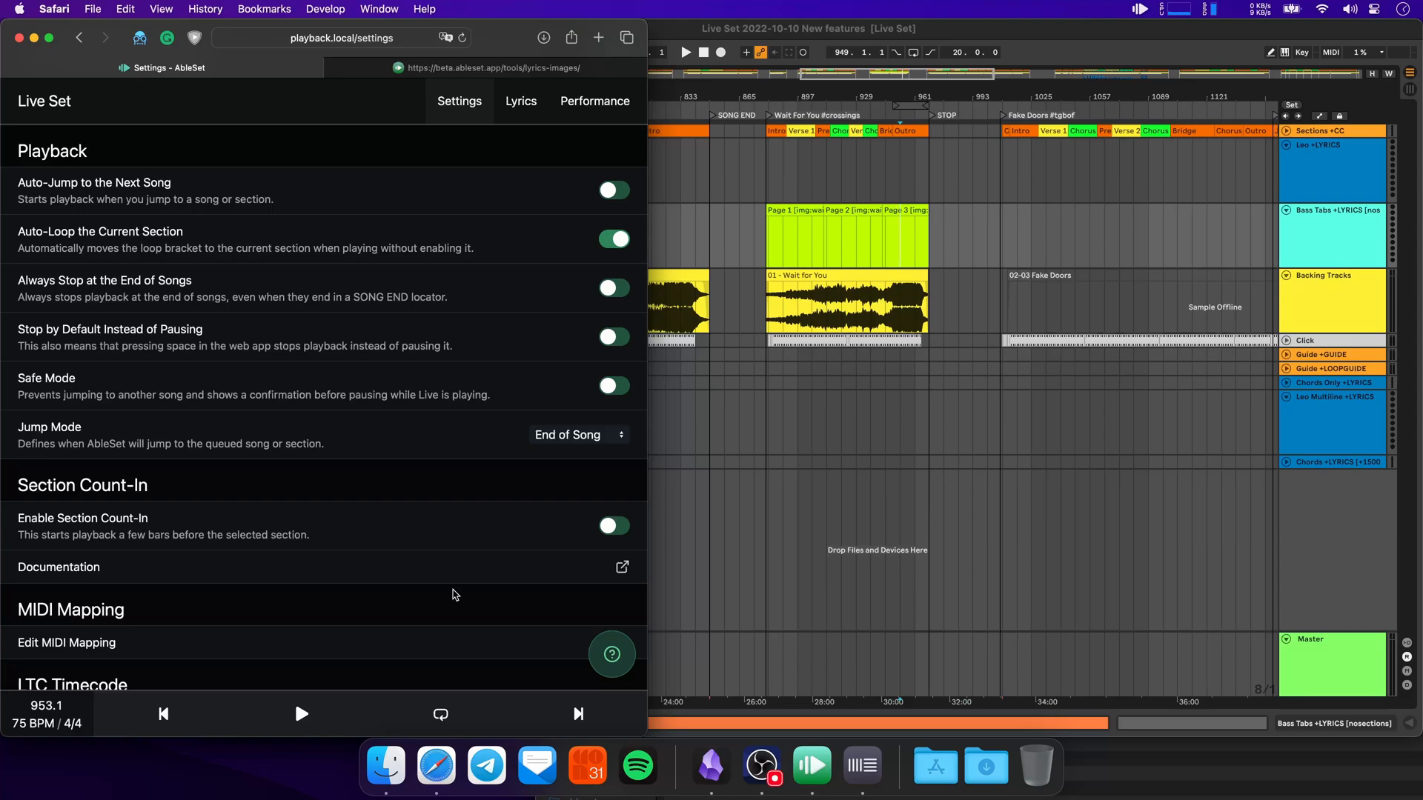
pyautogui.moveTo(317, 481)
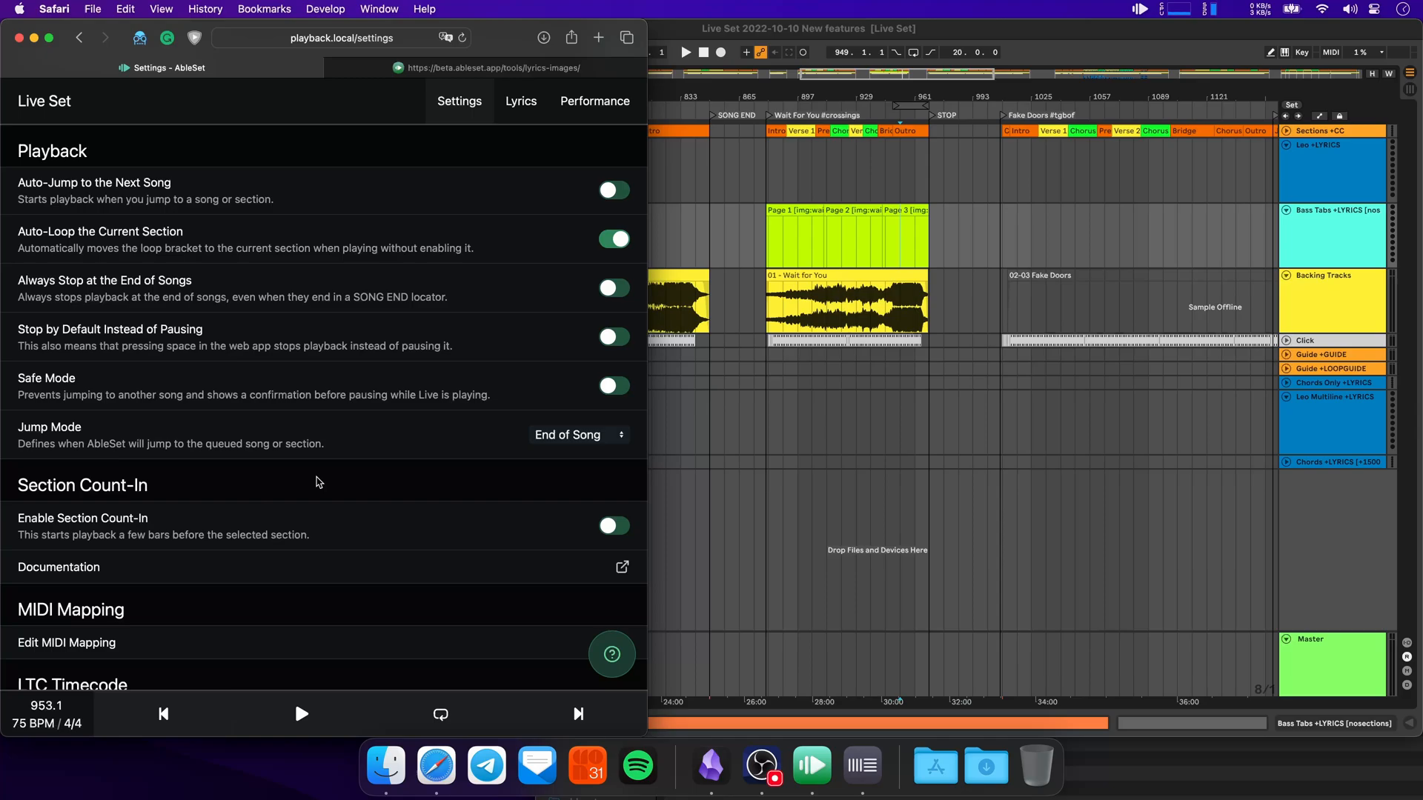
pyautogui.scroll(3)
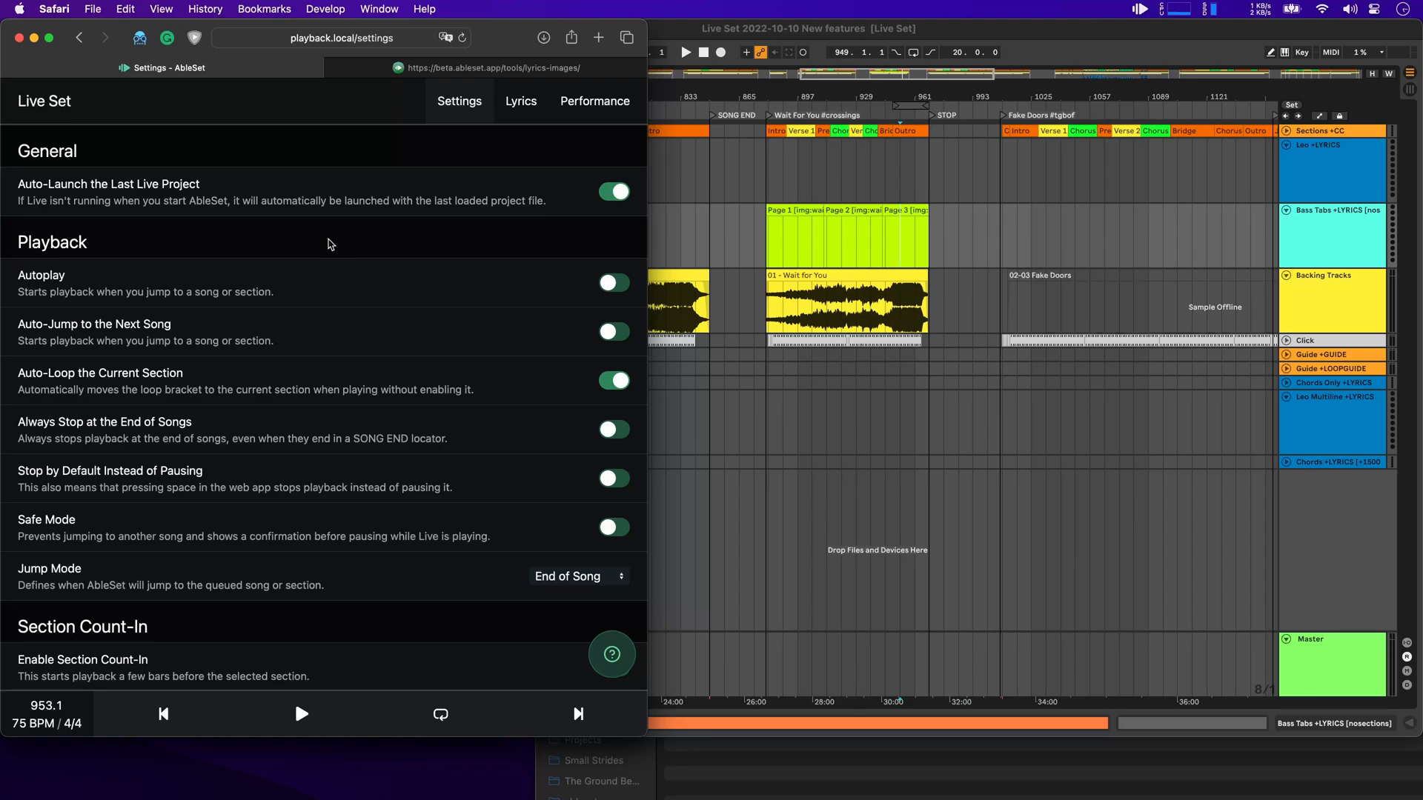
pyautogui.scroll(-3)
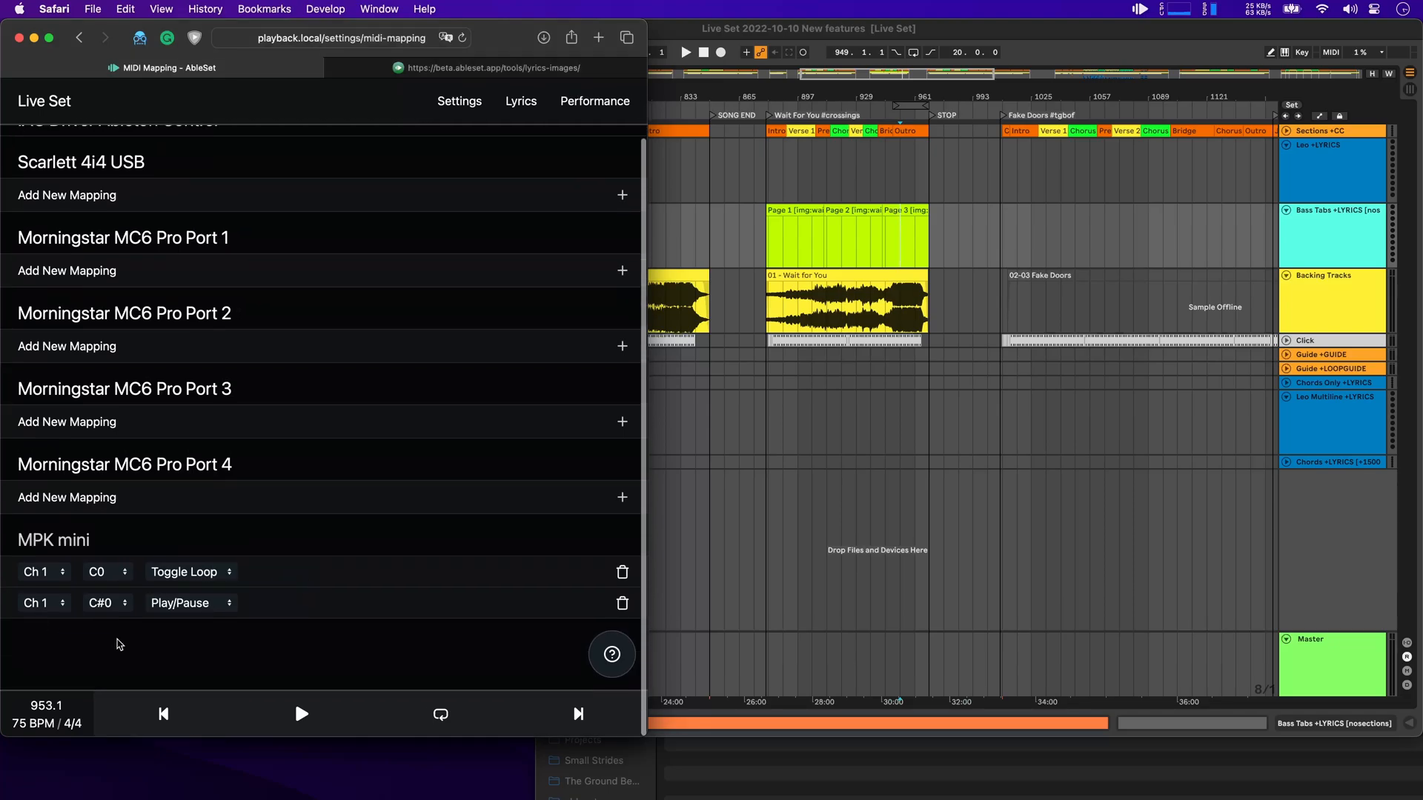
# Step: Map D-2 to Prev. Song and D#-2 to Next Song on Morningstar MC6 Pro Port 1
pyautogui.scroll(3)
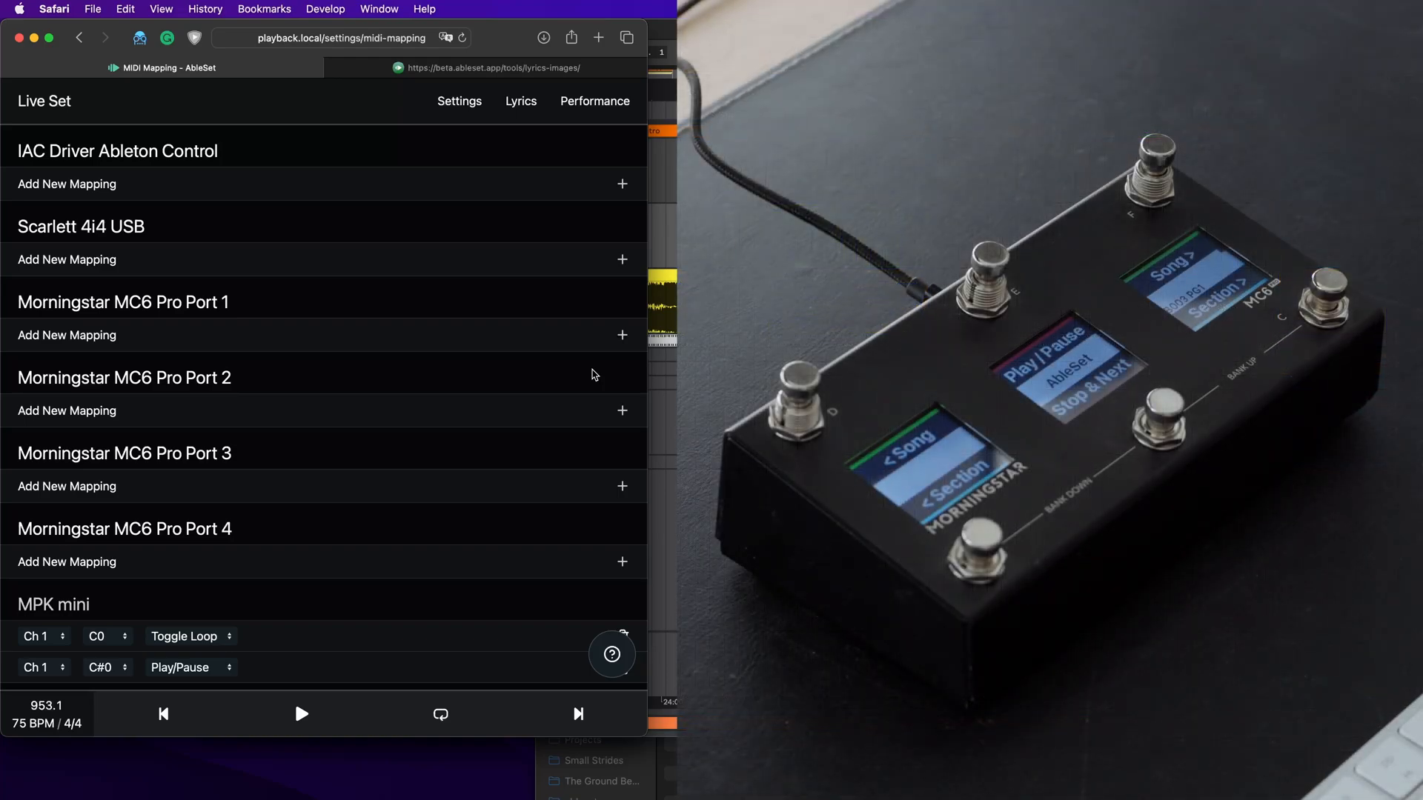
pyautogui.moveTo(518, 353)
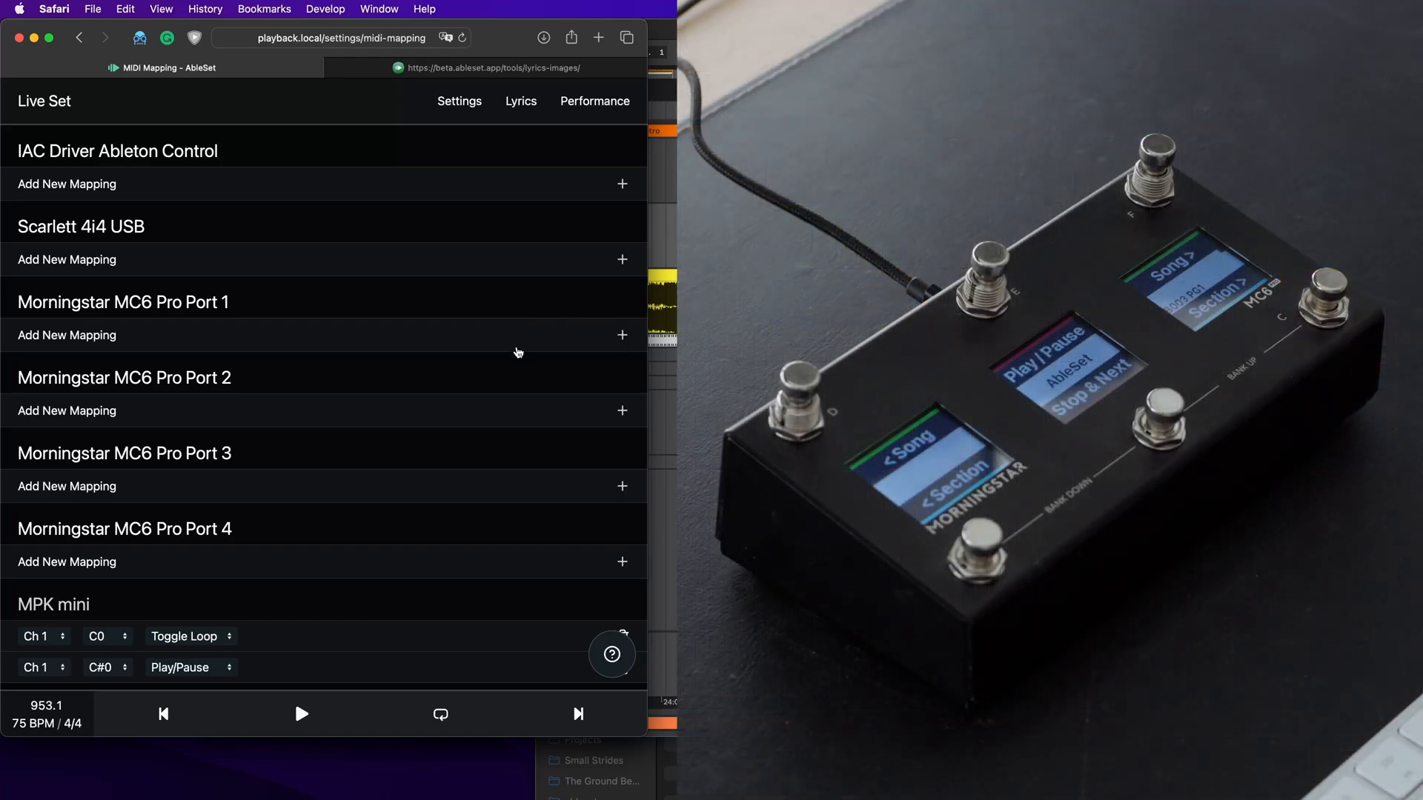
pyautogui.moveTo(116, 341)
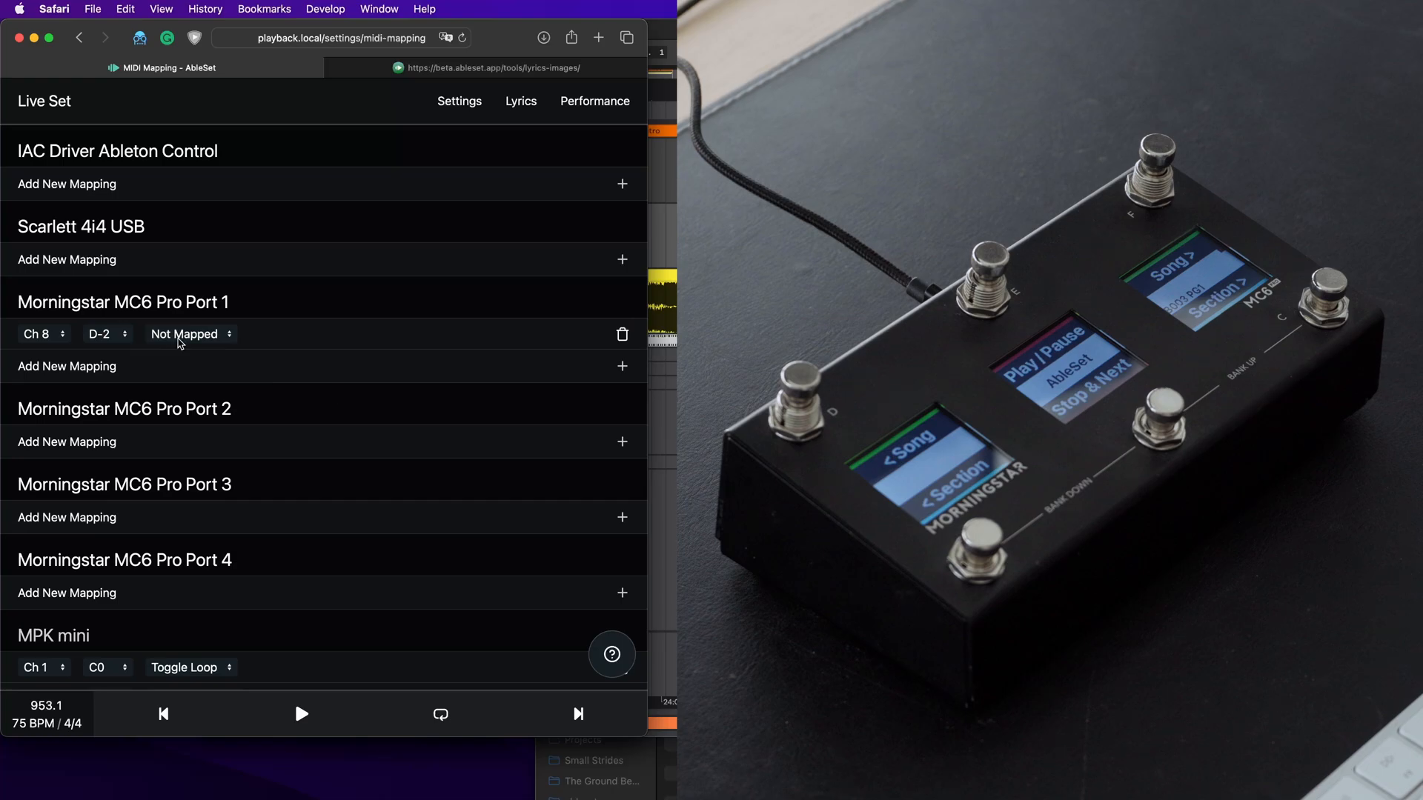
pyautogui.moveTo(276, 334)
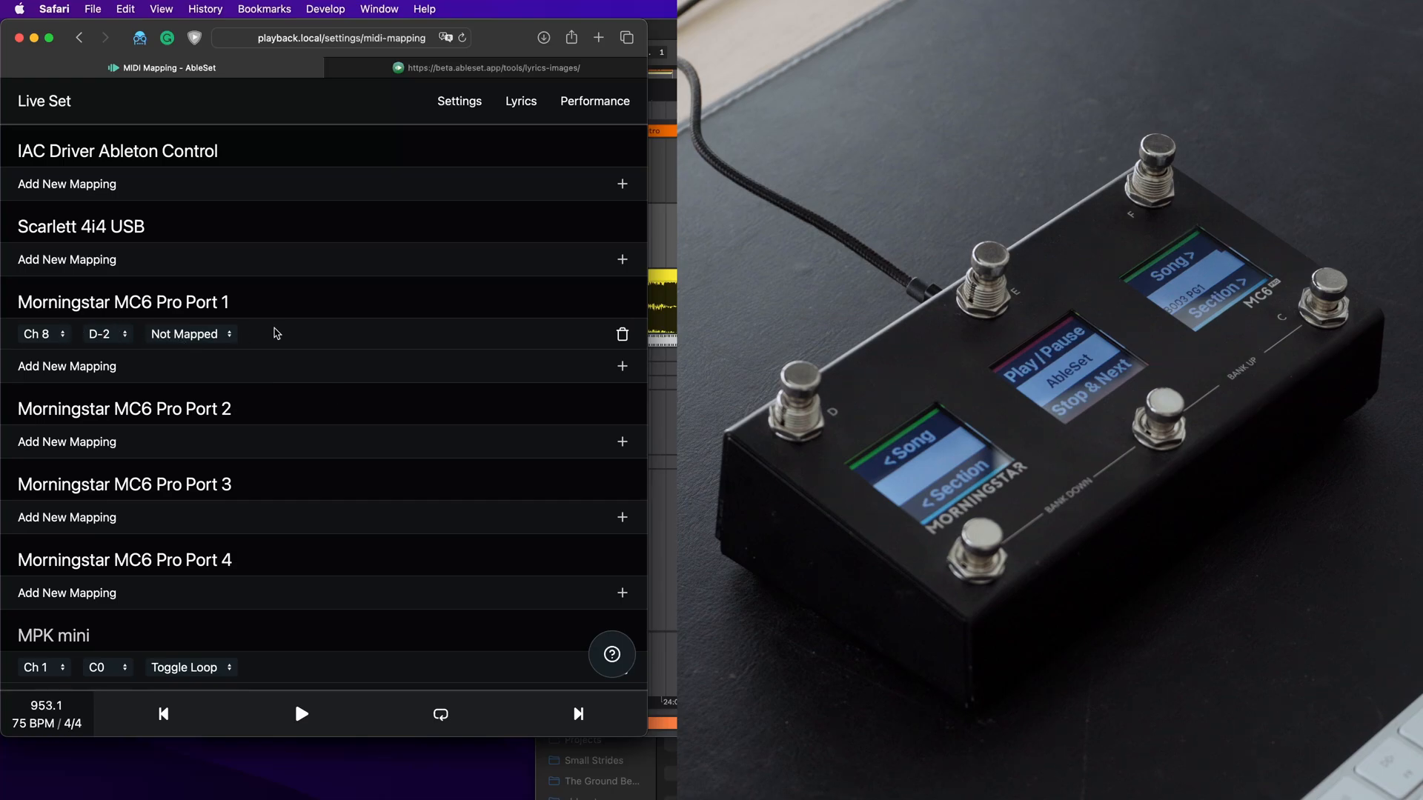
pyautogui.click(192, 333)
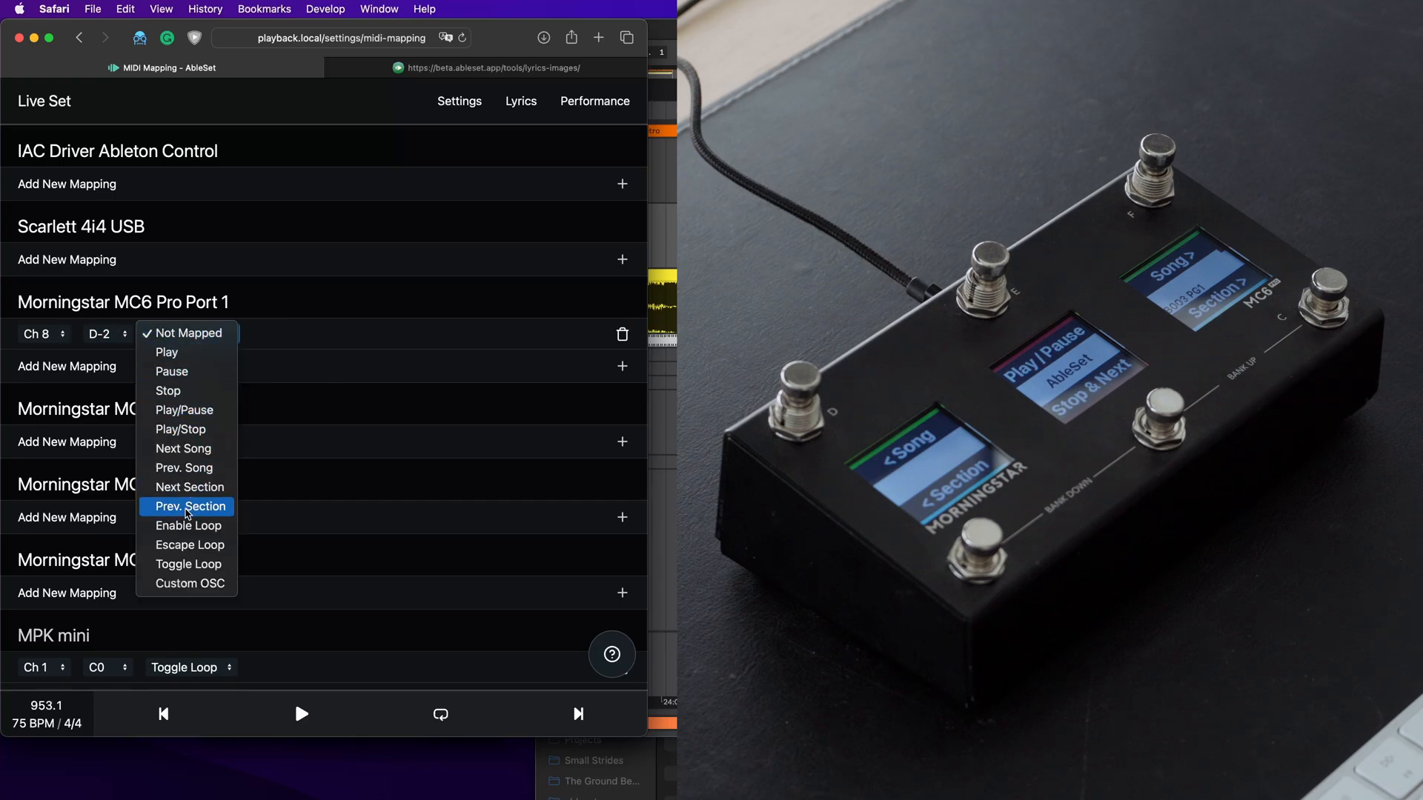
pyautogui.moveTo(190, 487)
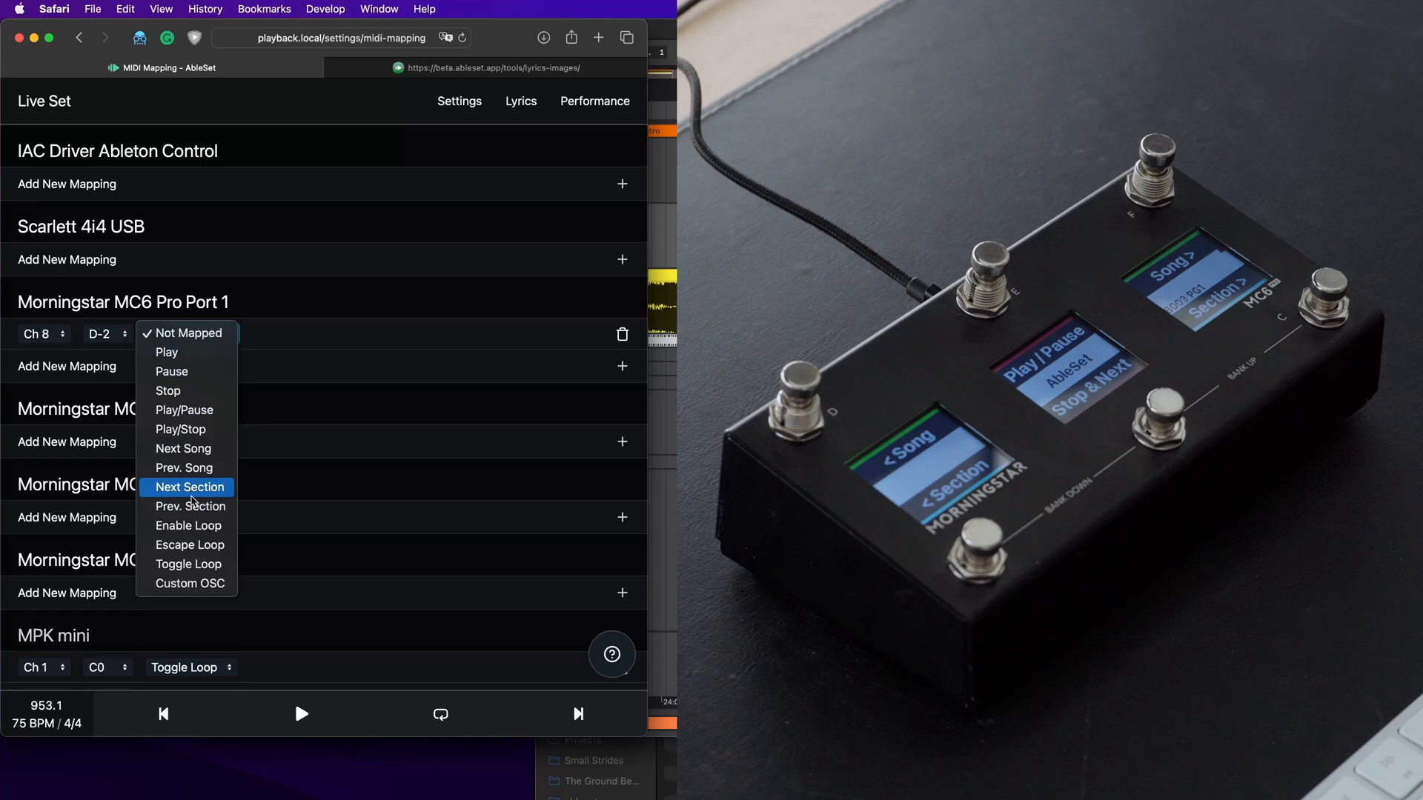
pyautogui.click(184, 467)
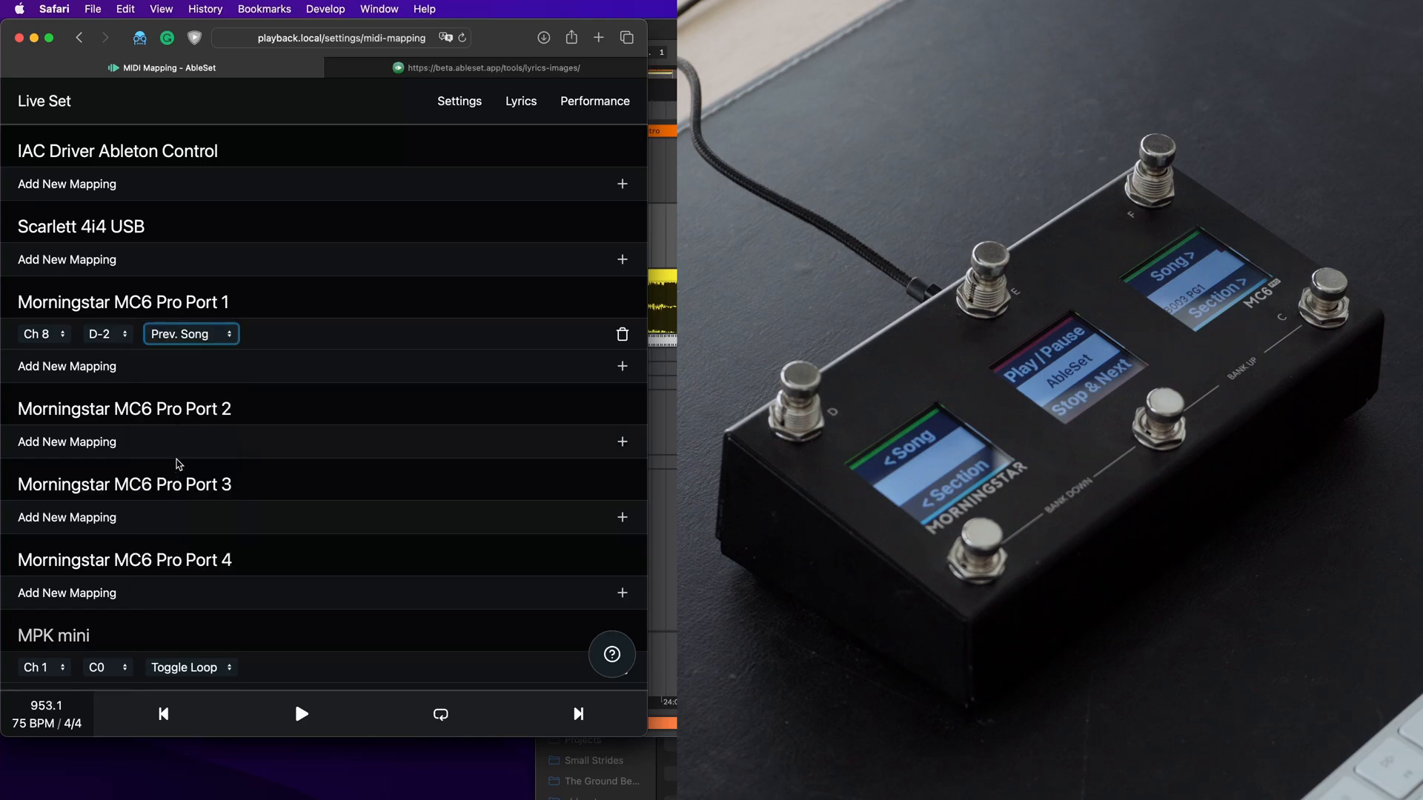
pyautogui.click(621, 366)
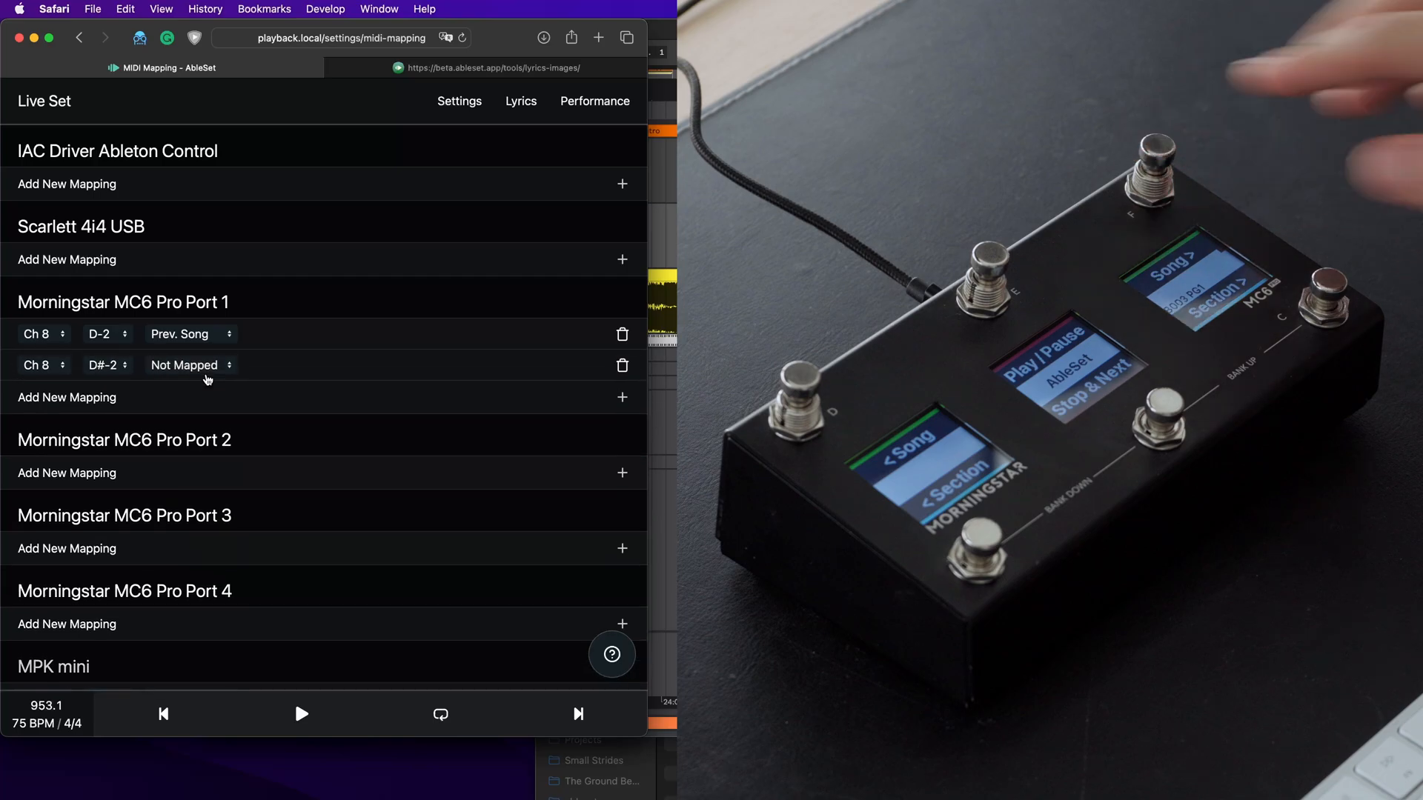
pyautogui.click(187, 365)
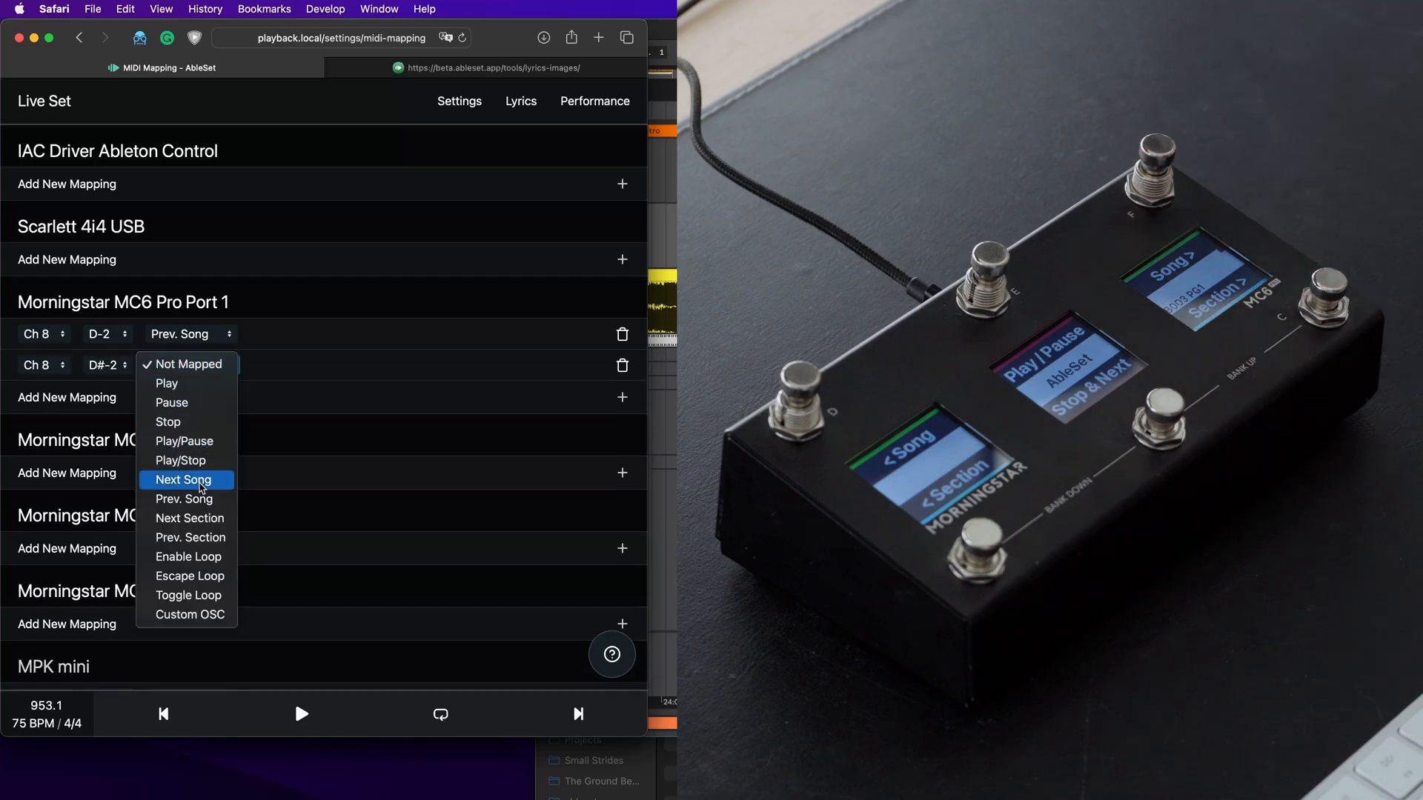
pyautogui.click(184, 478)
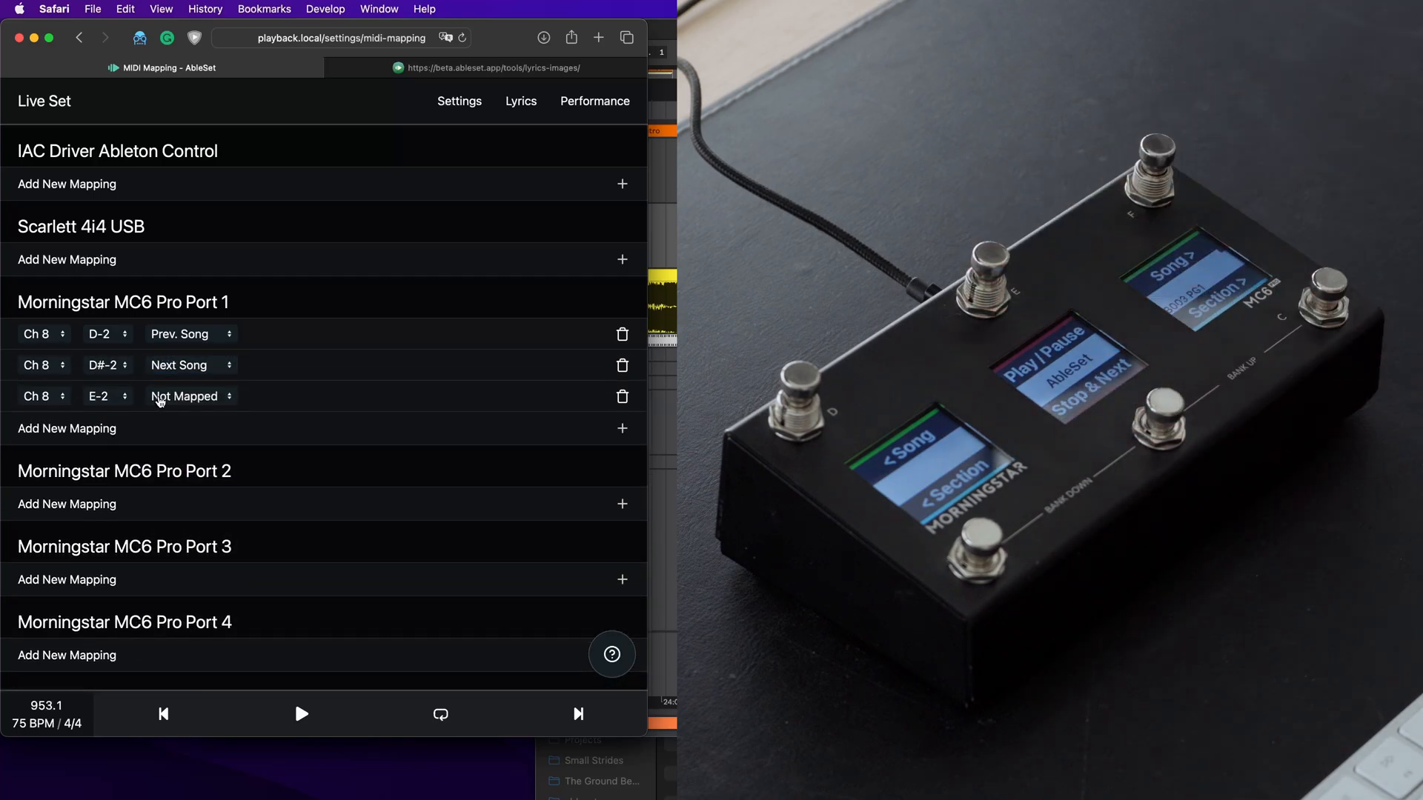
# Step: Keep the E-2 Play/Pause mapping on channel 8 and start assigning the F-2 mapping
pyautogui.click(36, 397)
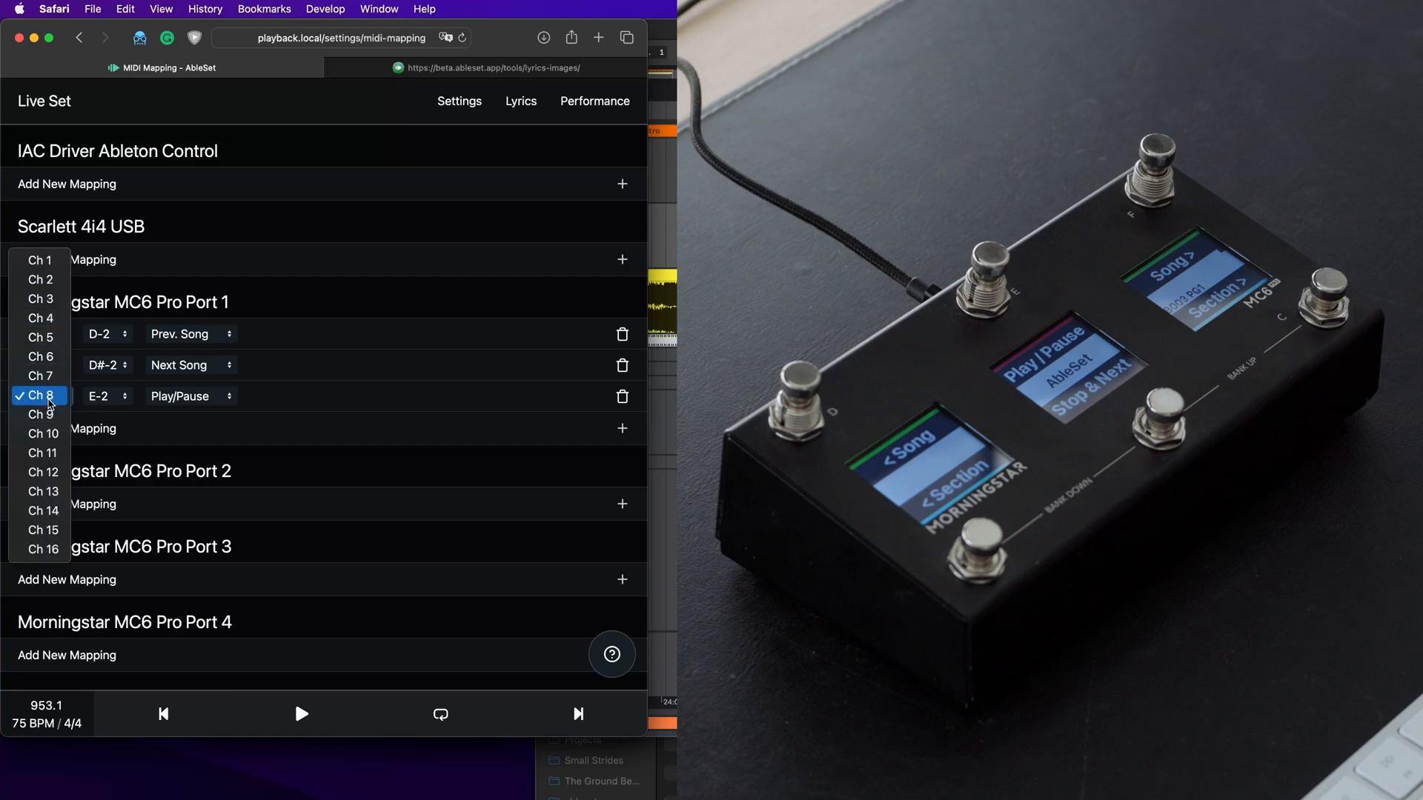
pyautogui.click(102, 397)
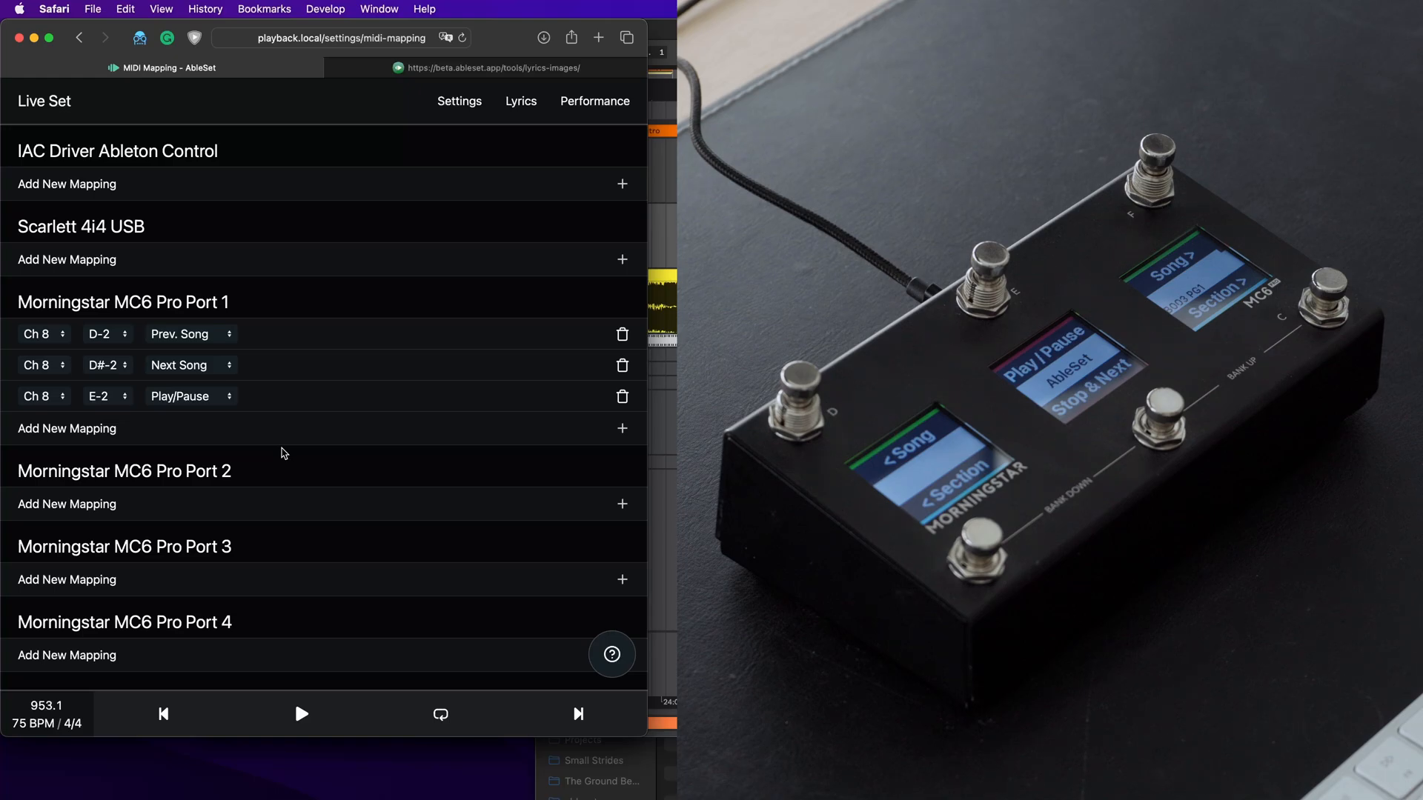
pyautogui.click(622, 429)
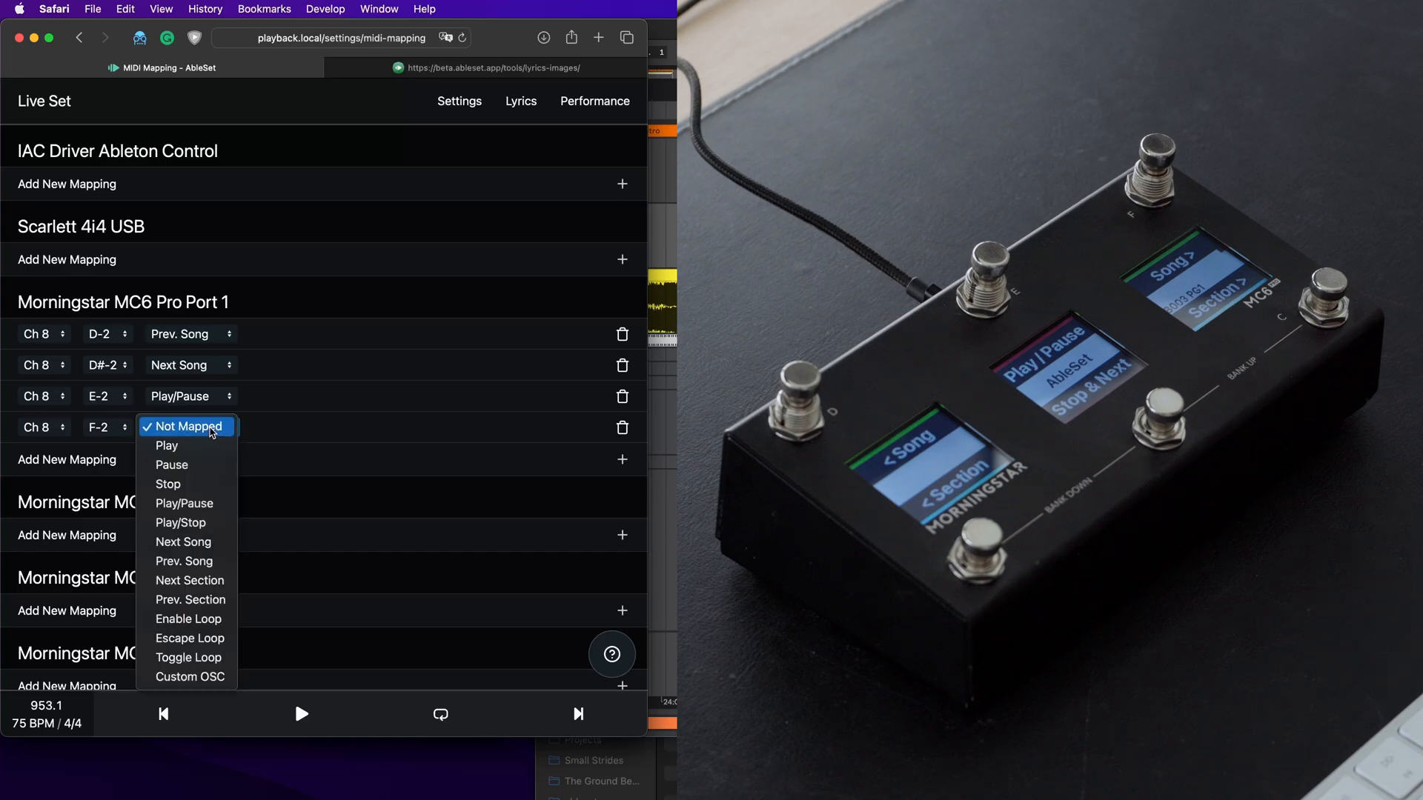
pyautogui.moveTo(191, 678)
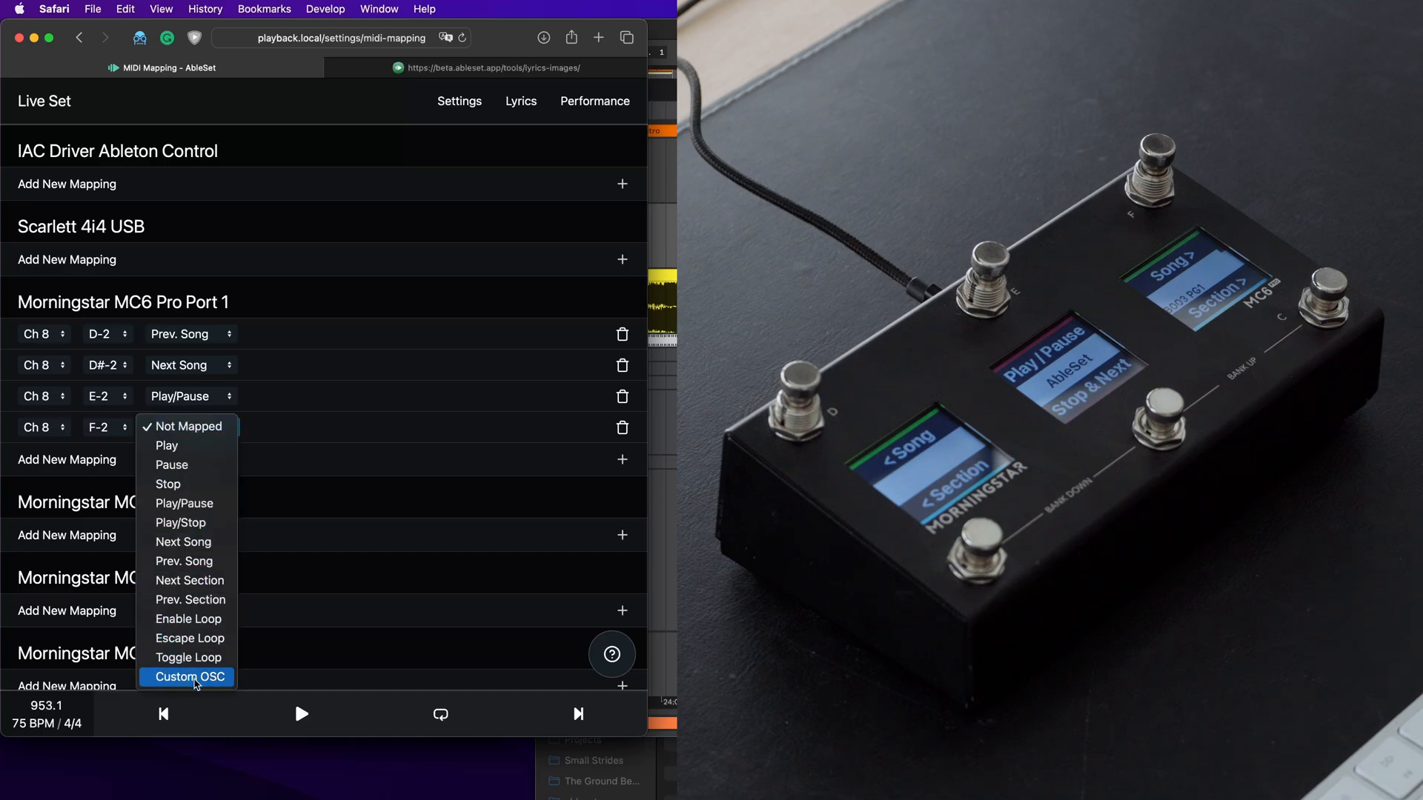
# Step: Set F-2 to Custom OSC with command '/global/stop; /setlist/jumpBySong'
pyautogui.click(189, 678)
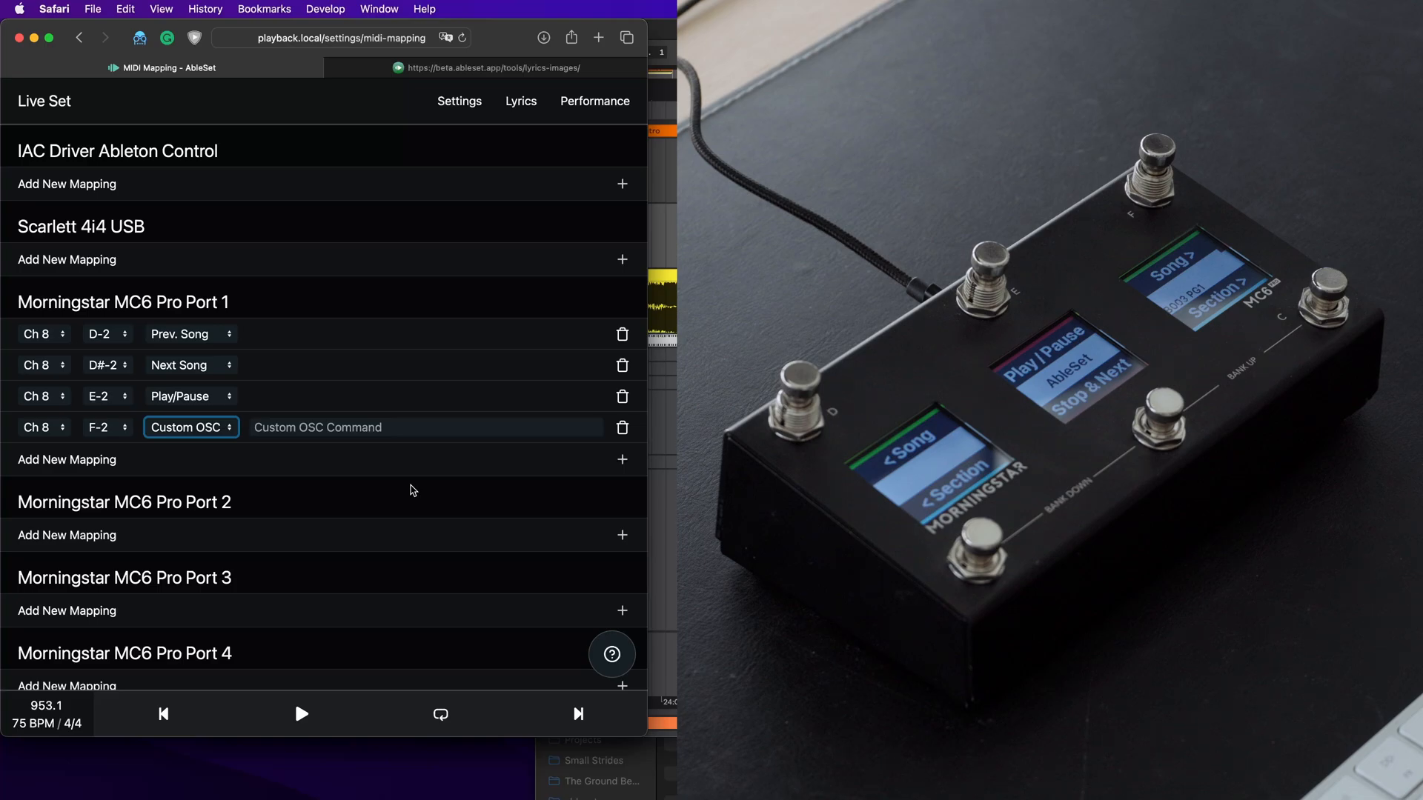
pyautogui.click(426, 426)
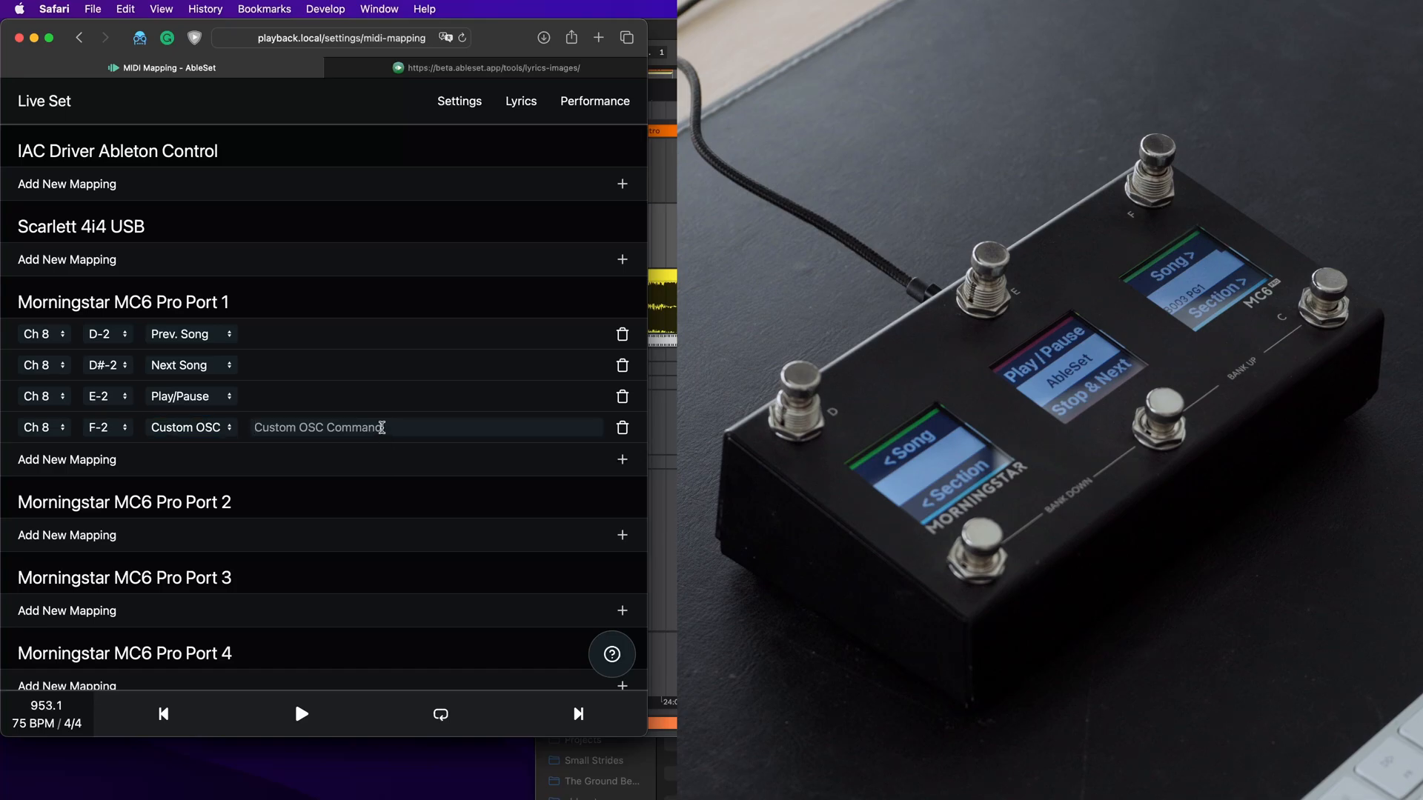
pyautogui.write('/global/stop')
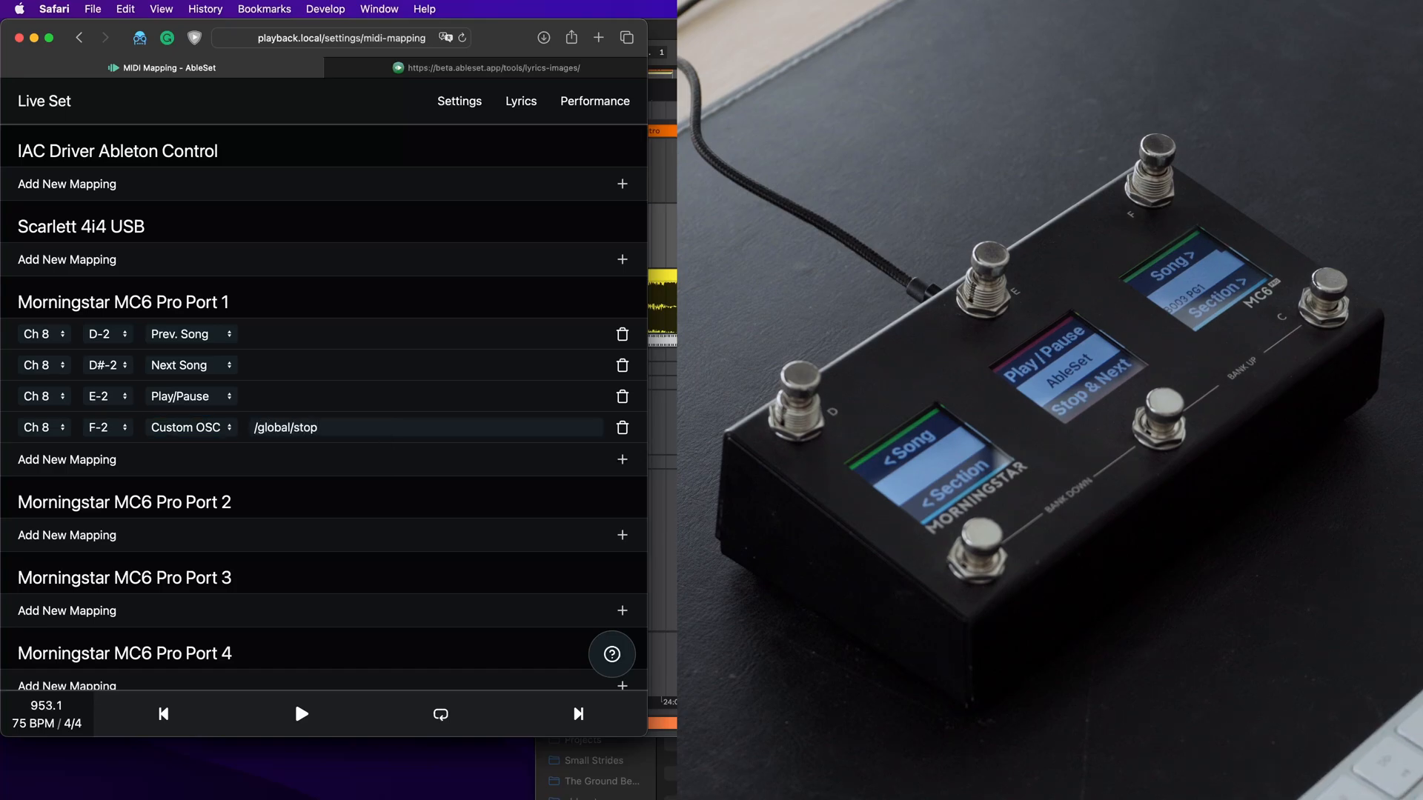
pyautogui.write(';')
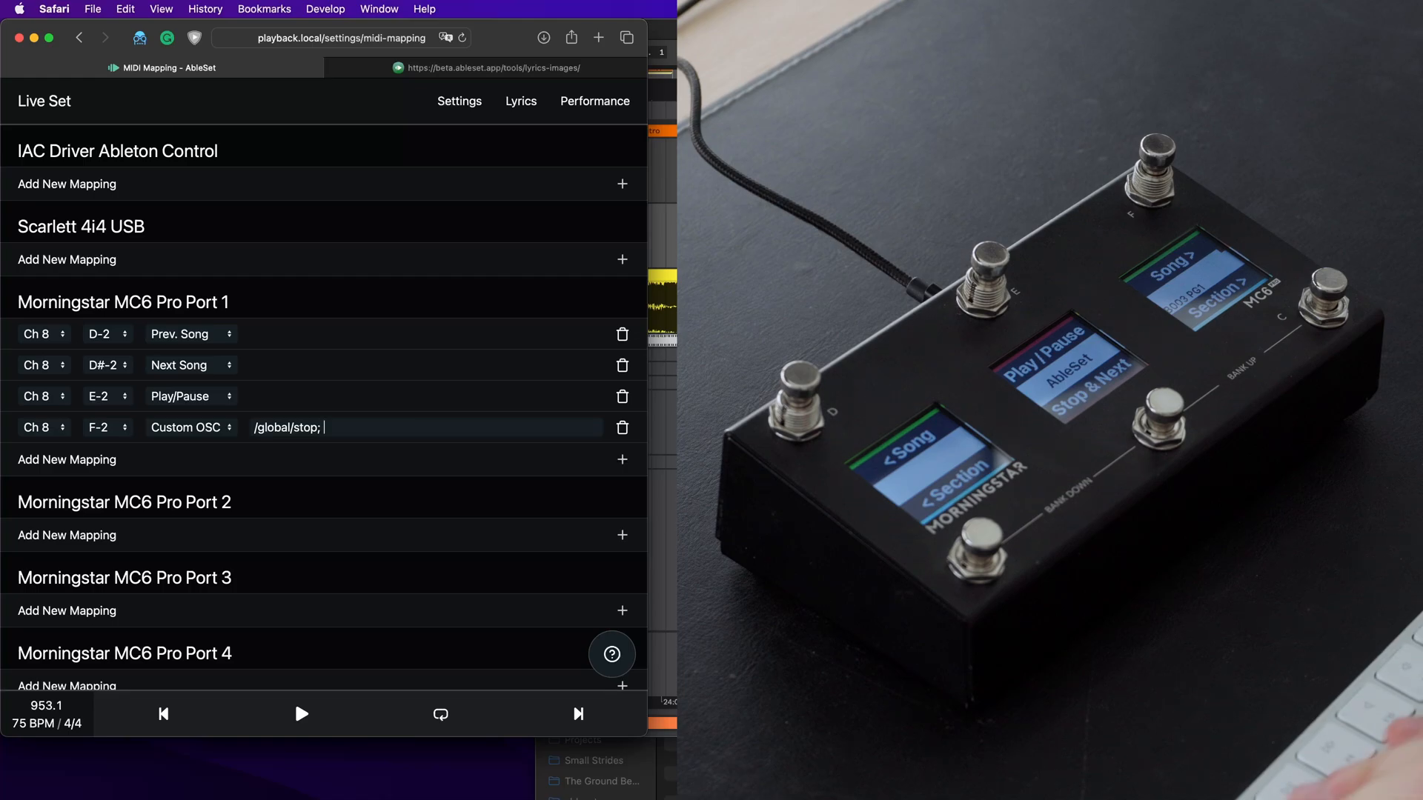
pyautogui.write('/')
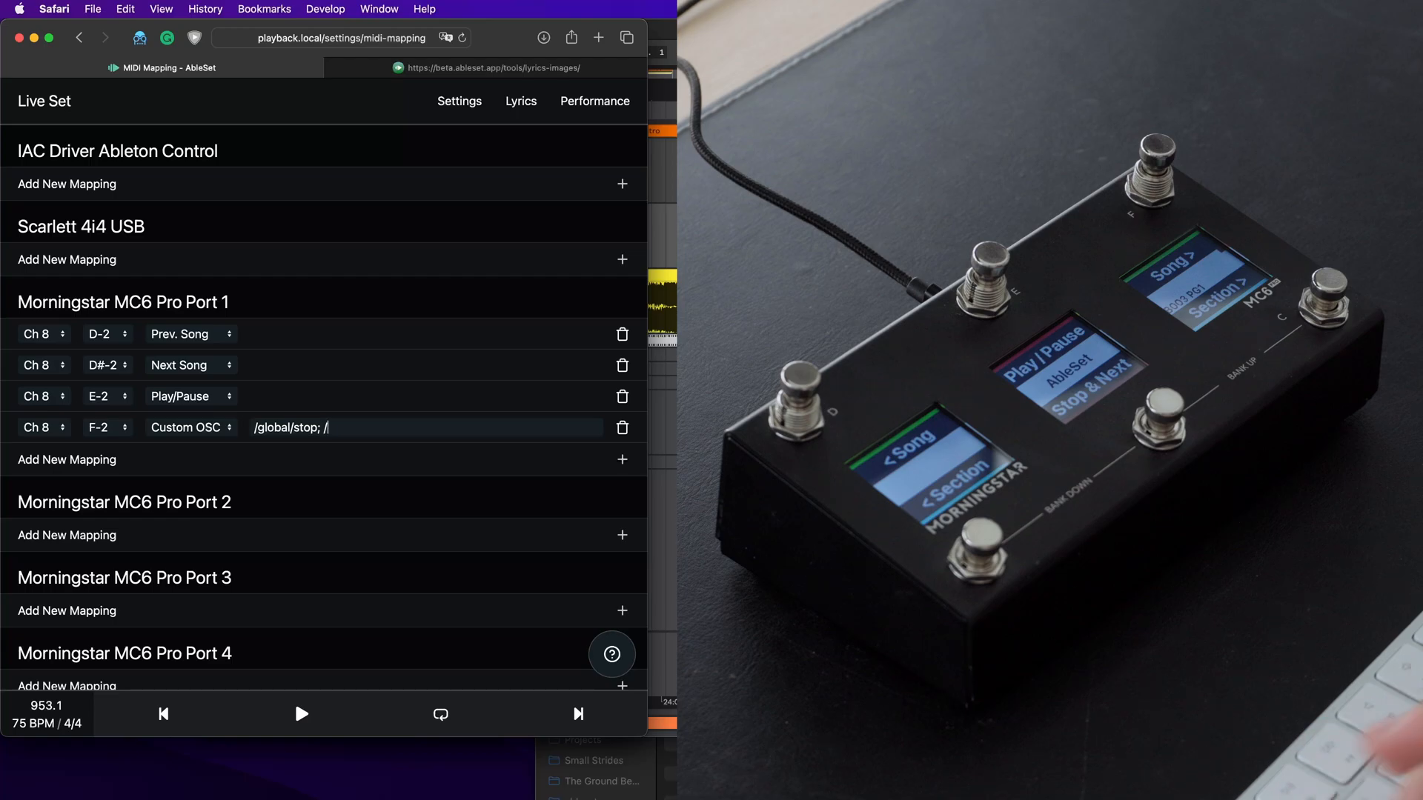
pyautogui.write('setlist/jump')
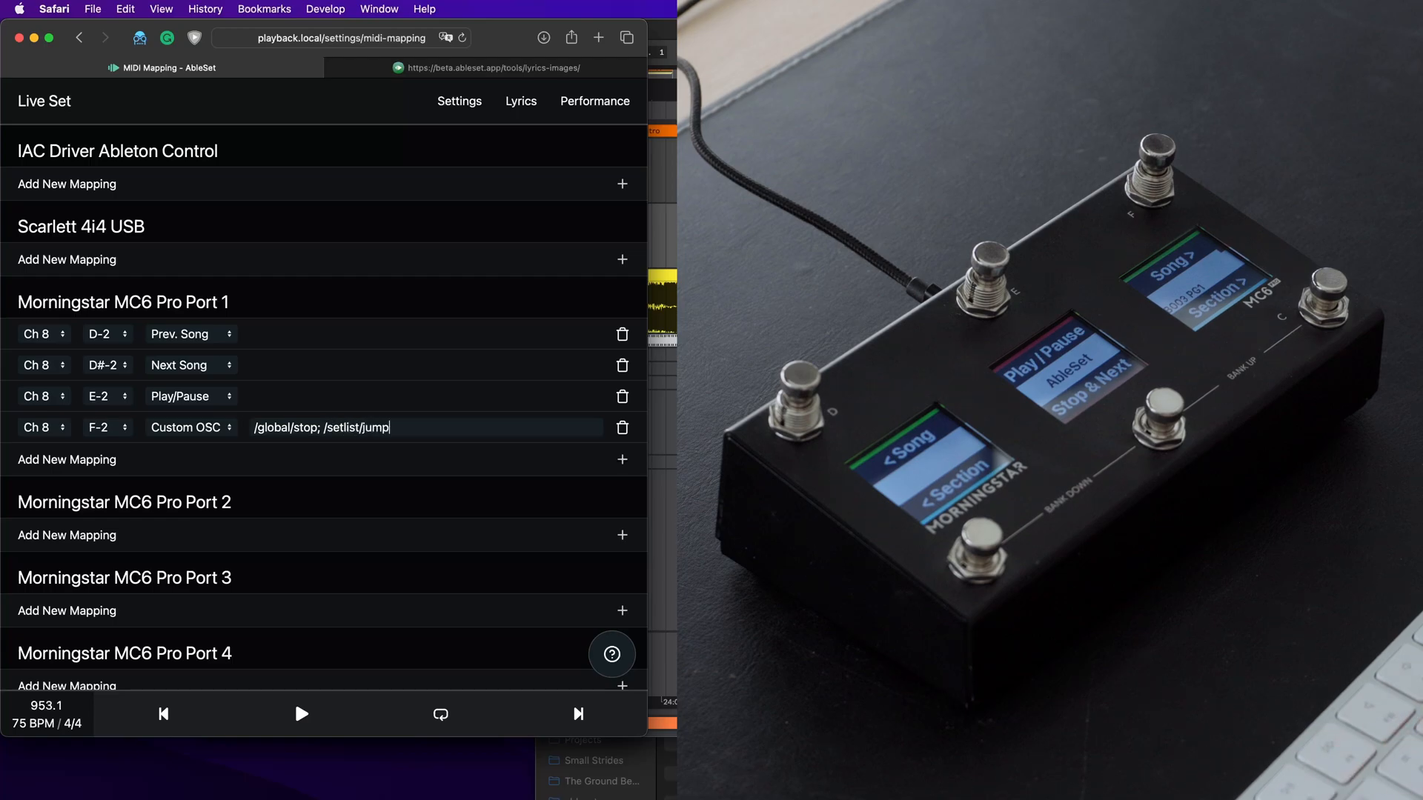
pyautogui.write('BySong')
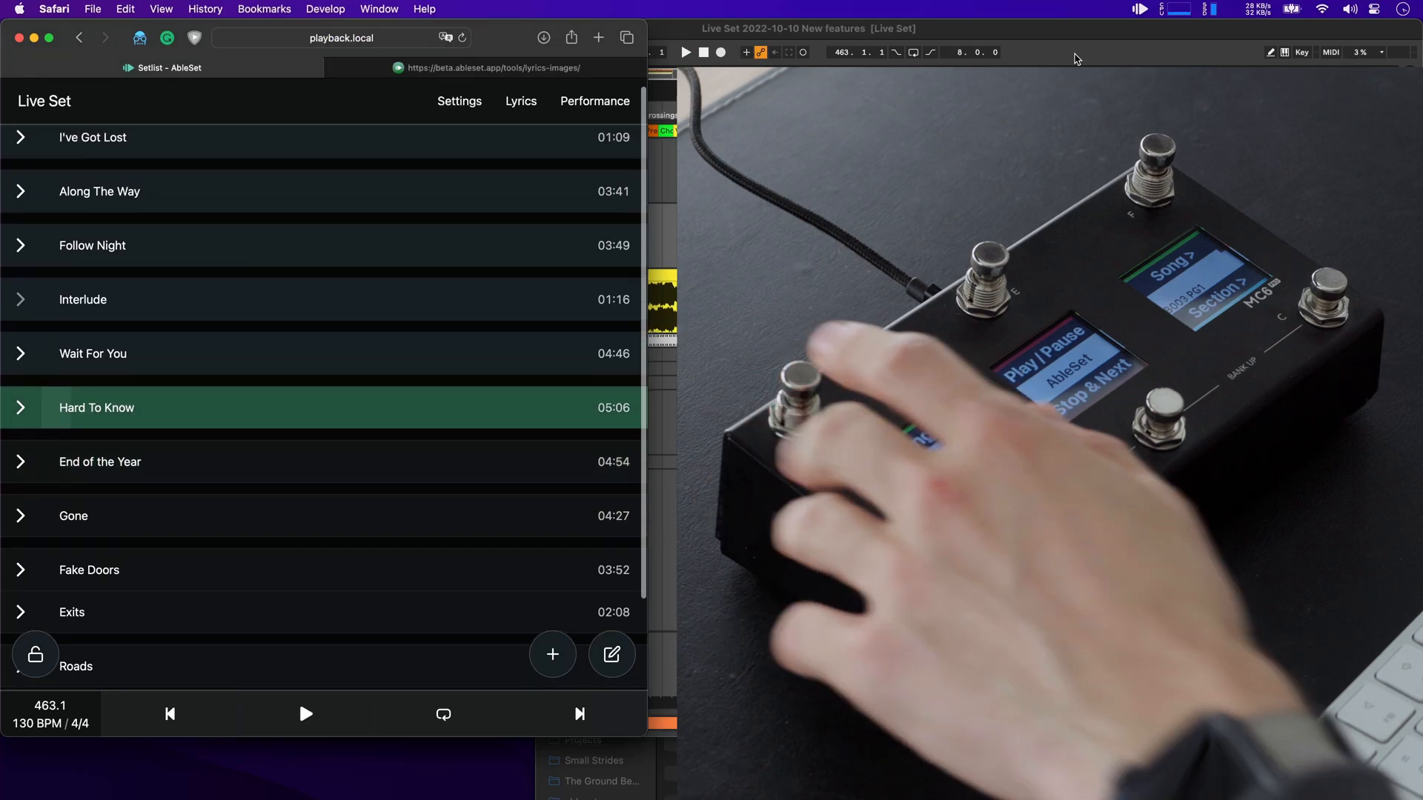
pyautogui.moveTo(1061, 43)
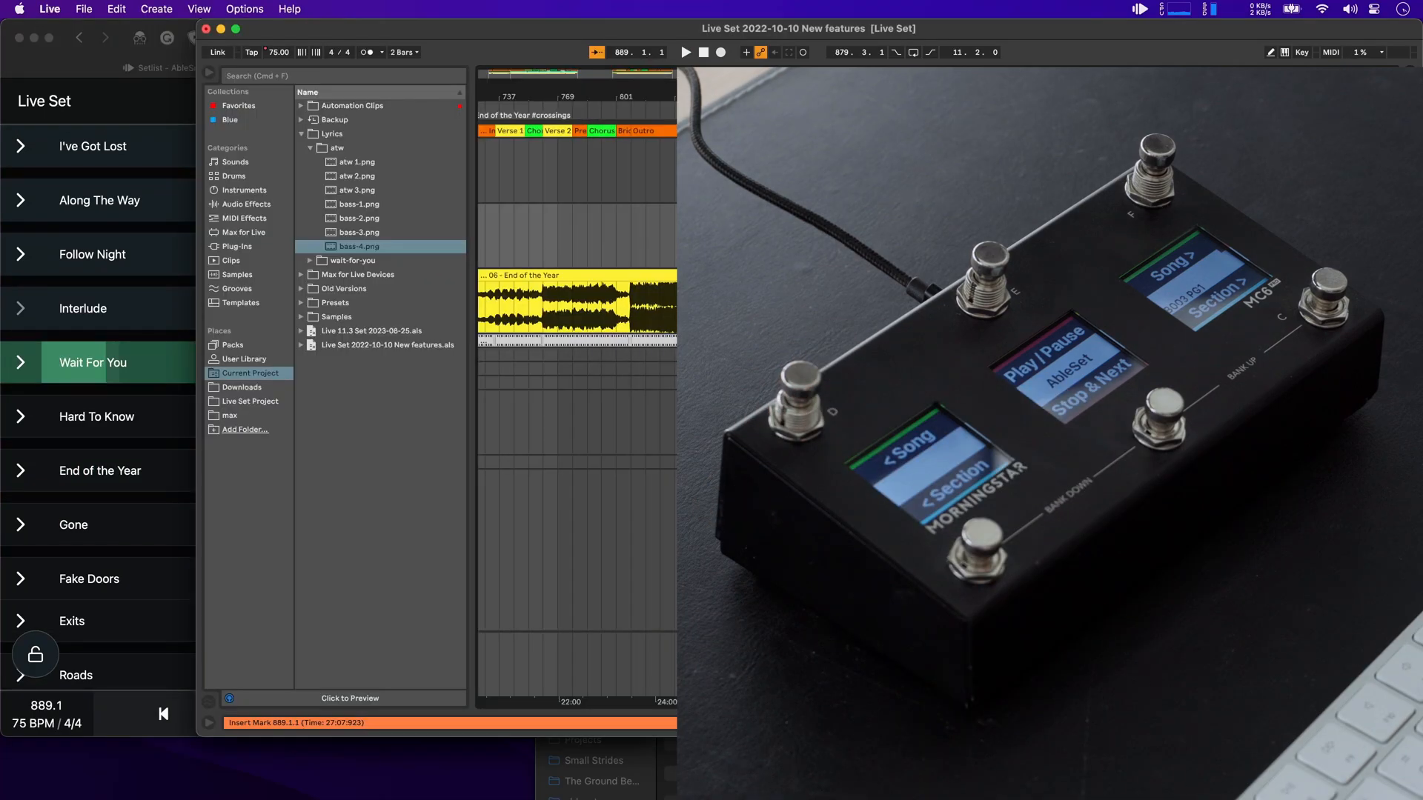
# Step: Test the foot-controller mappings, then bring the AbleSet setlist back to the front
pyautogui.hscroll(3)
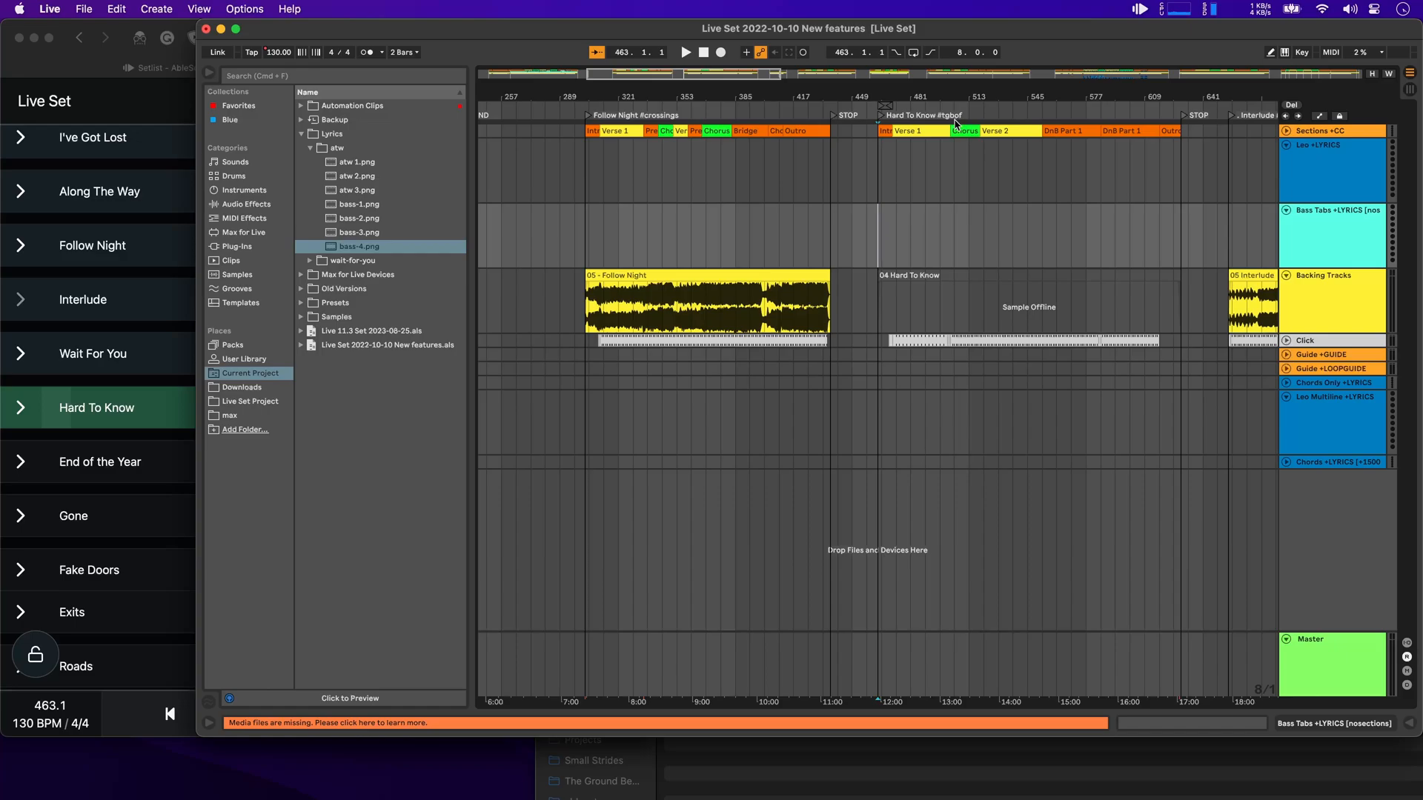
pyautogui.click(953, 172)
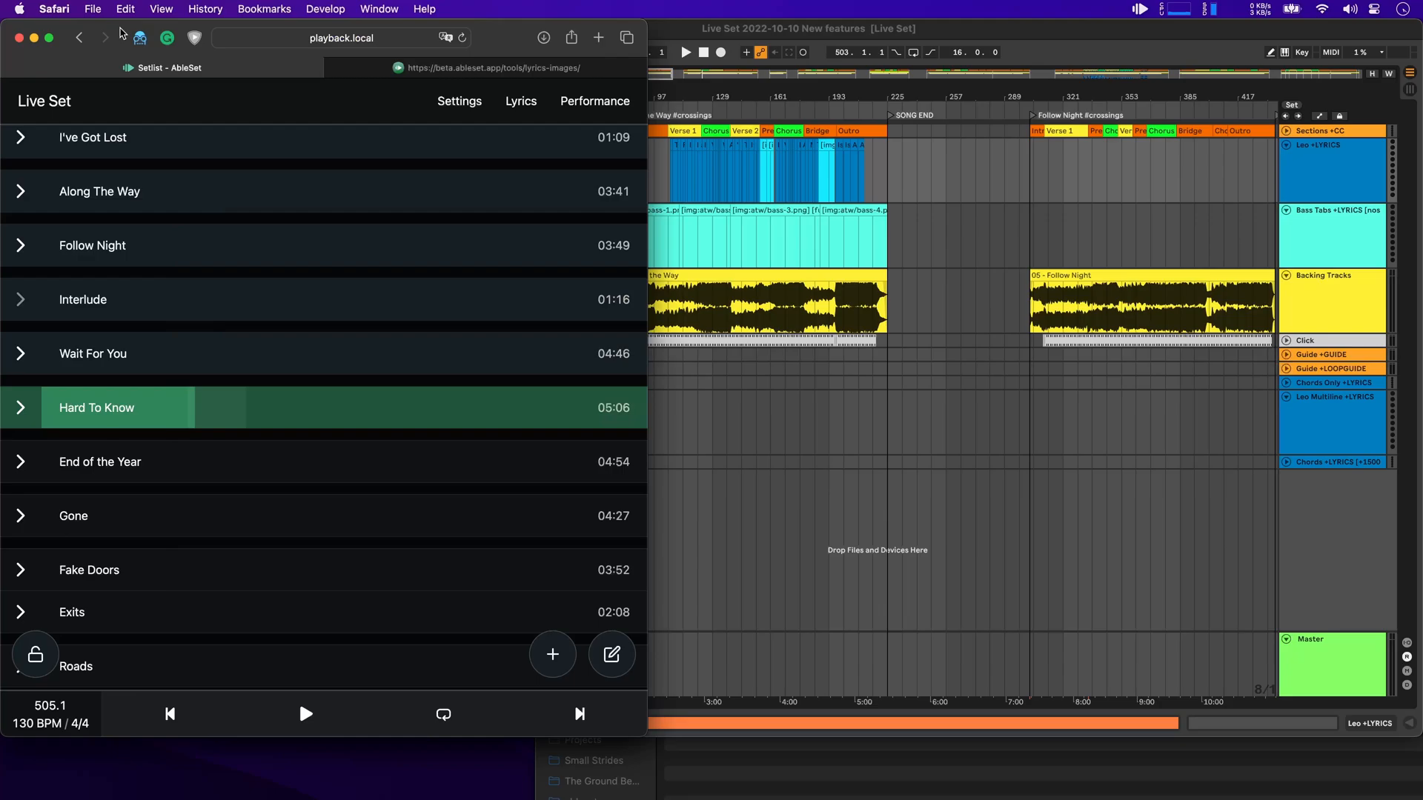
# Step: In edit mode, search 'cro' and add every song tagged #crossings to the setlist
pyautogui.scroll(-3)
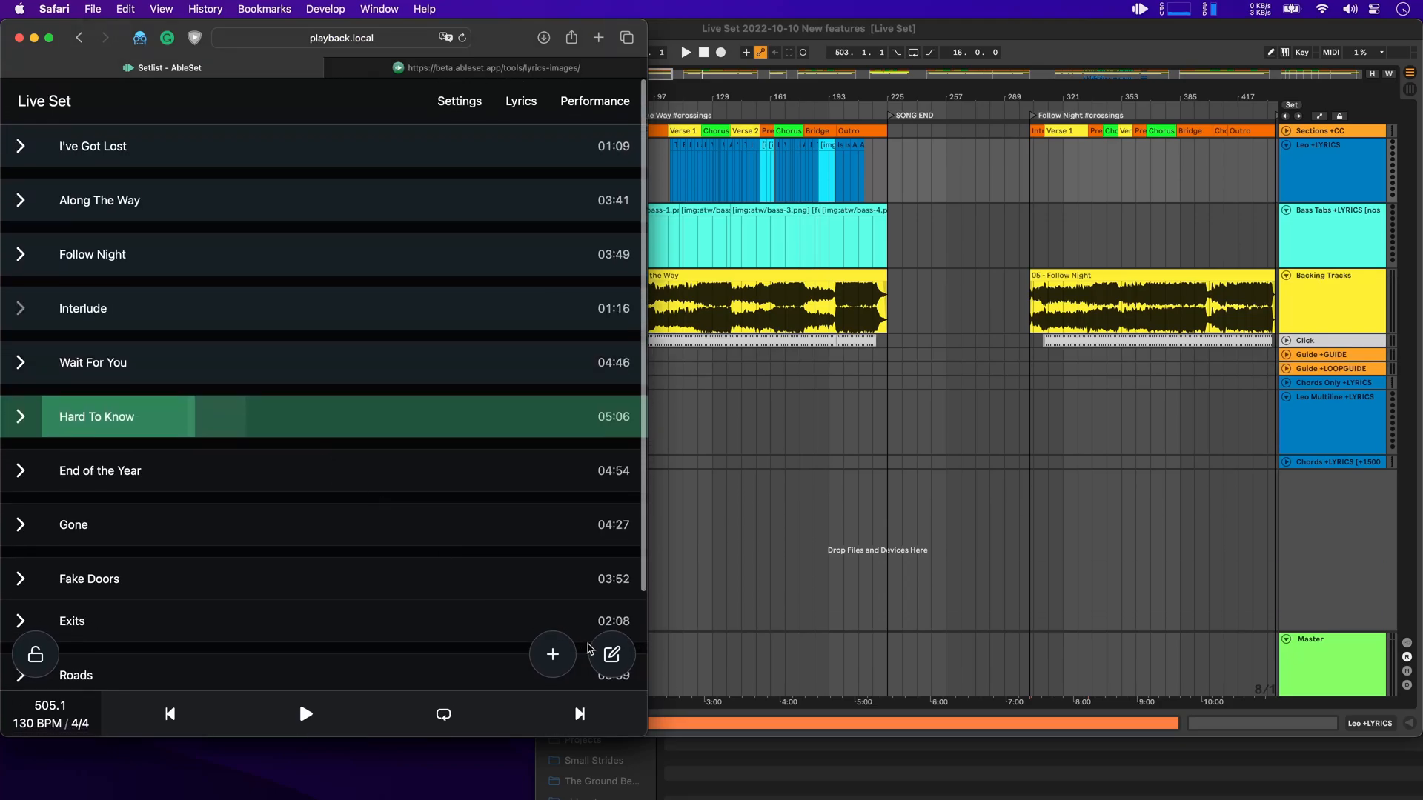
pyautogui.click(611, 654)
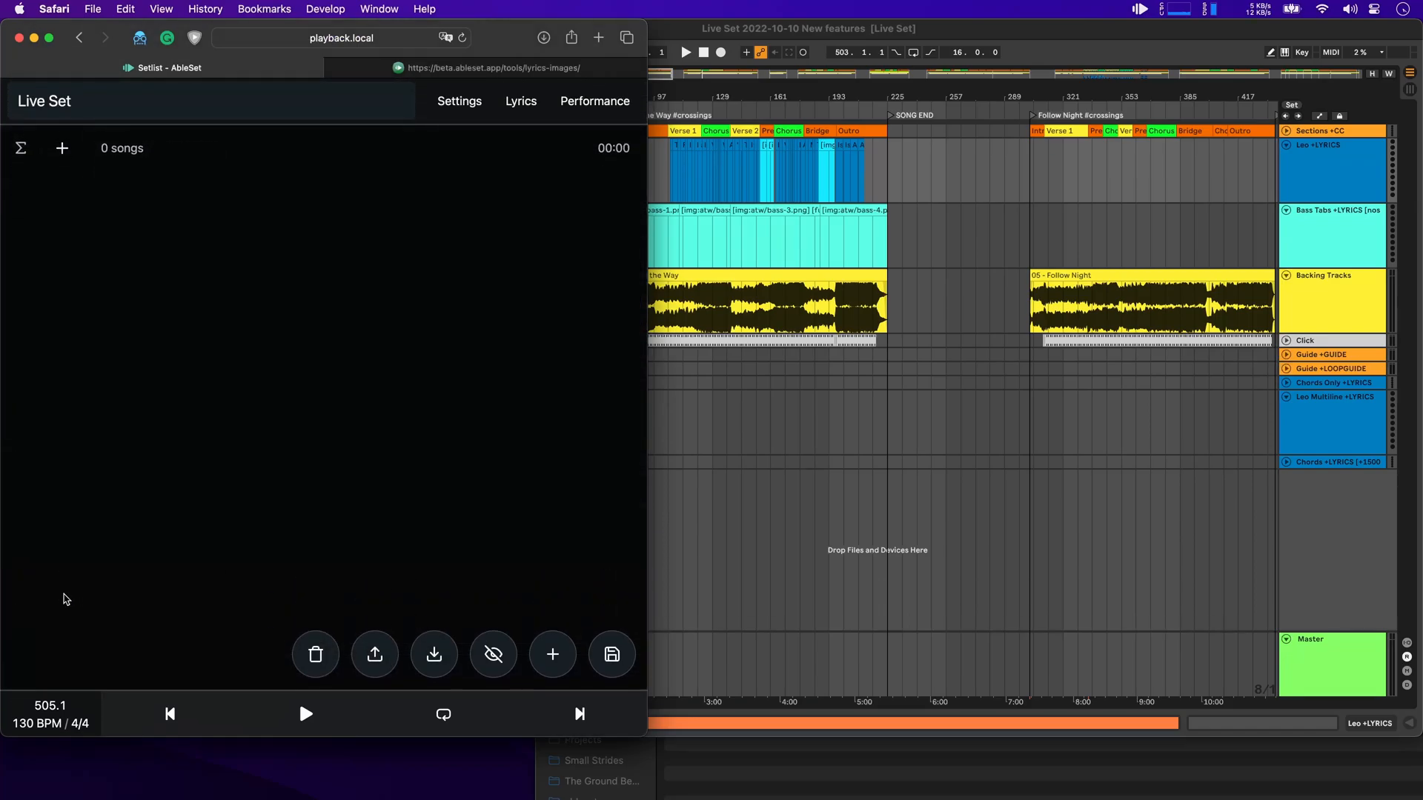
pyautogui.click(551, 653)
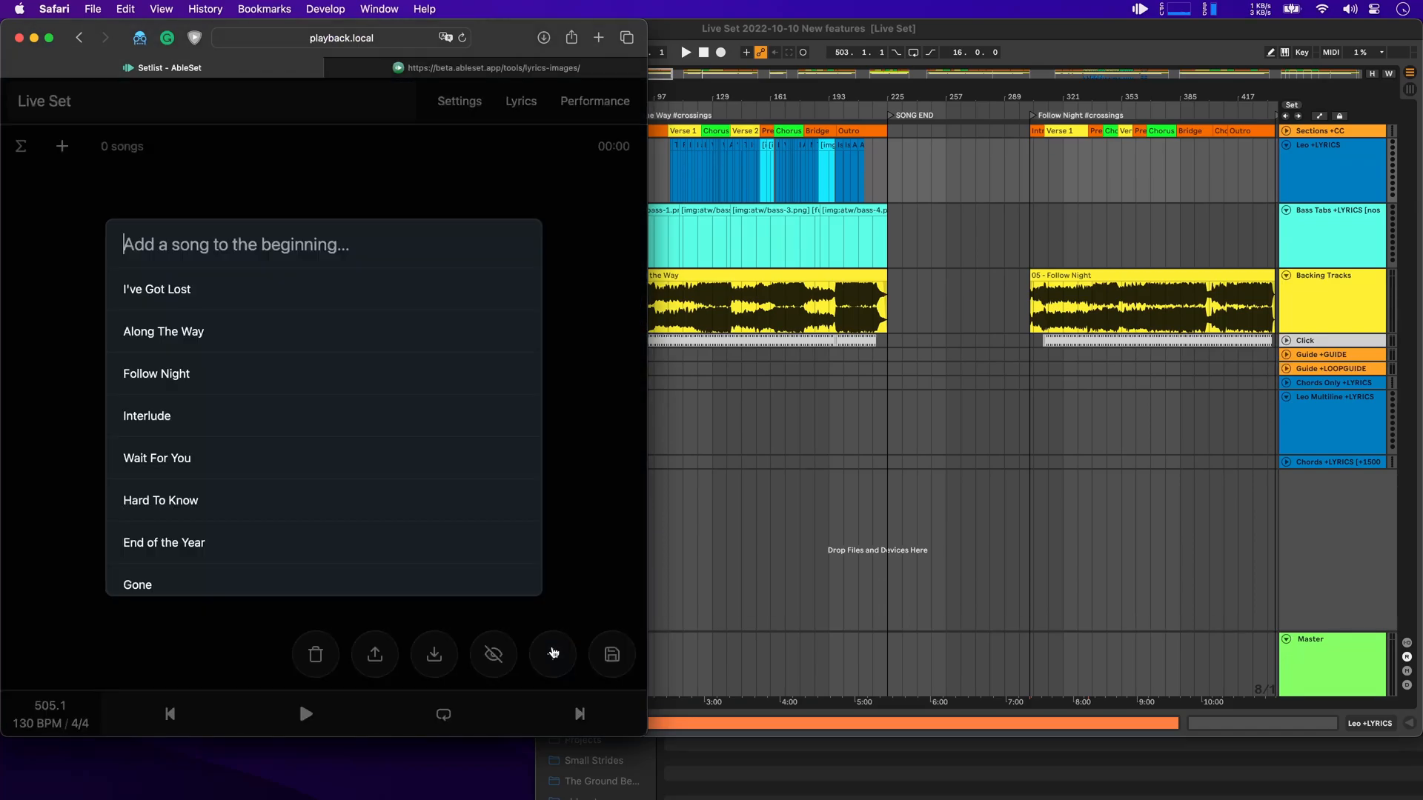
pyautogui.write('cro')
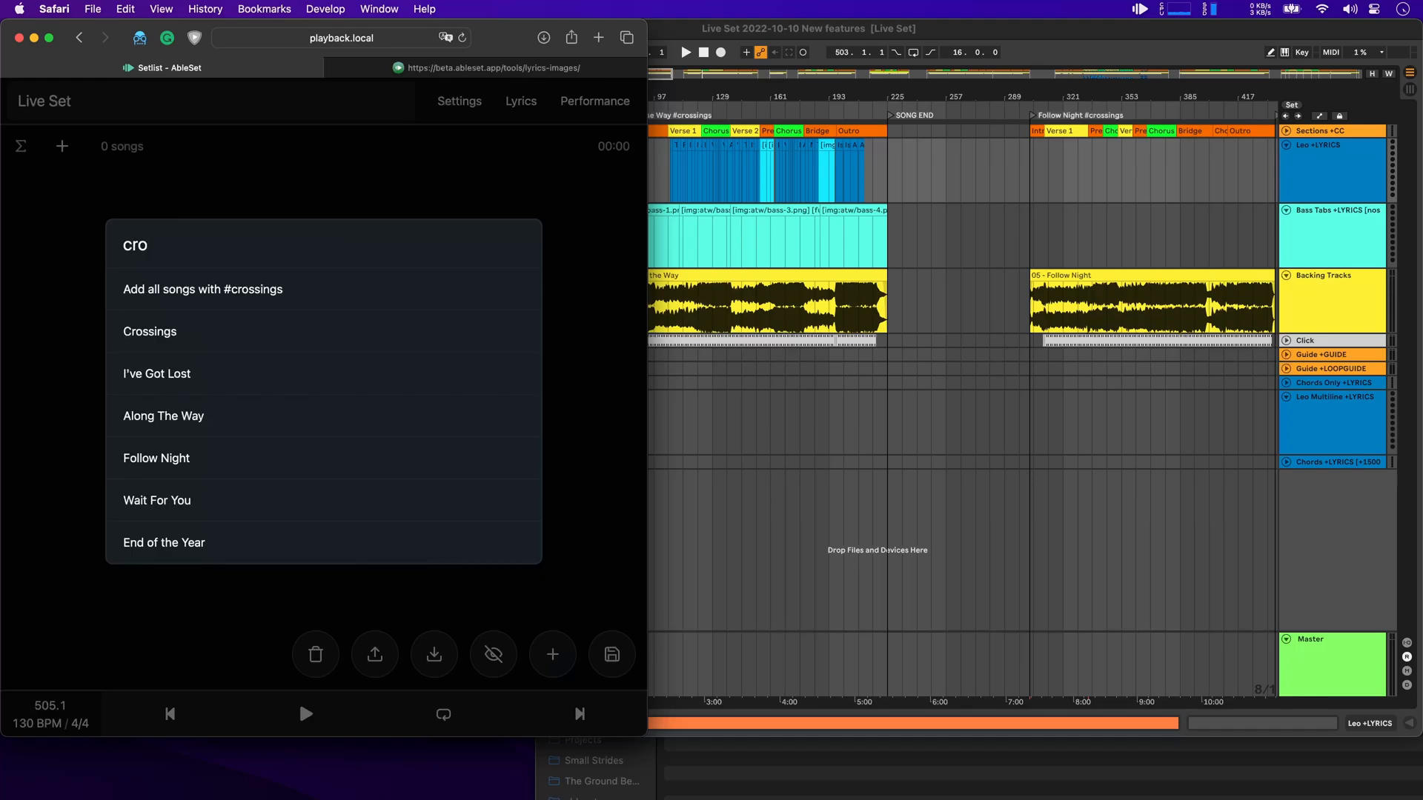
pyautogui.click(201, 289)
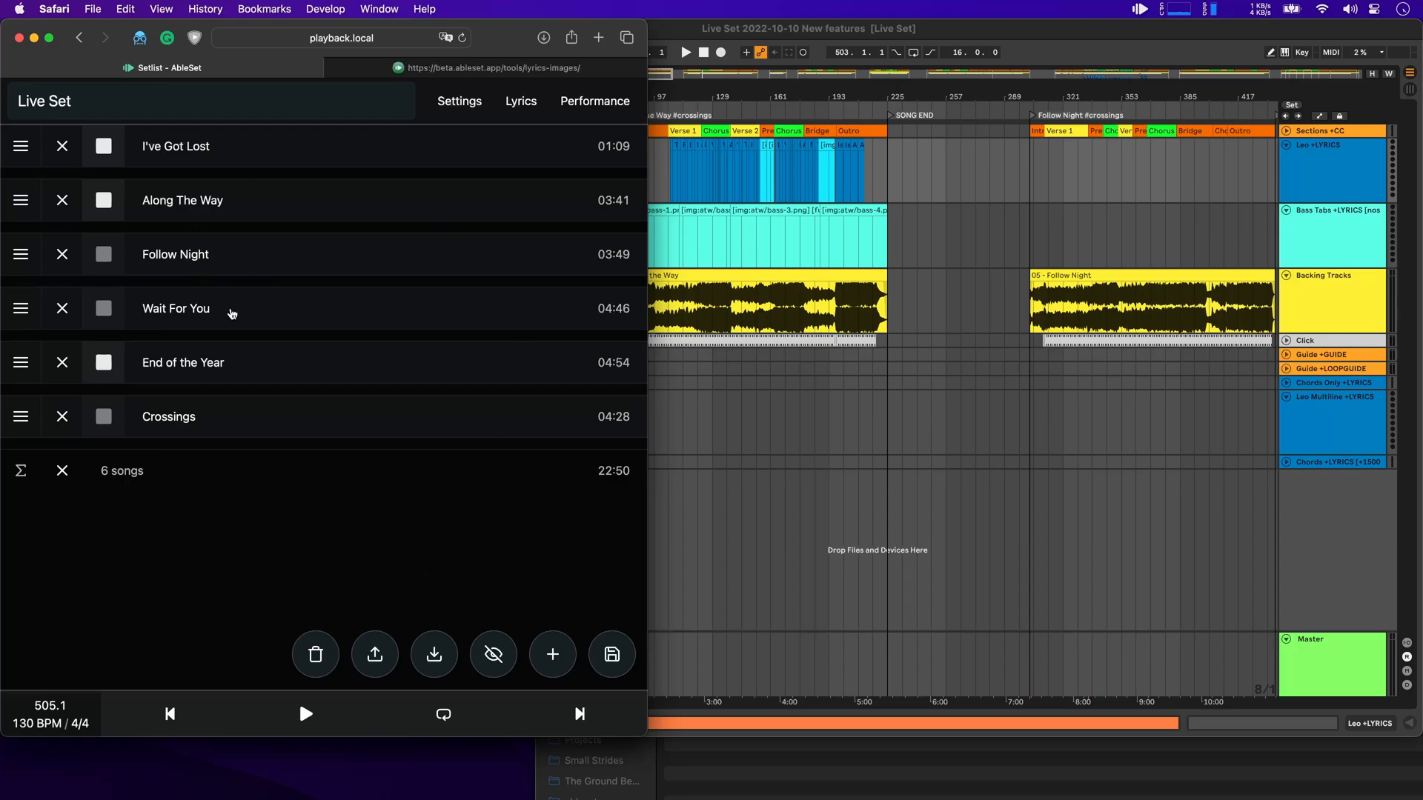
# Step: Clear and rebuild the setlist from the #tgbof tag, then finish editing
pyautogui.click(551, 654)
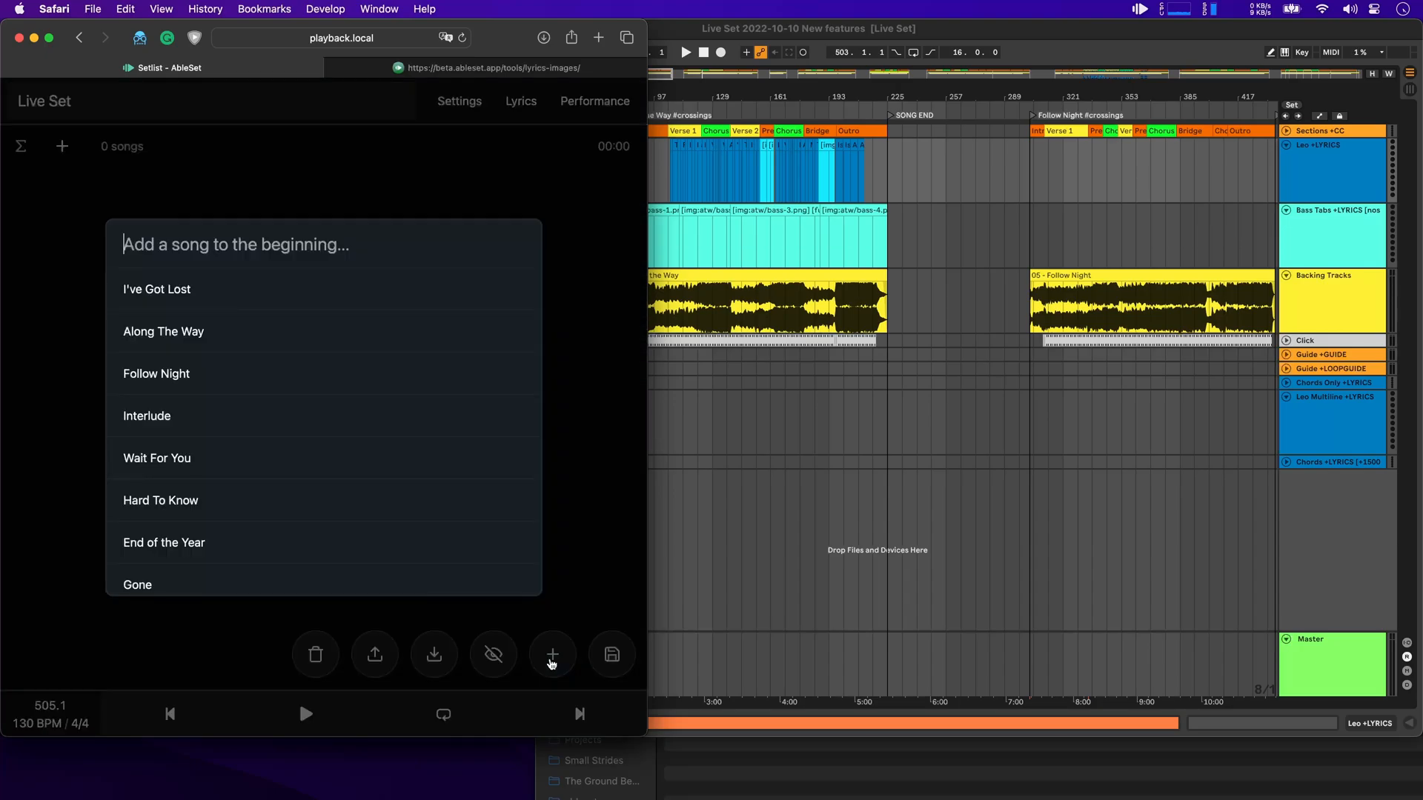
pyautogui.write('tb')
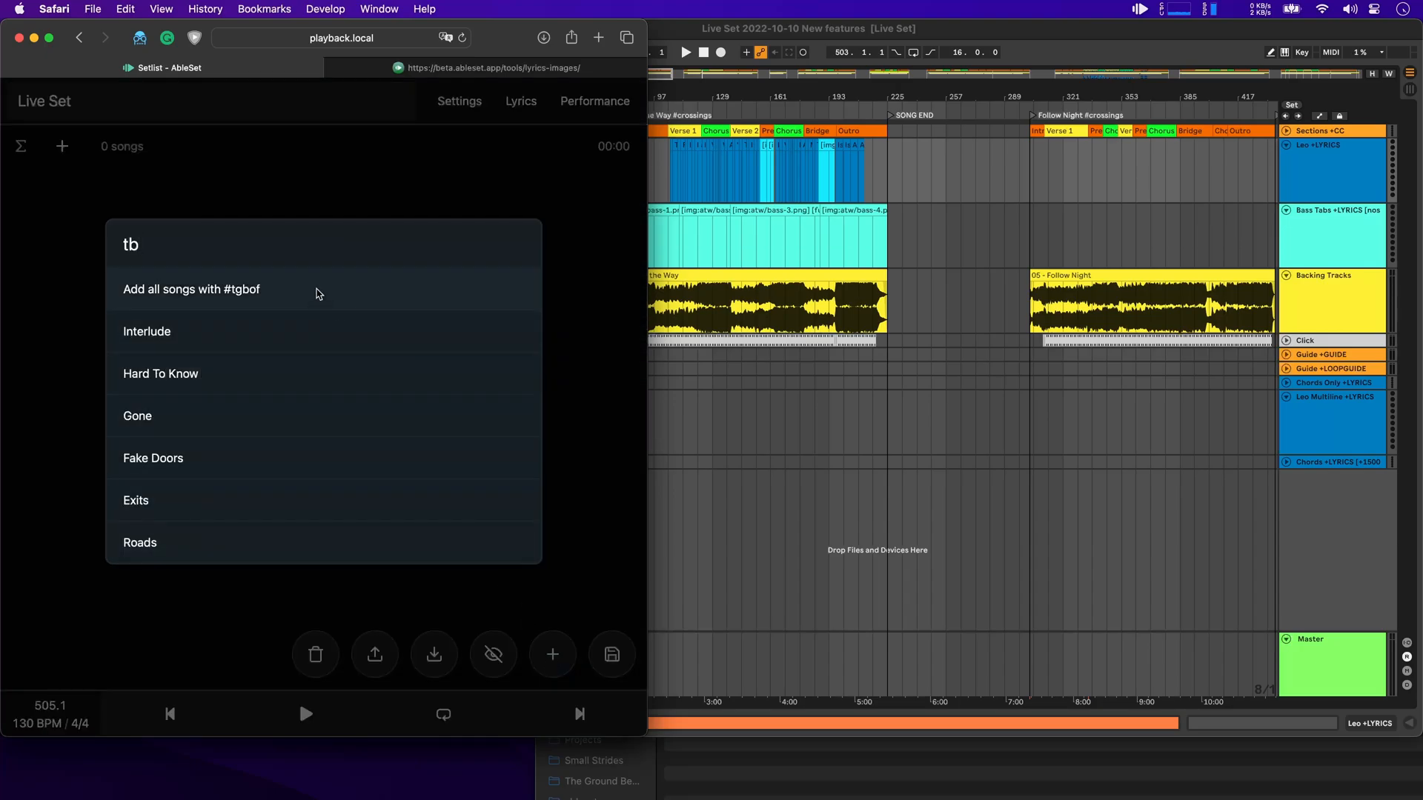
pyautogui.click(191, 289)
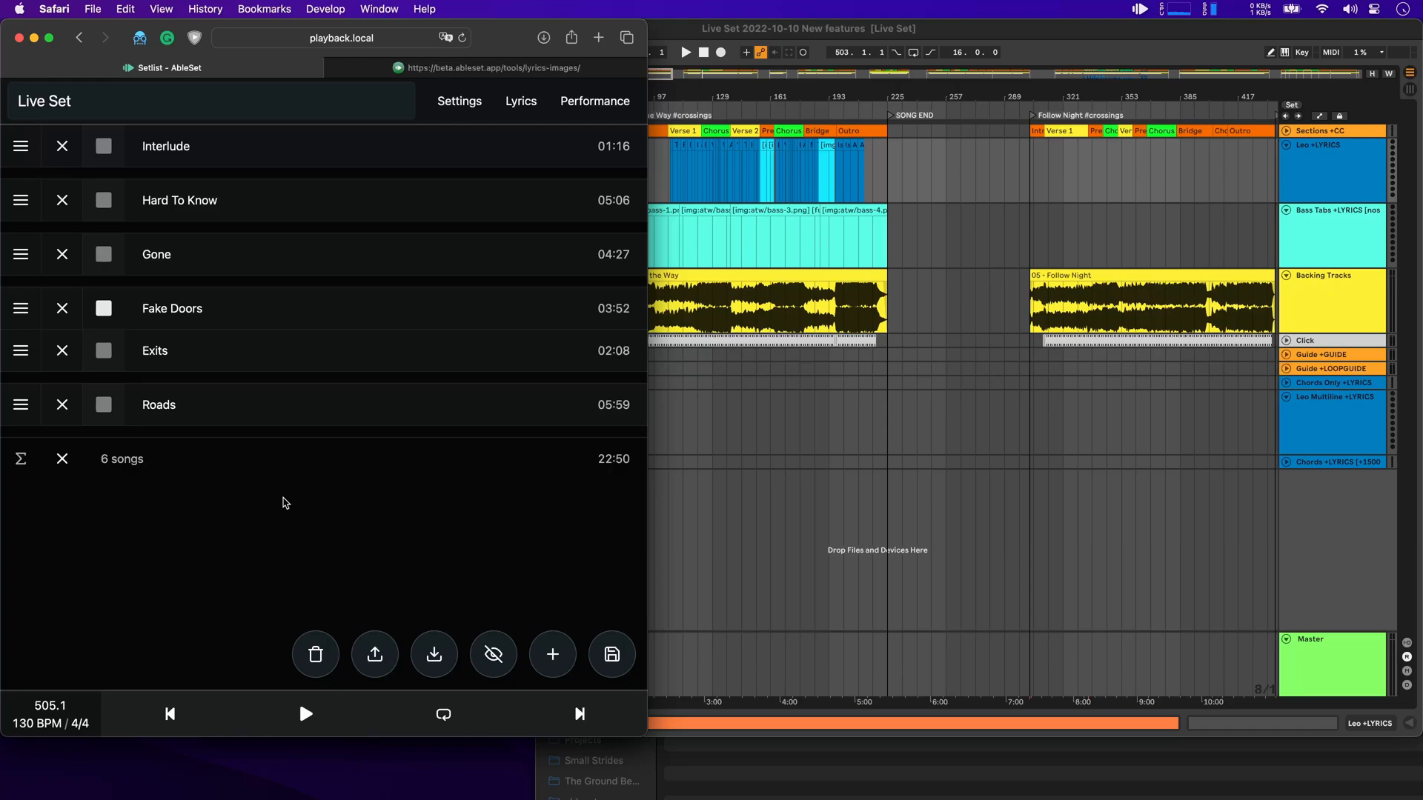
pyautogui.click(612, 654)
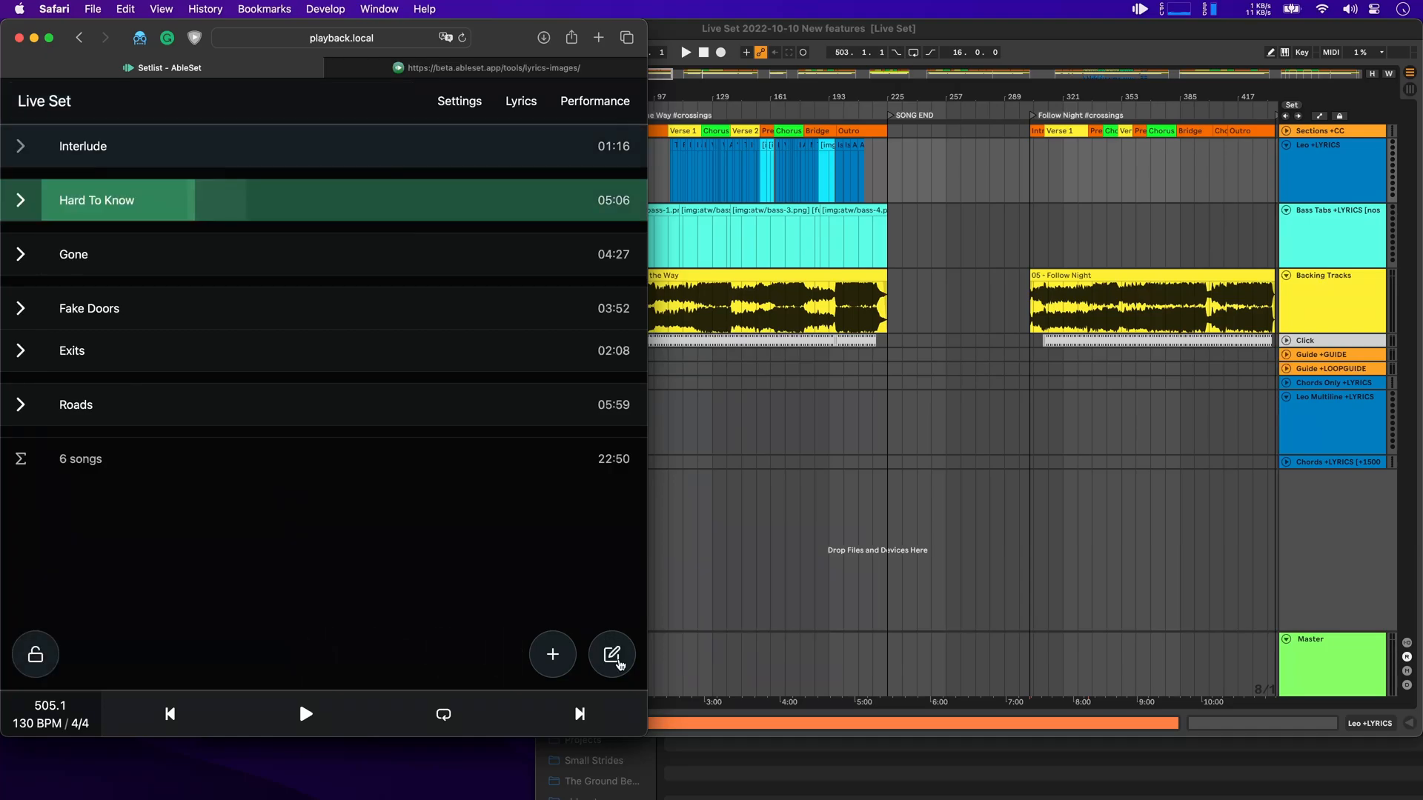
# Step: Switch to the performance view for Hard To Know and turn off Song Tags in its display options
pyautogui.click(594, 101)
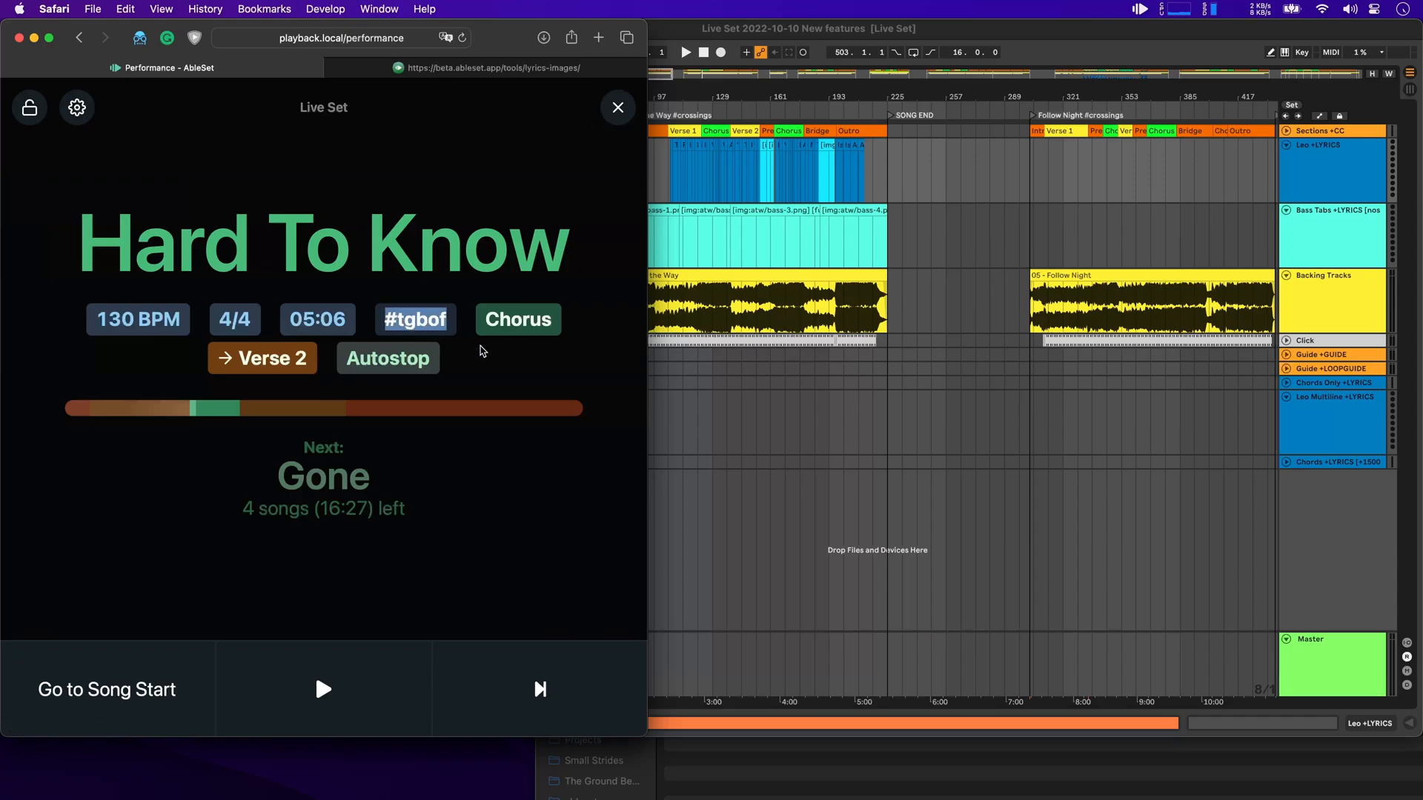
pyautogui.click(75, 107)
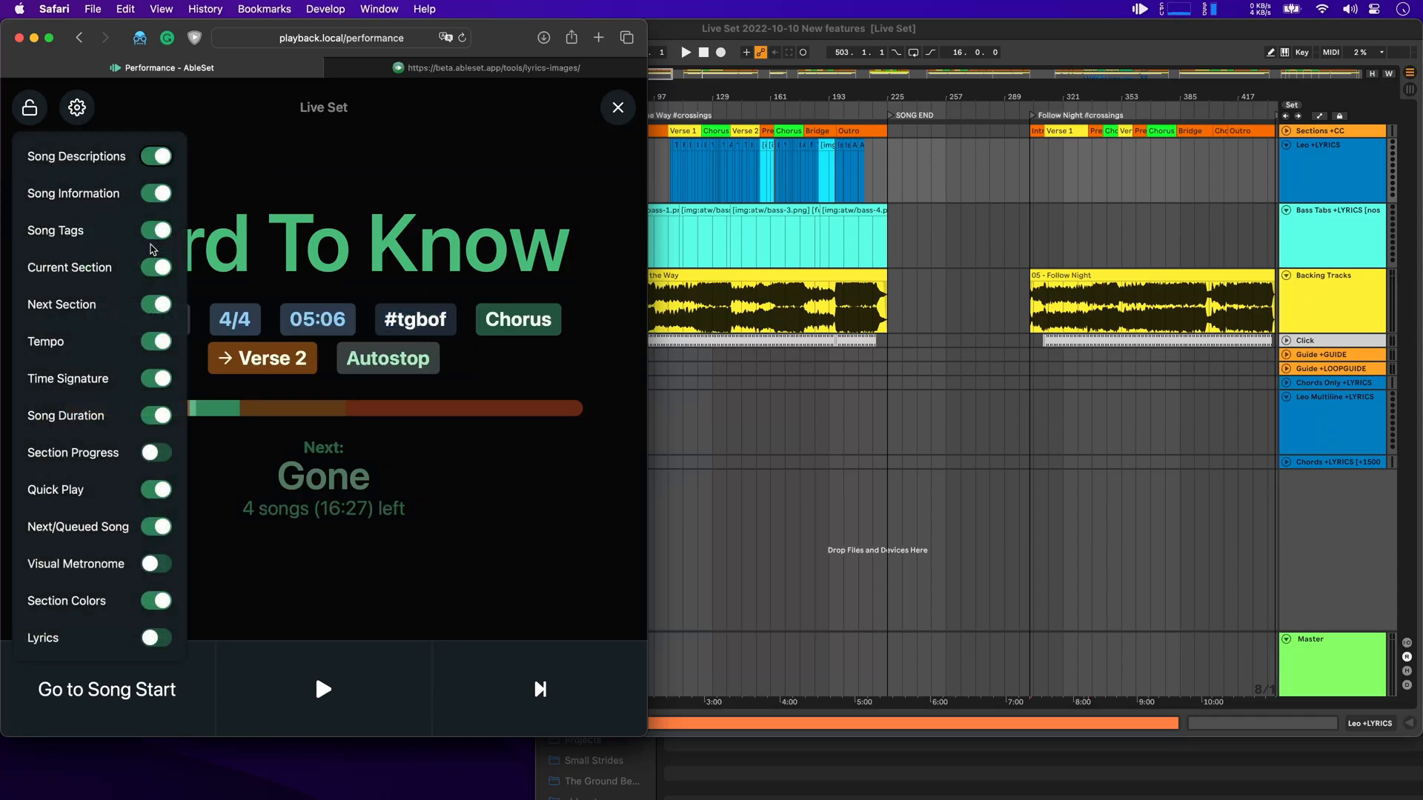
pyautogui.click(618, 107)
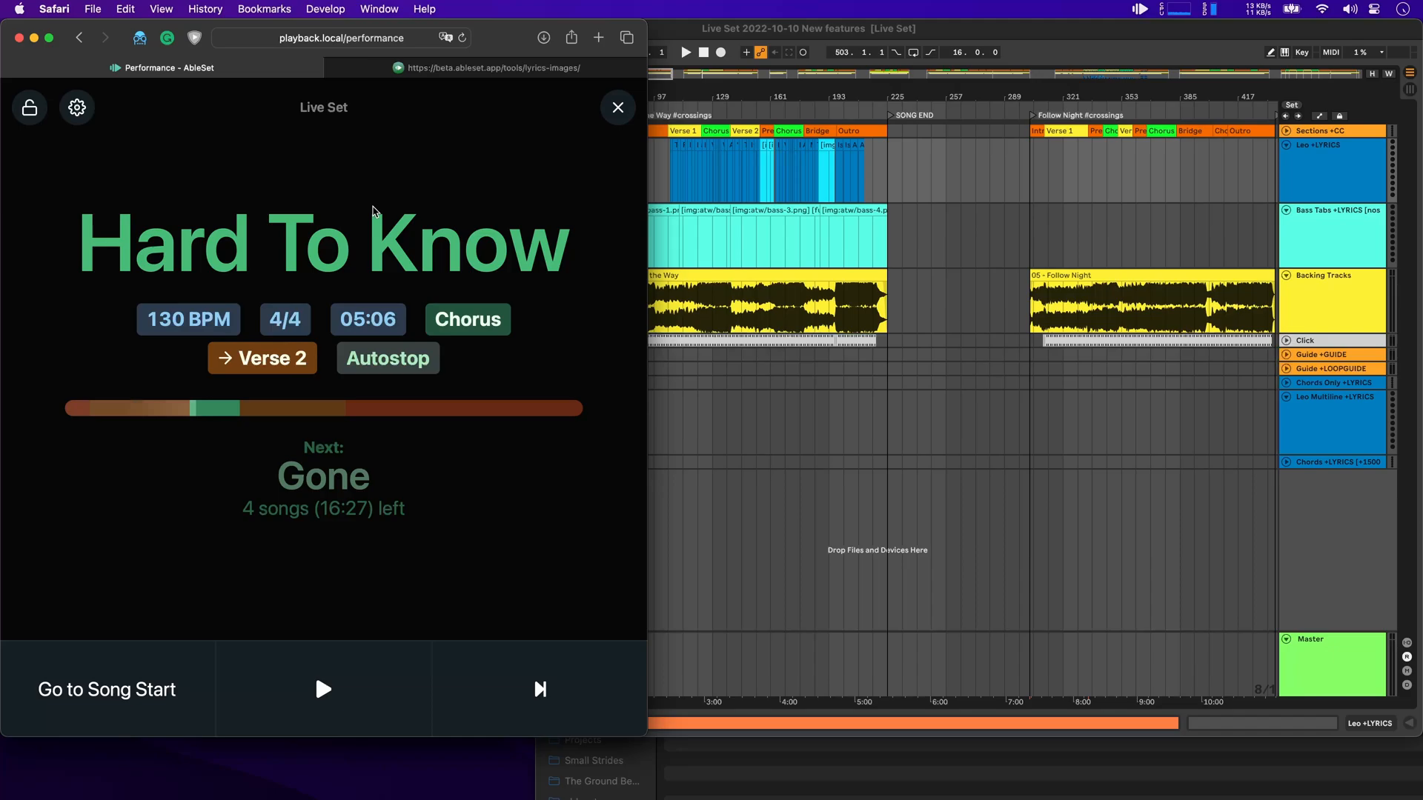
pyautogui.moveTo(526, 188)
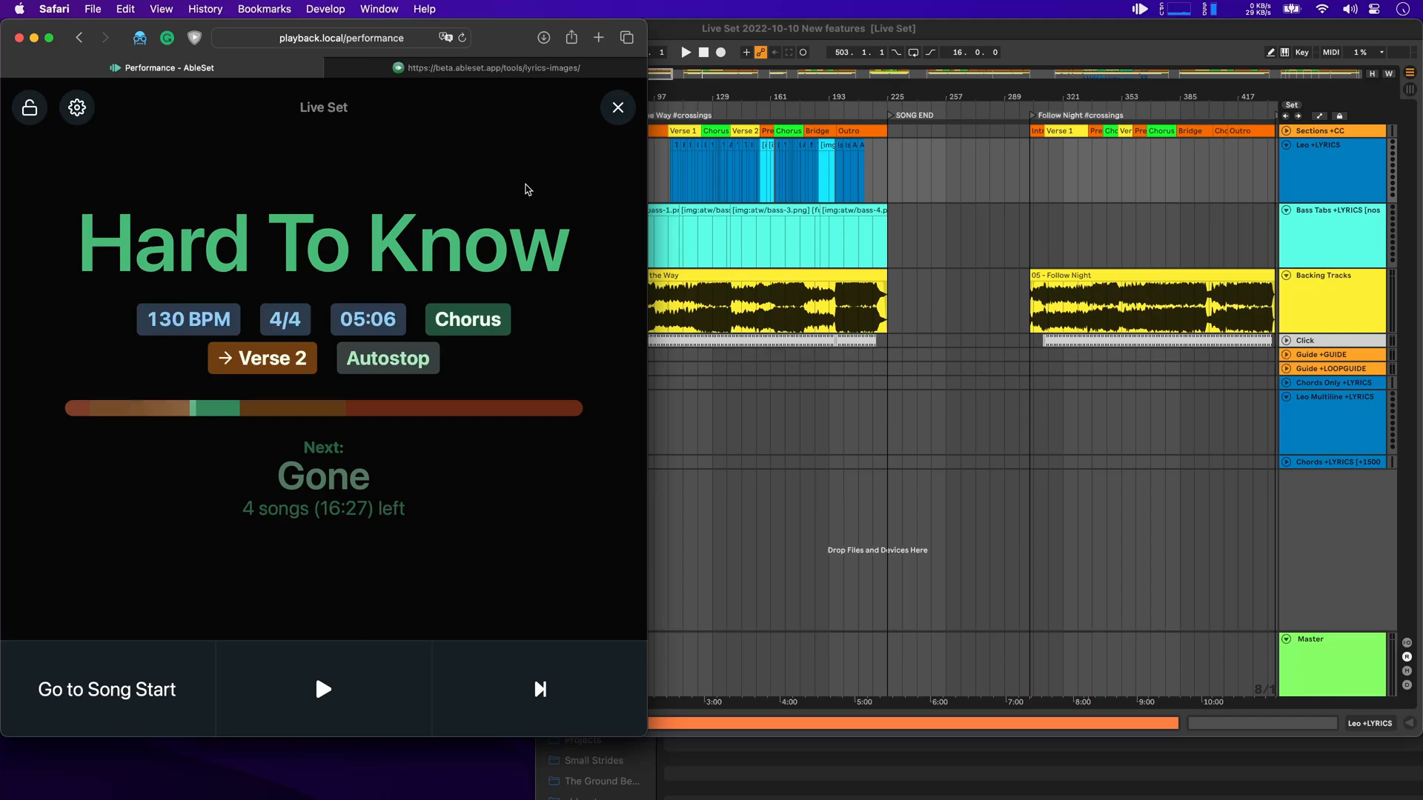
pyautogui.moveTo(368, 409)
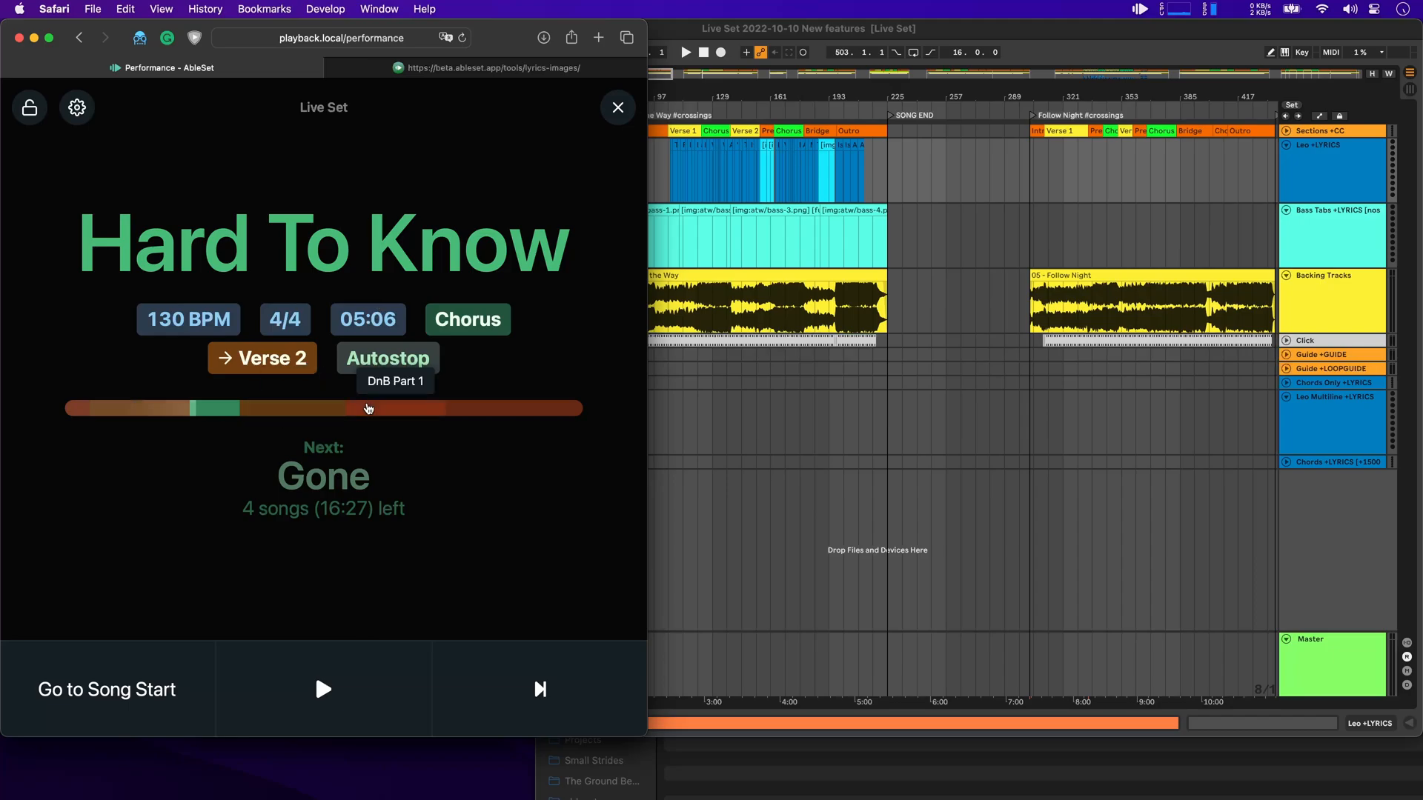
# Step: Jump Hard To Know back to Verse 1 on the section progress bar, with Chorus next
pyautogui.click(261, 357)
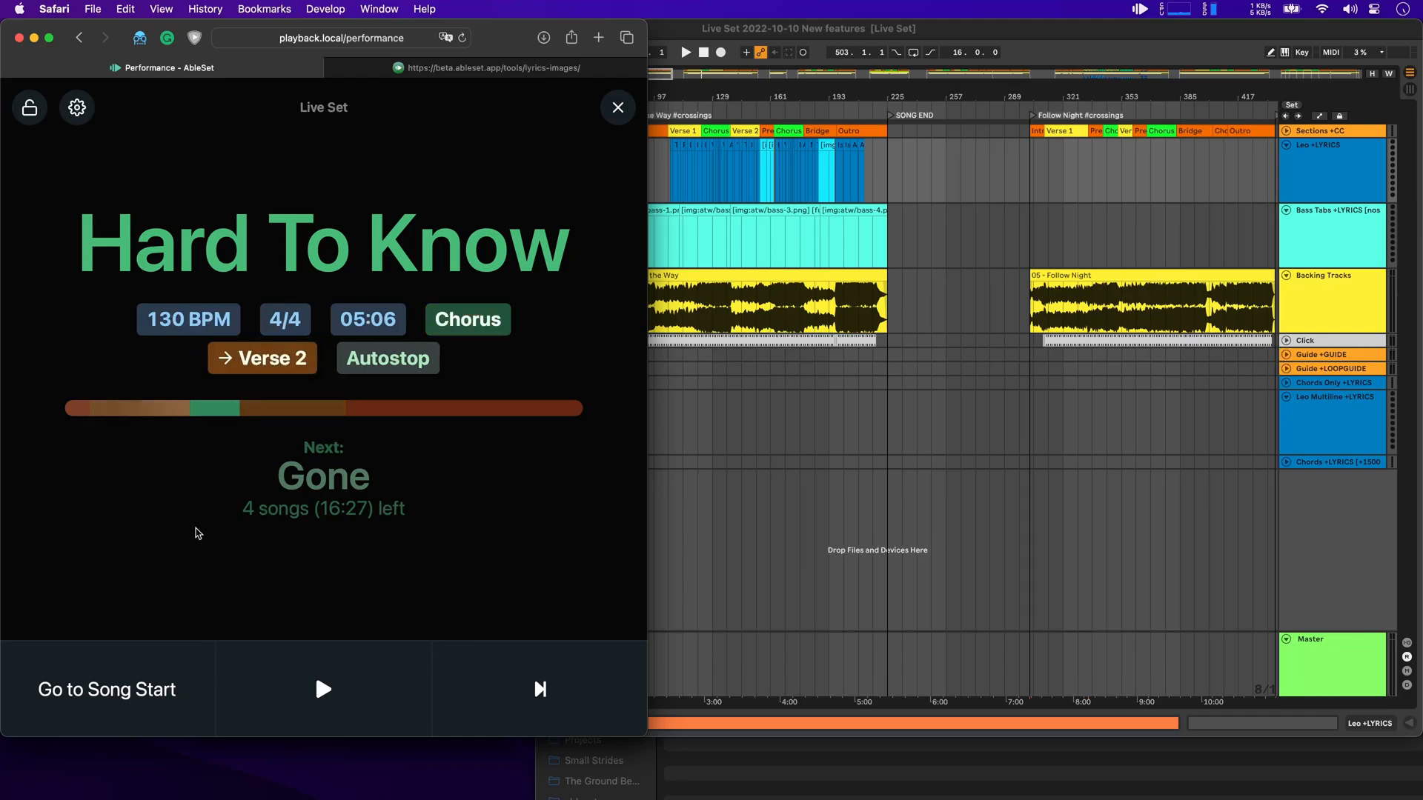
pyautogui.moveTo(166, 409)
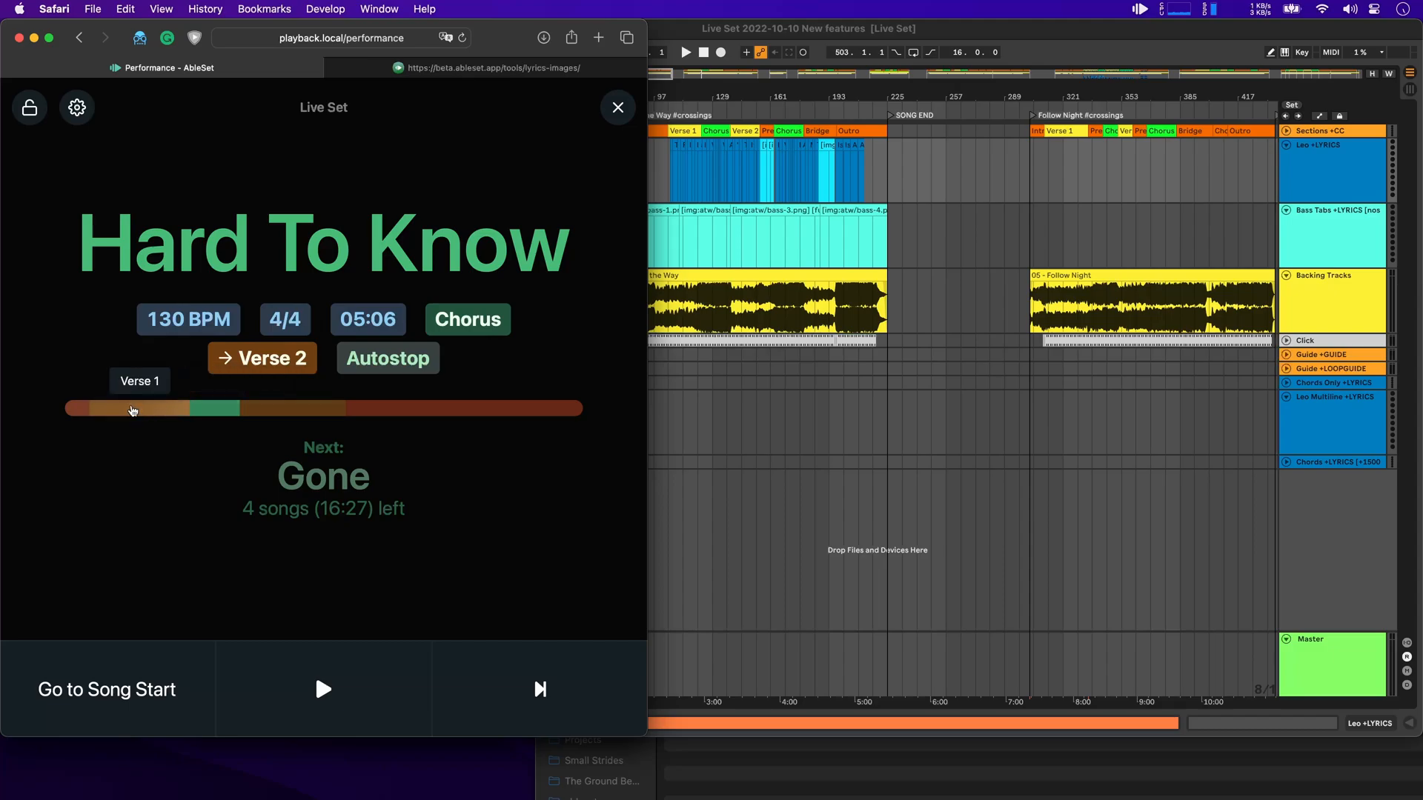
pyautogui.click(119, 409)
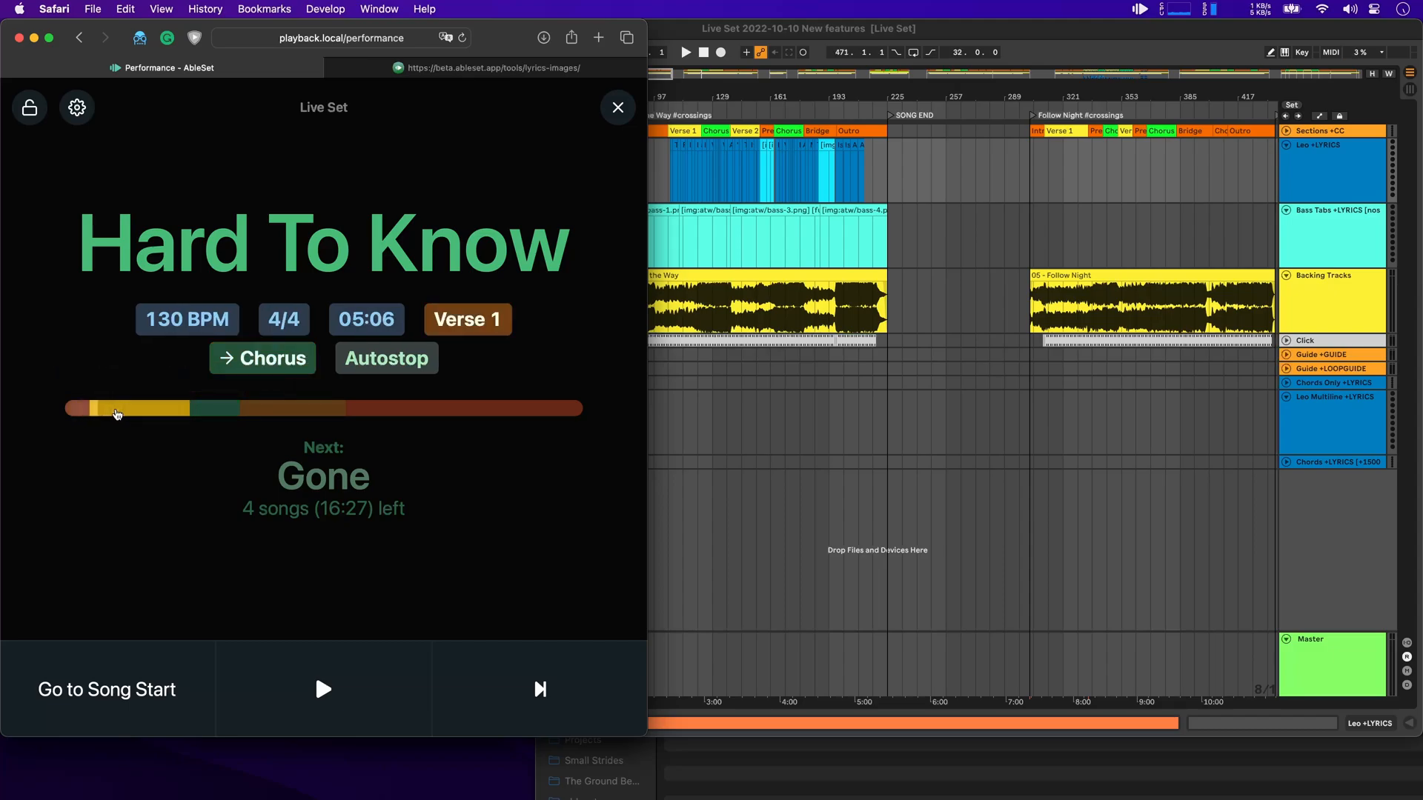
pyautogui.click(75, 107)
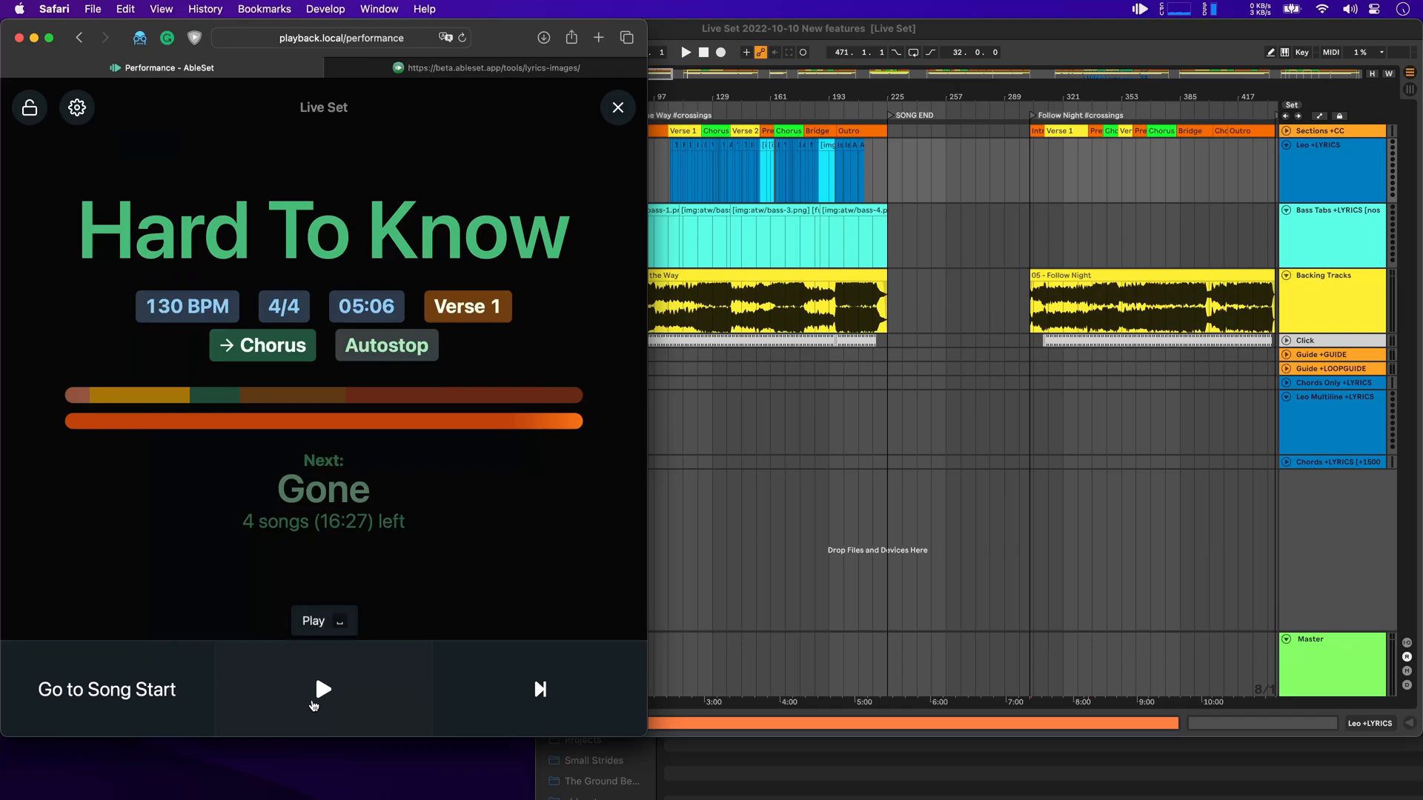
# Step: Play Hard To Know from Verse 1 through Verse 2, then stop so Gone loads at its Intro
pyautogui.click(321, 689)
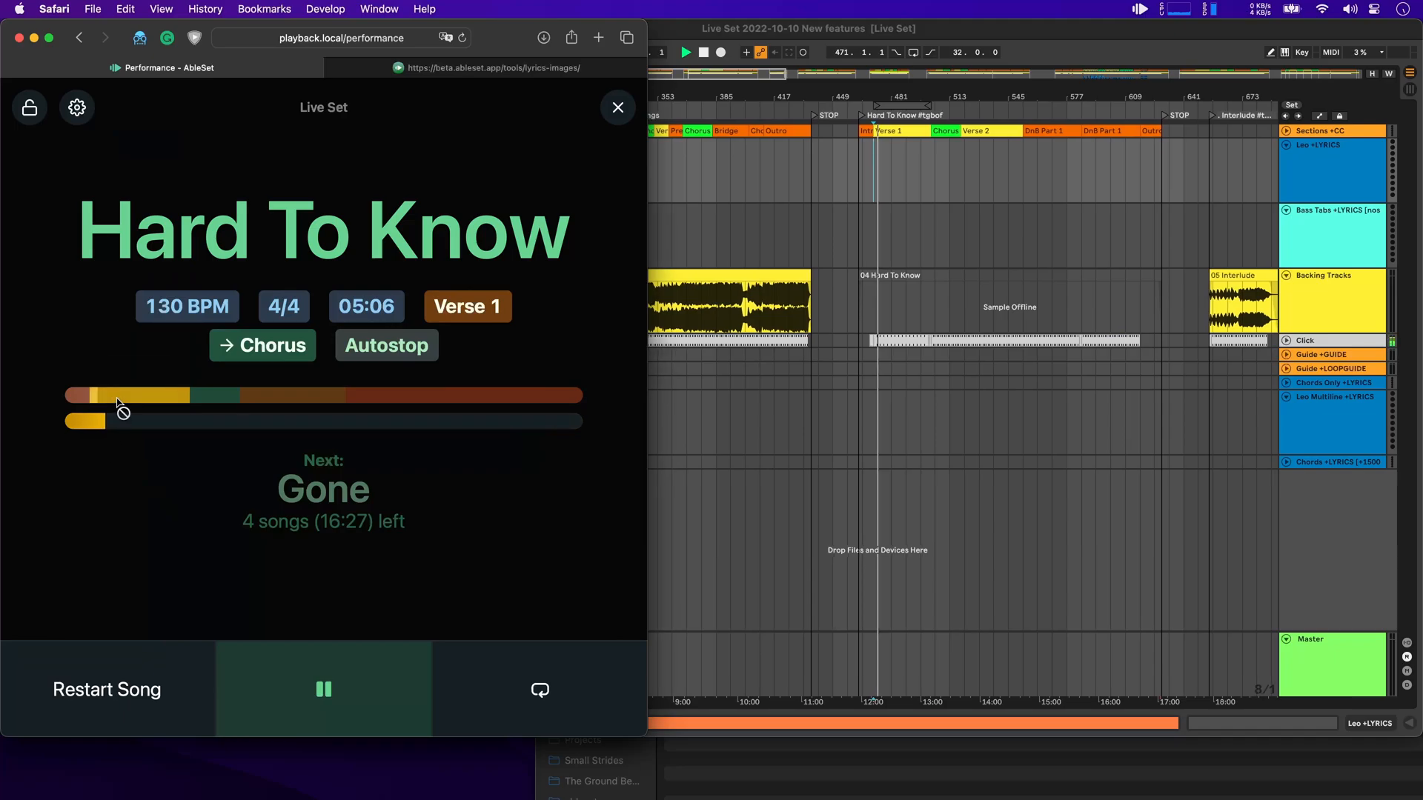
pyautogui.moveTo(121, 409)
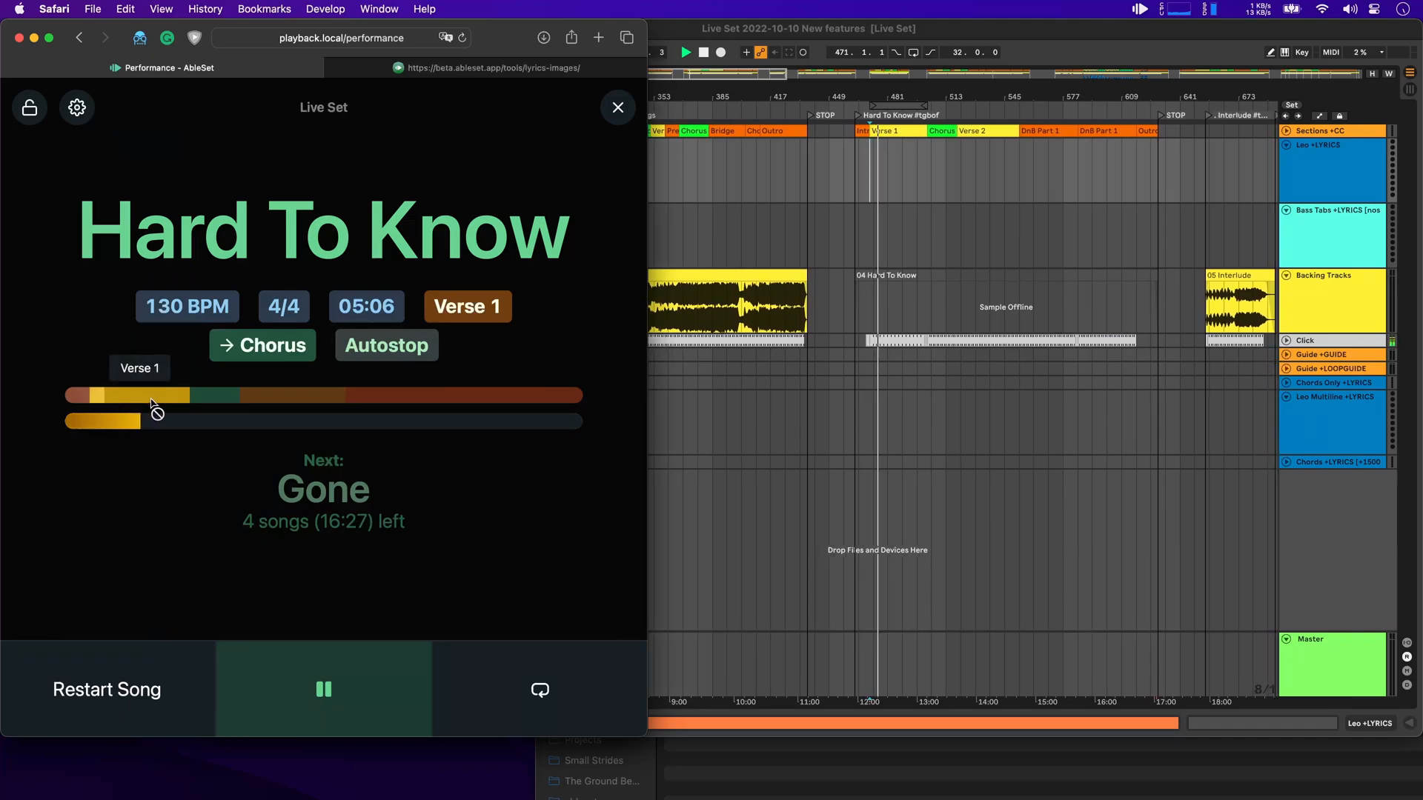
pyautogui.click(322, 689)
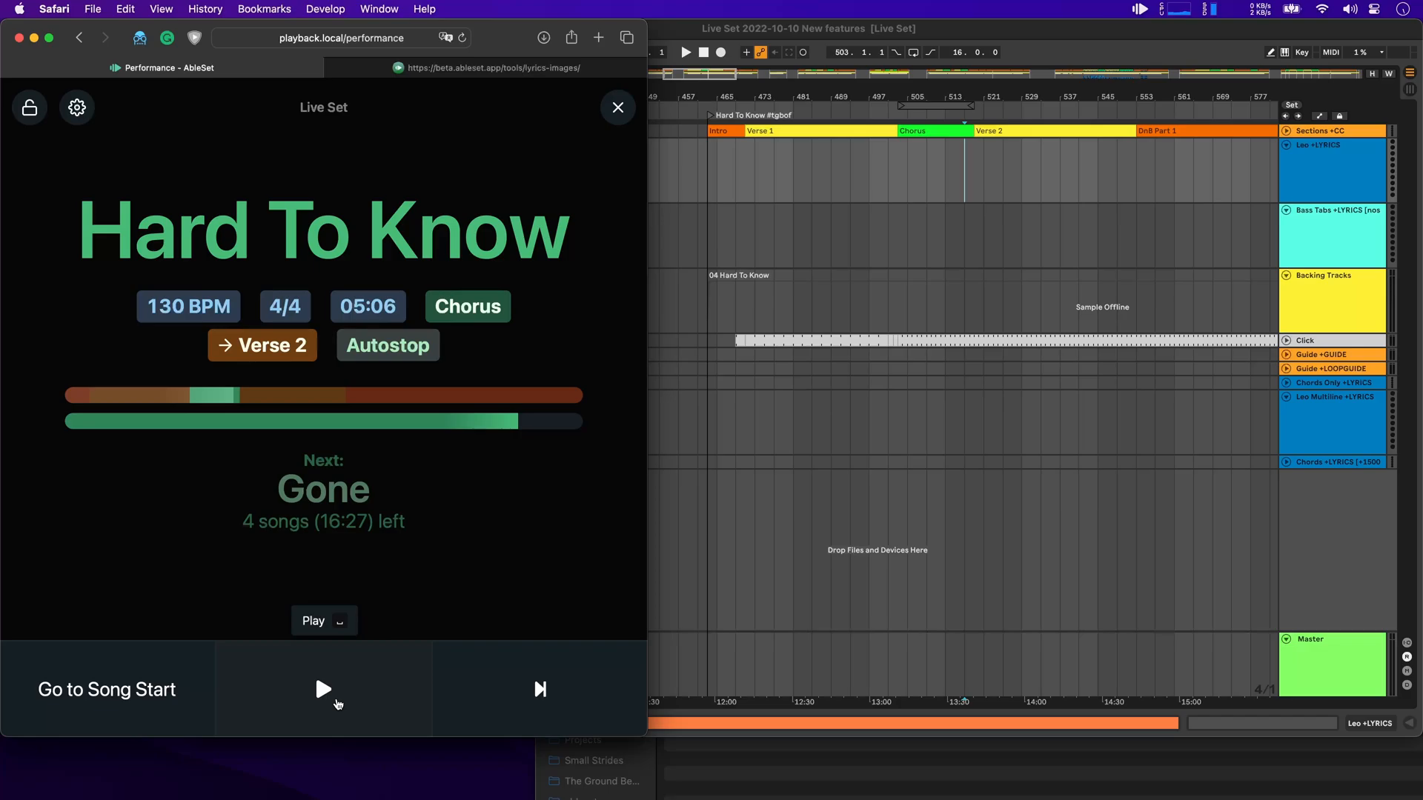
pyautogui.click(323, 689)
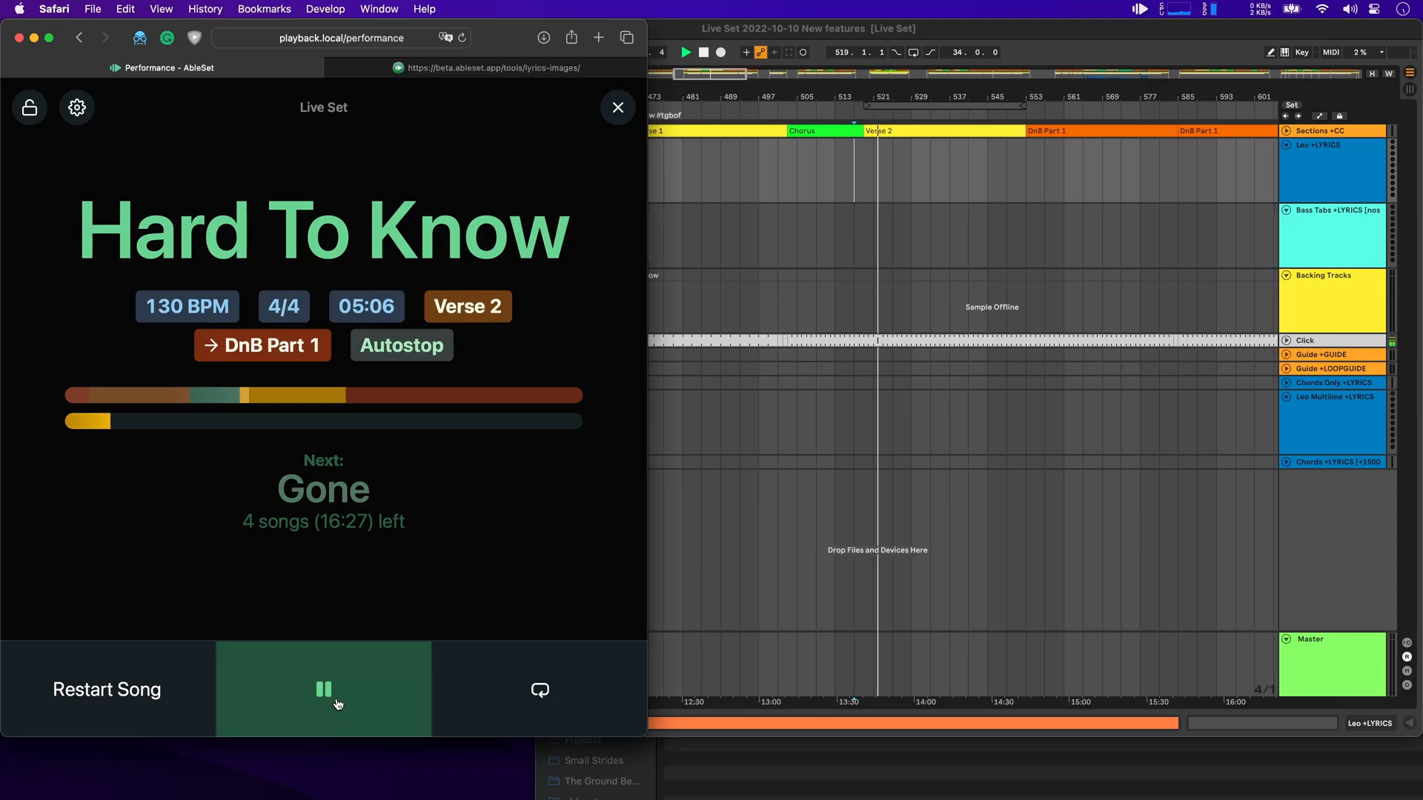
pyautogui.click(322, 689)
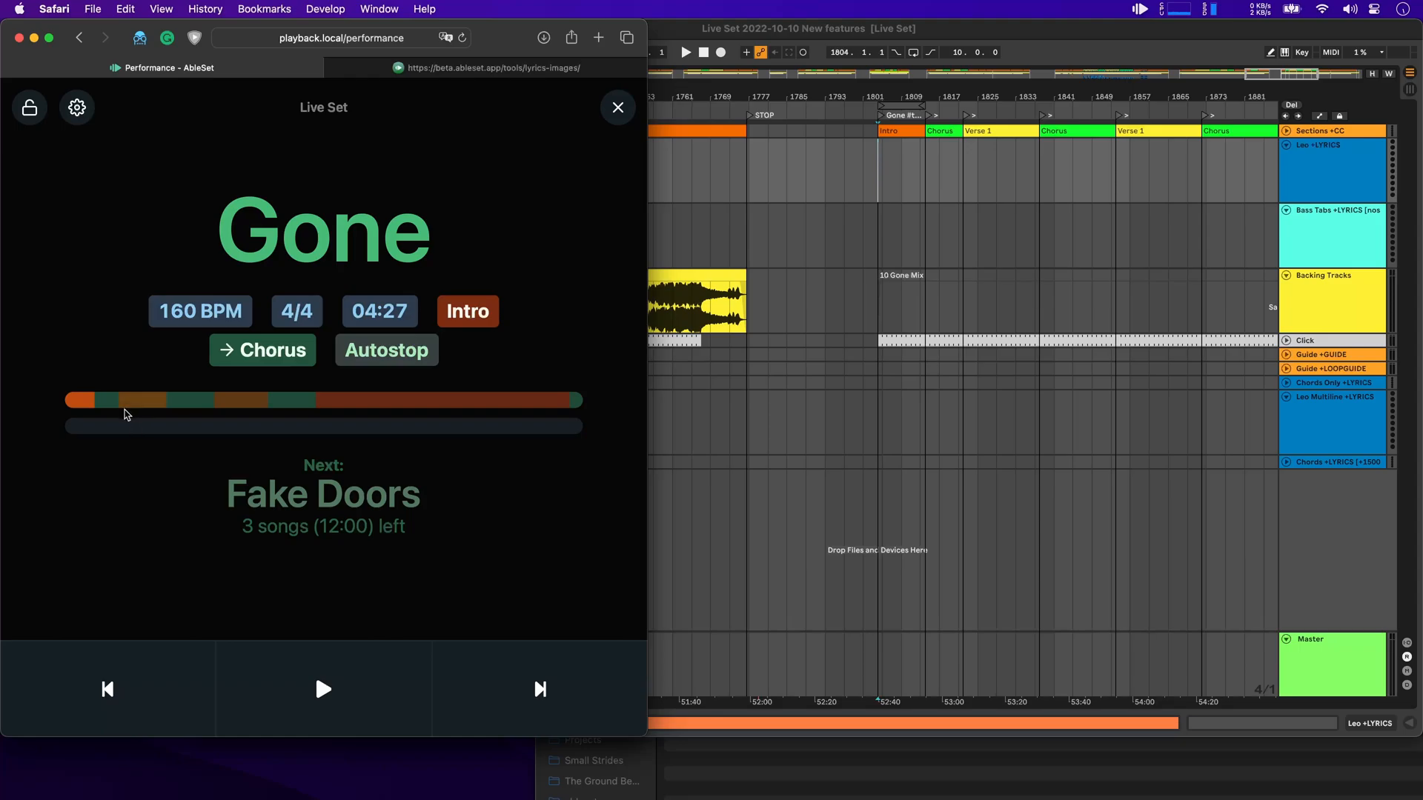
pyautogui.moveTo(146, 480)
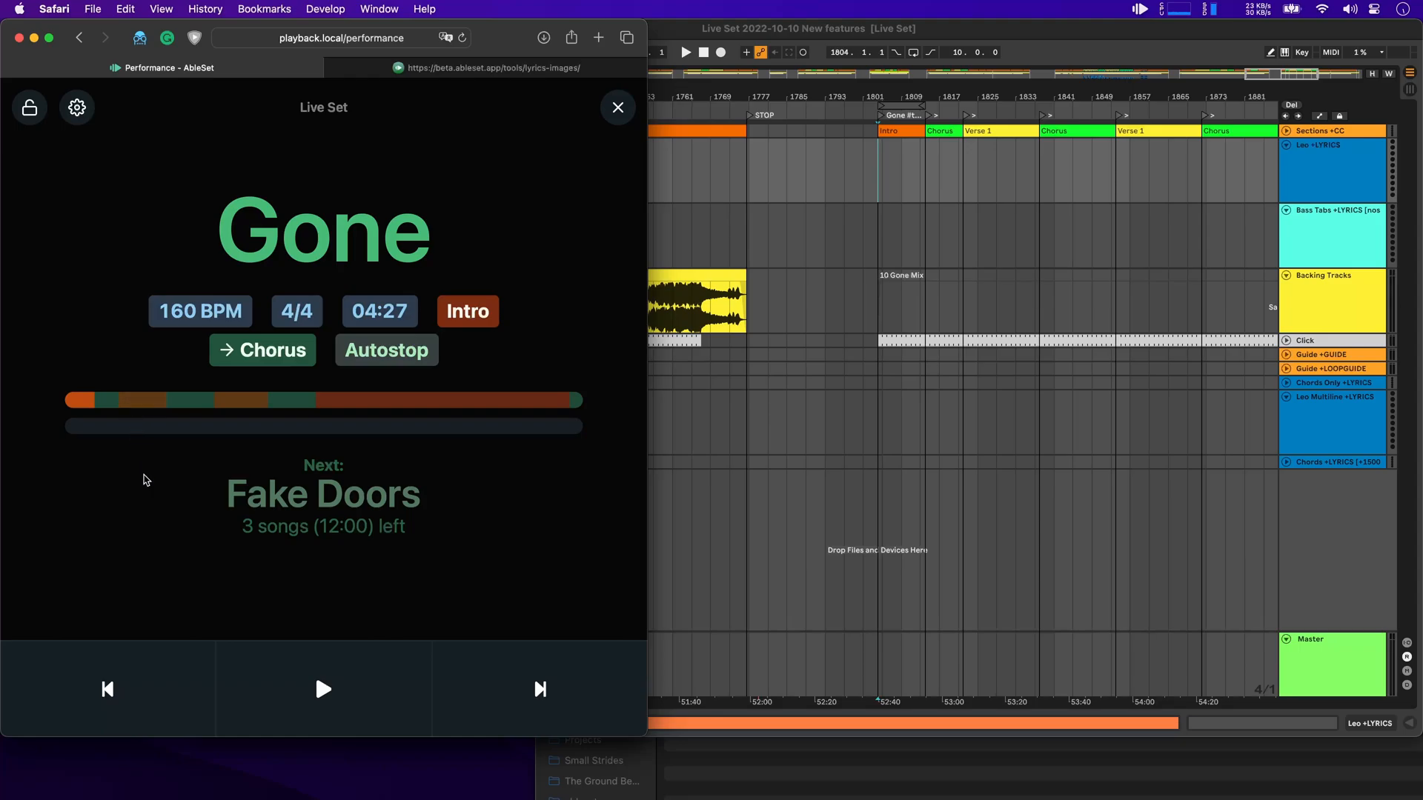
# Step: Play Gone and jump ahead to its Bridge section
pyautogui.click(322, 689)
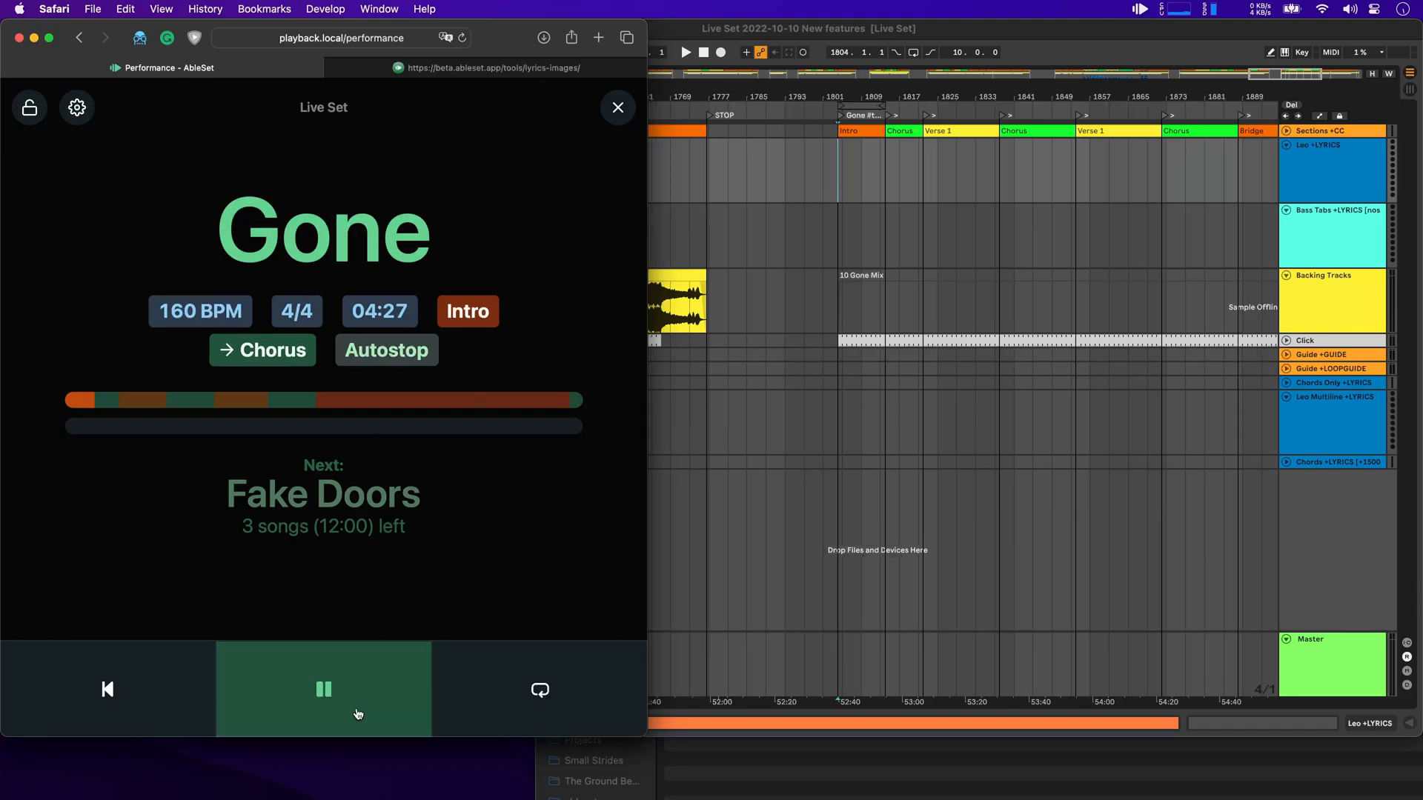
pyautogui.click(261, 349)
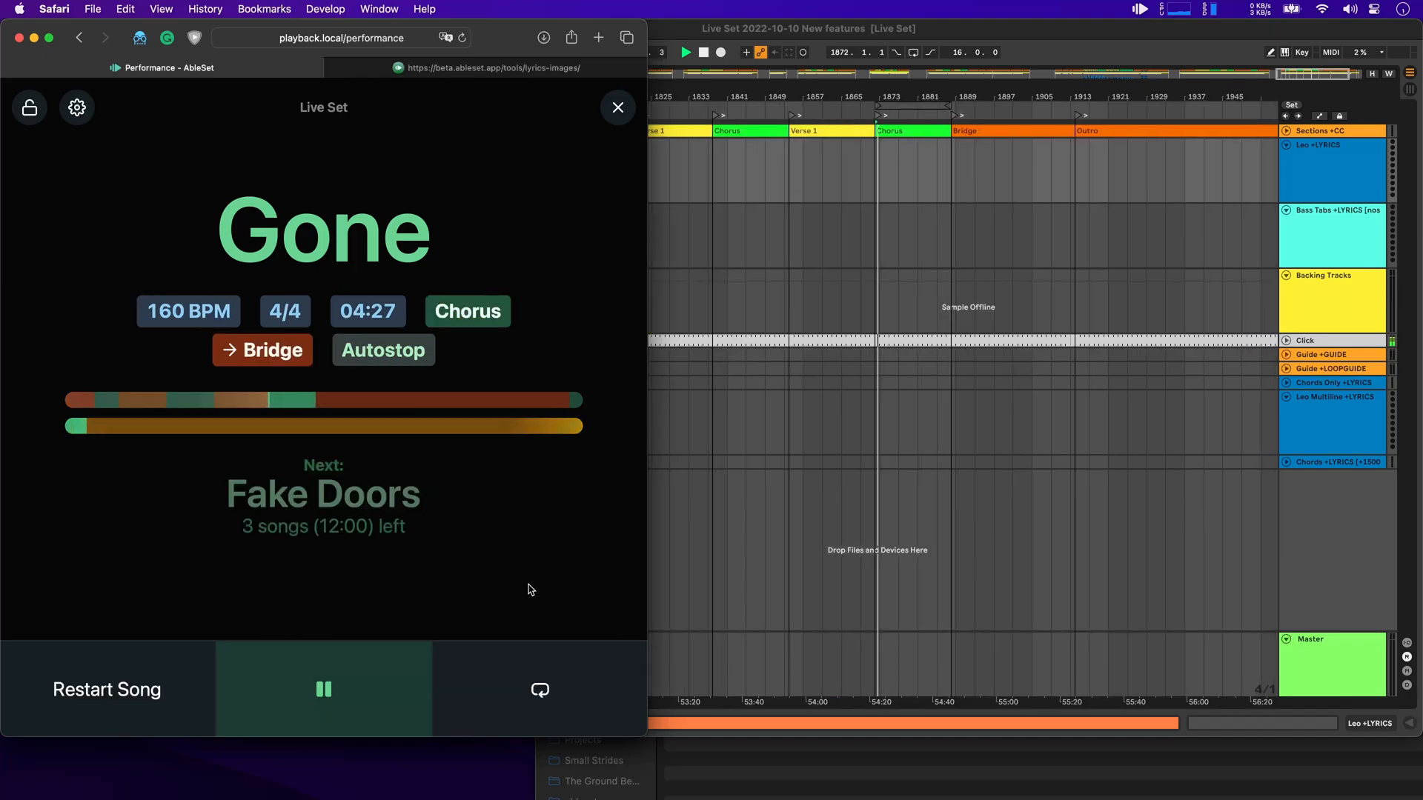
pyautogui.click(322, 689)
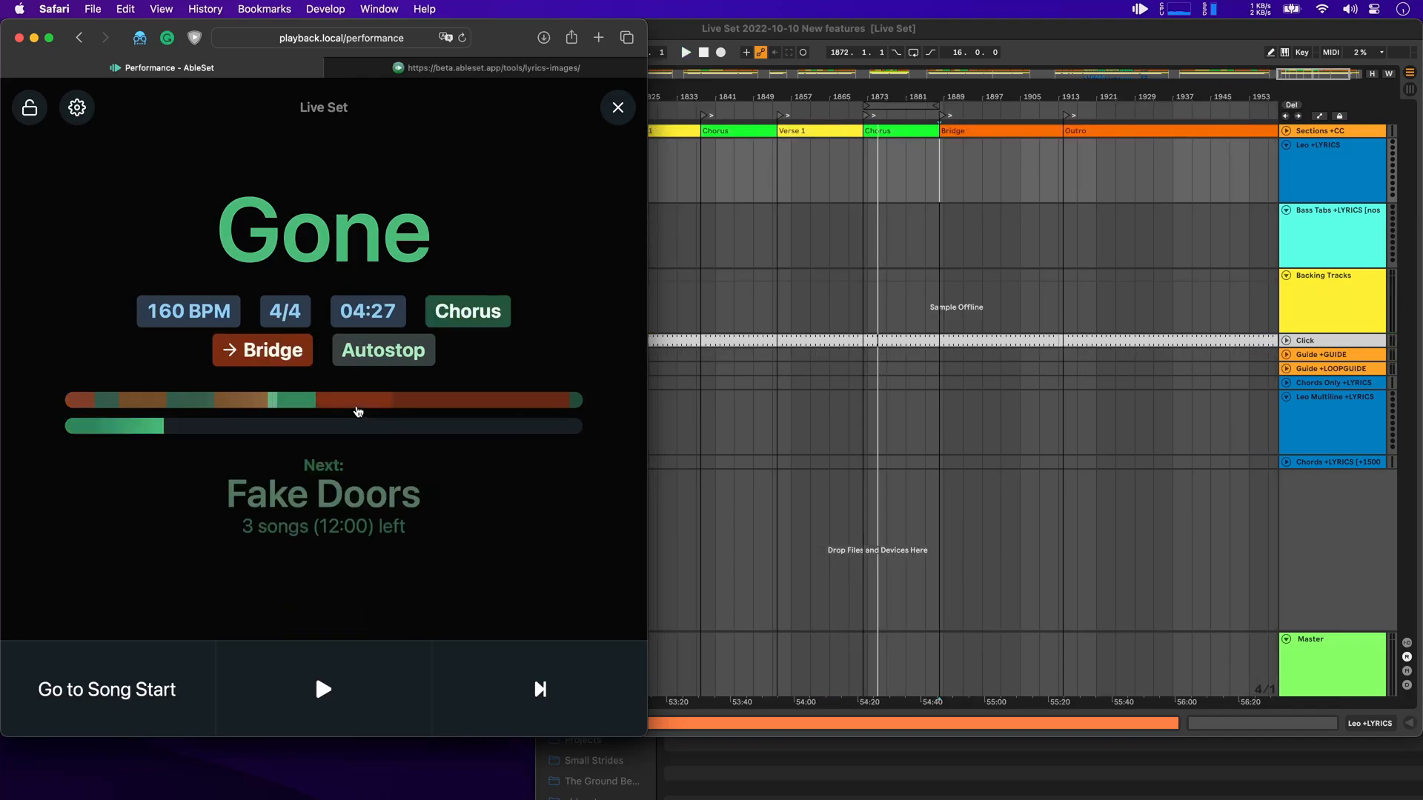
pyautogui.click(321, 689)
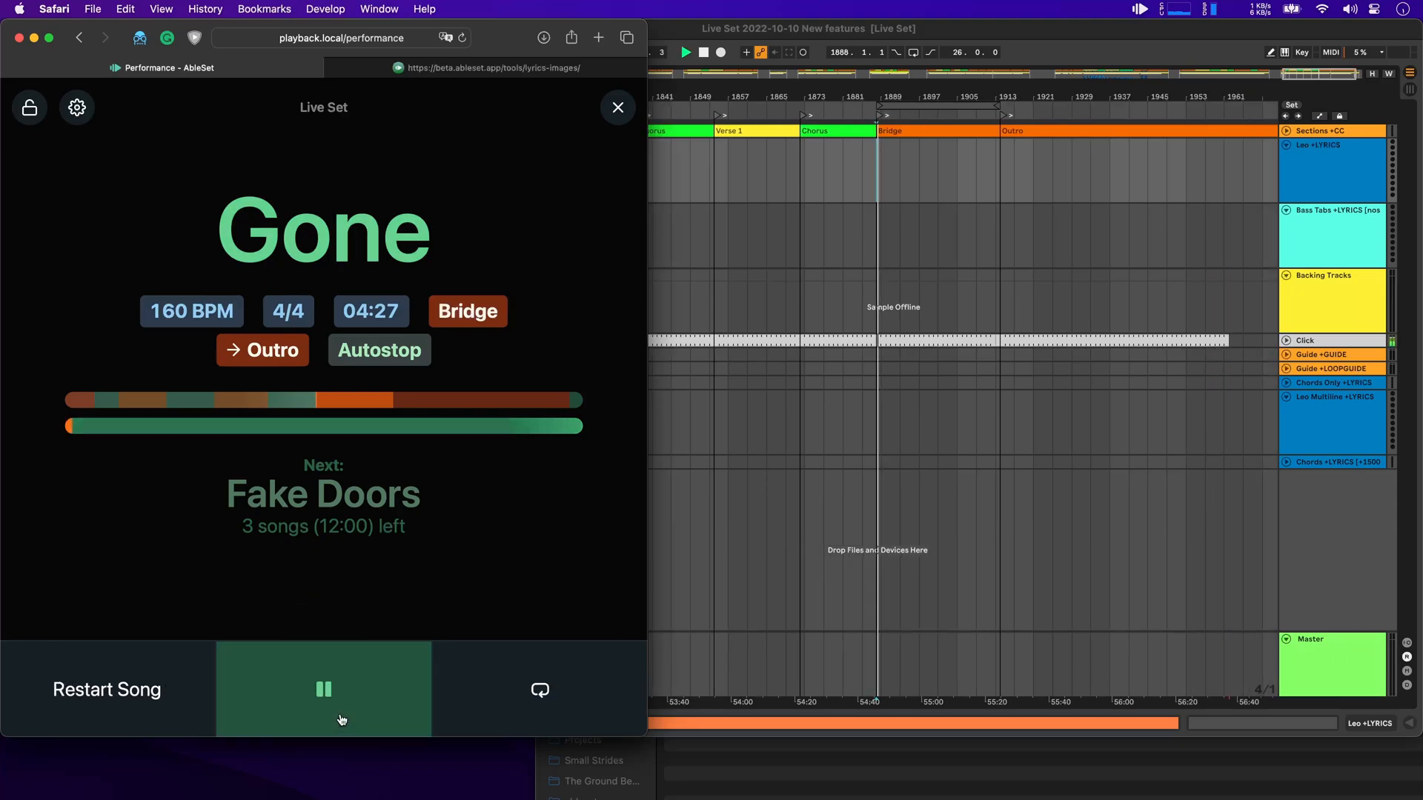
# Step: Queue Hard To Know as previous song and stop, landing back on its Intro with Verse 1 next
pyautogui.click(106, 689)
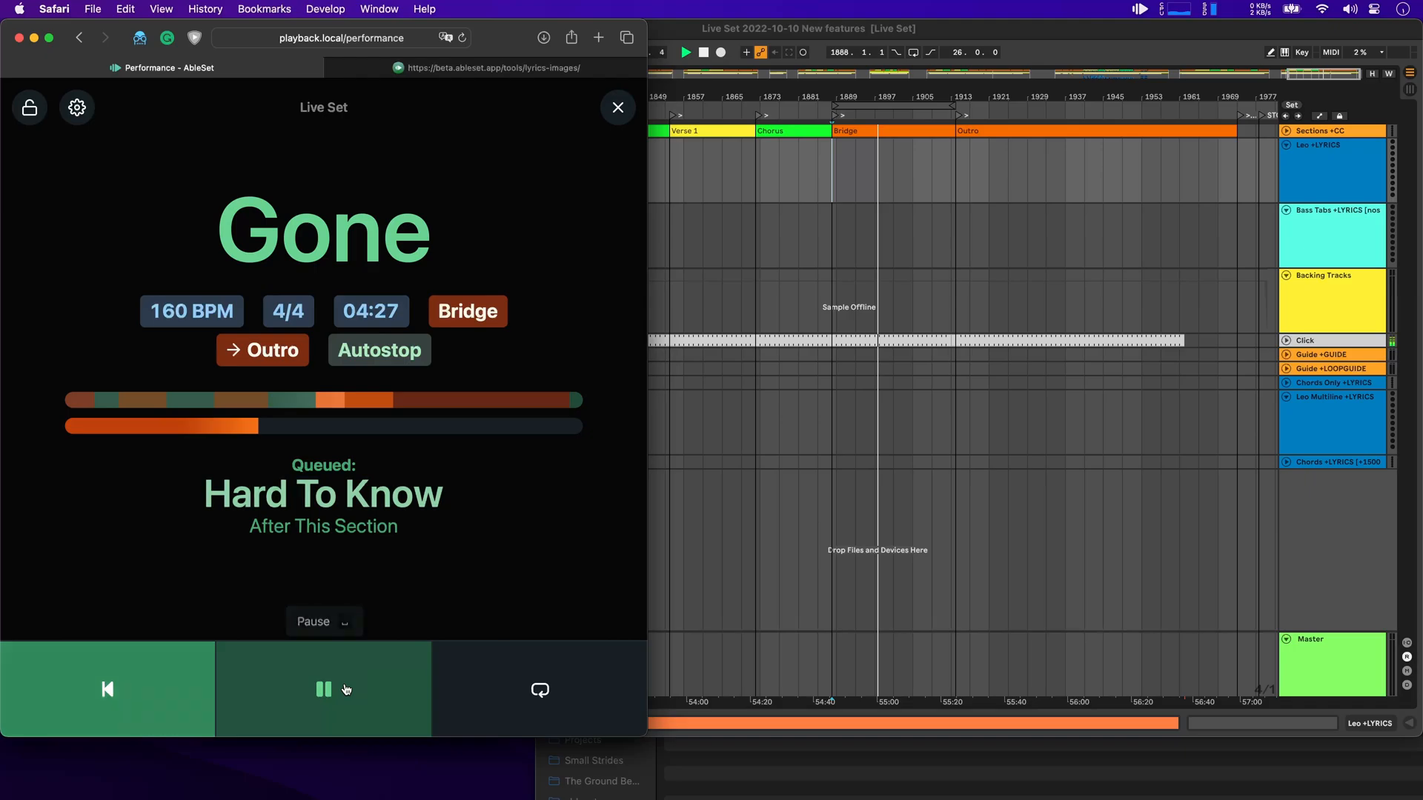
pyautogui.click(324, 689)
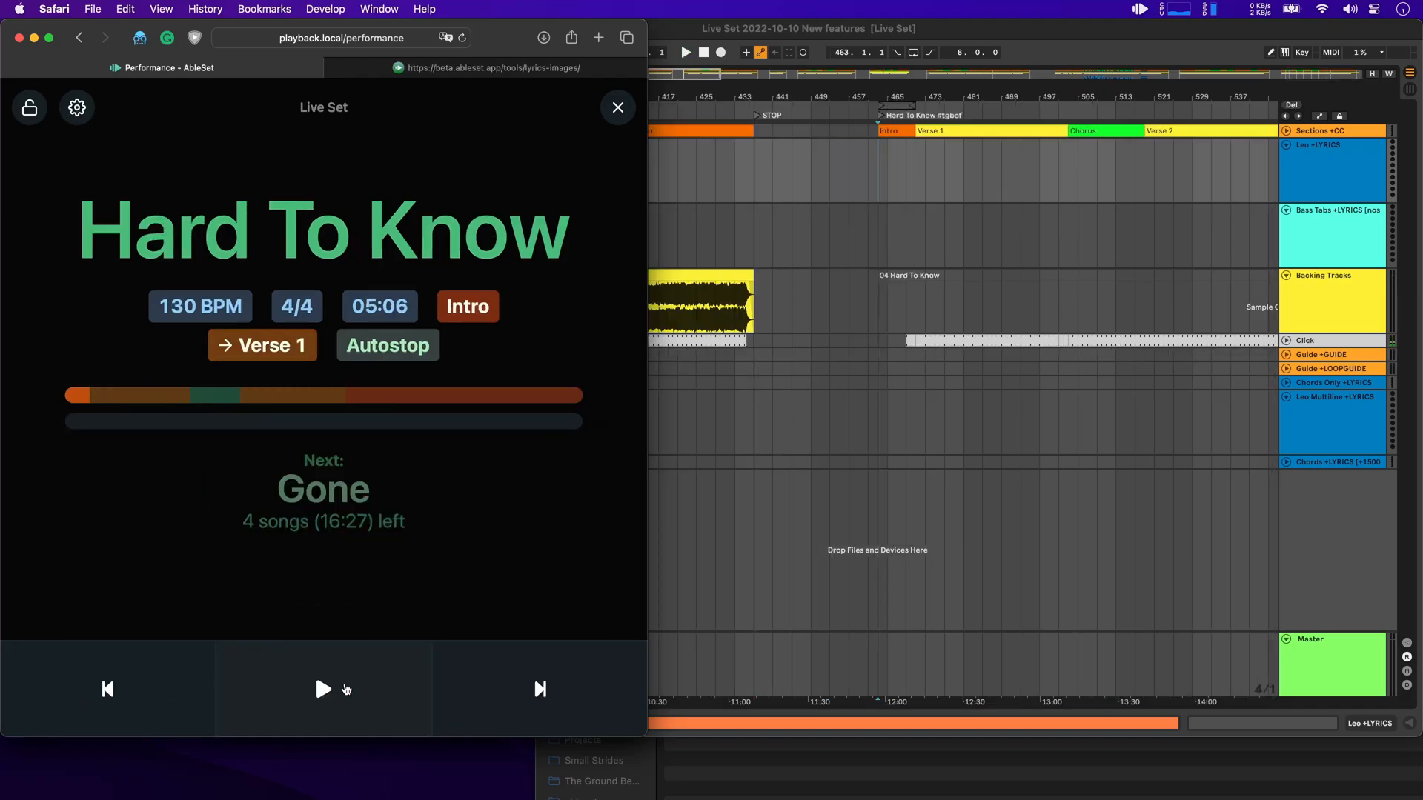